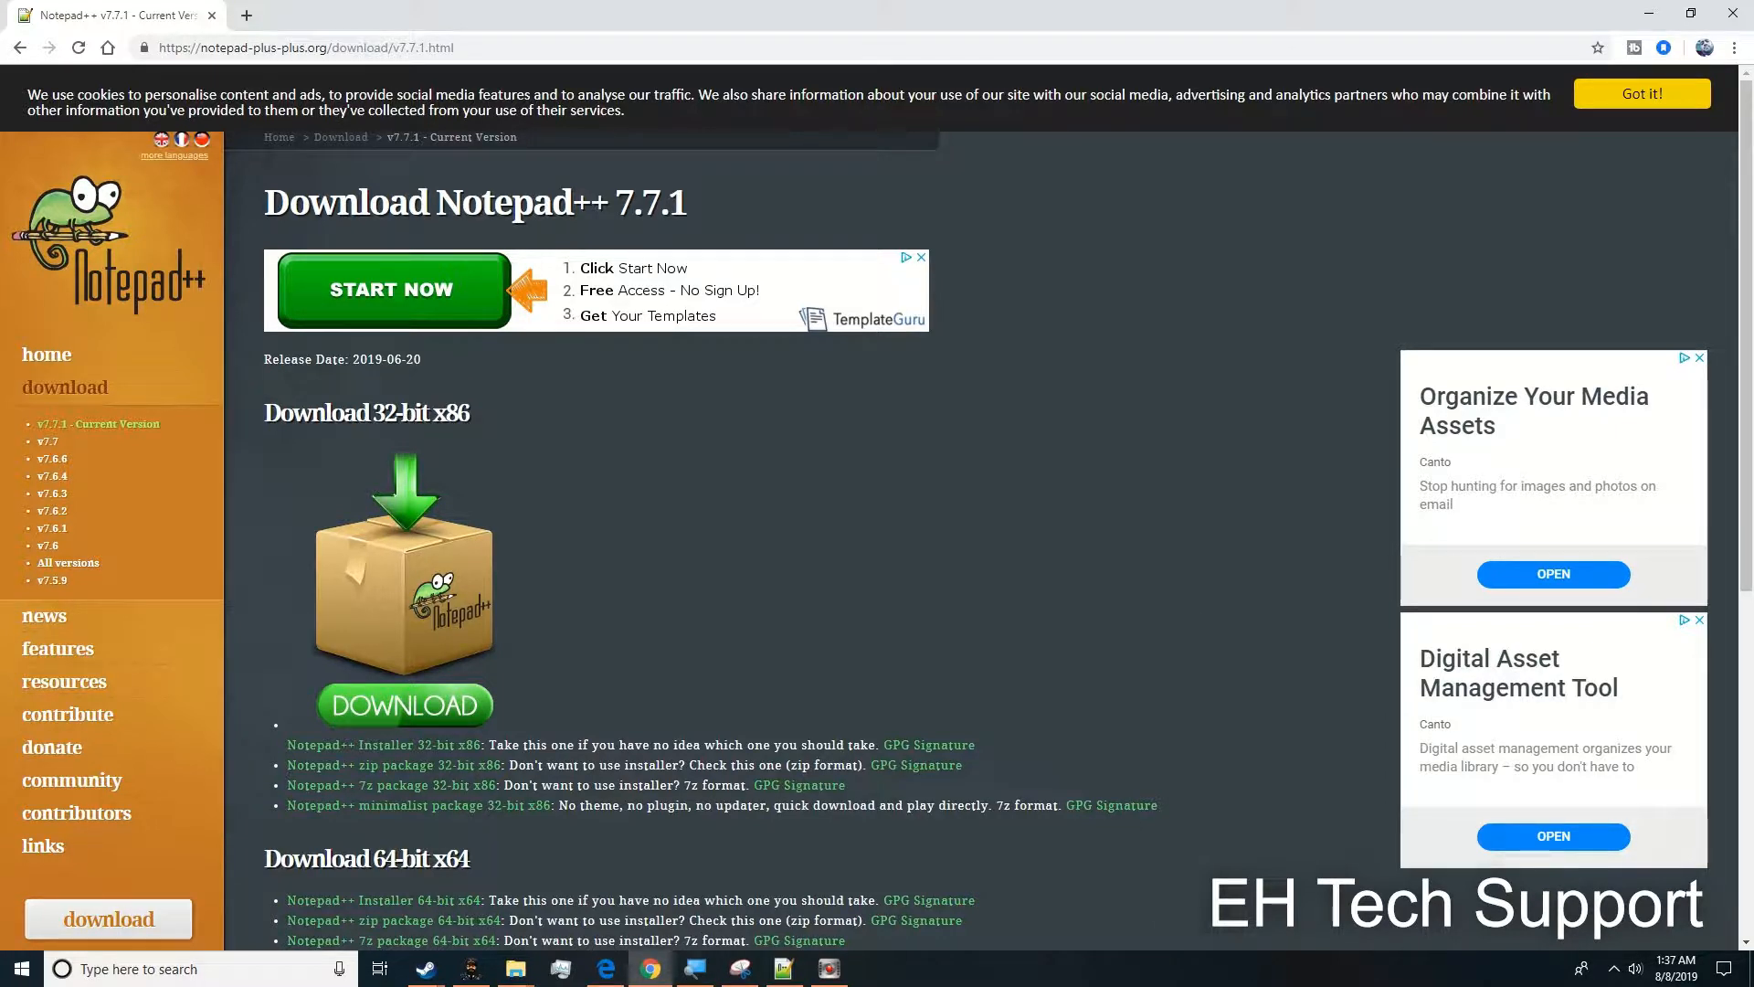
mouse_move(1228, 695)
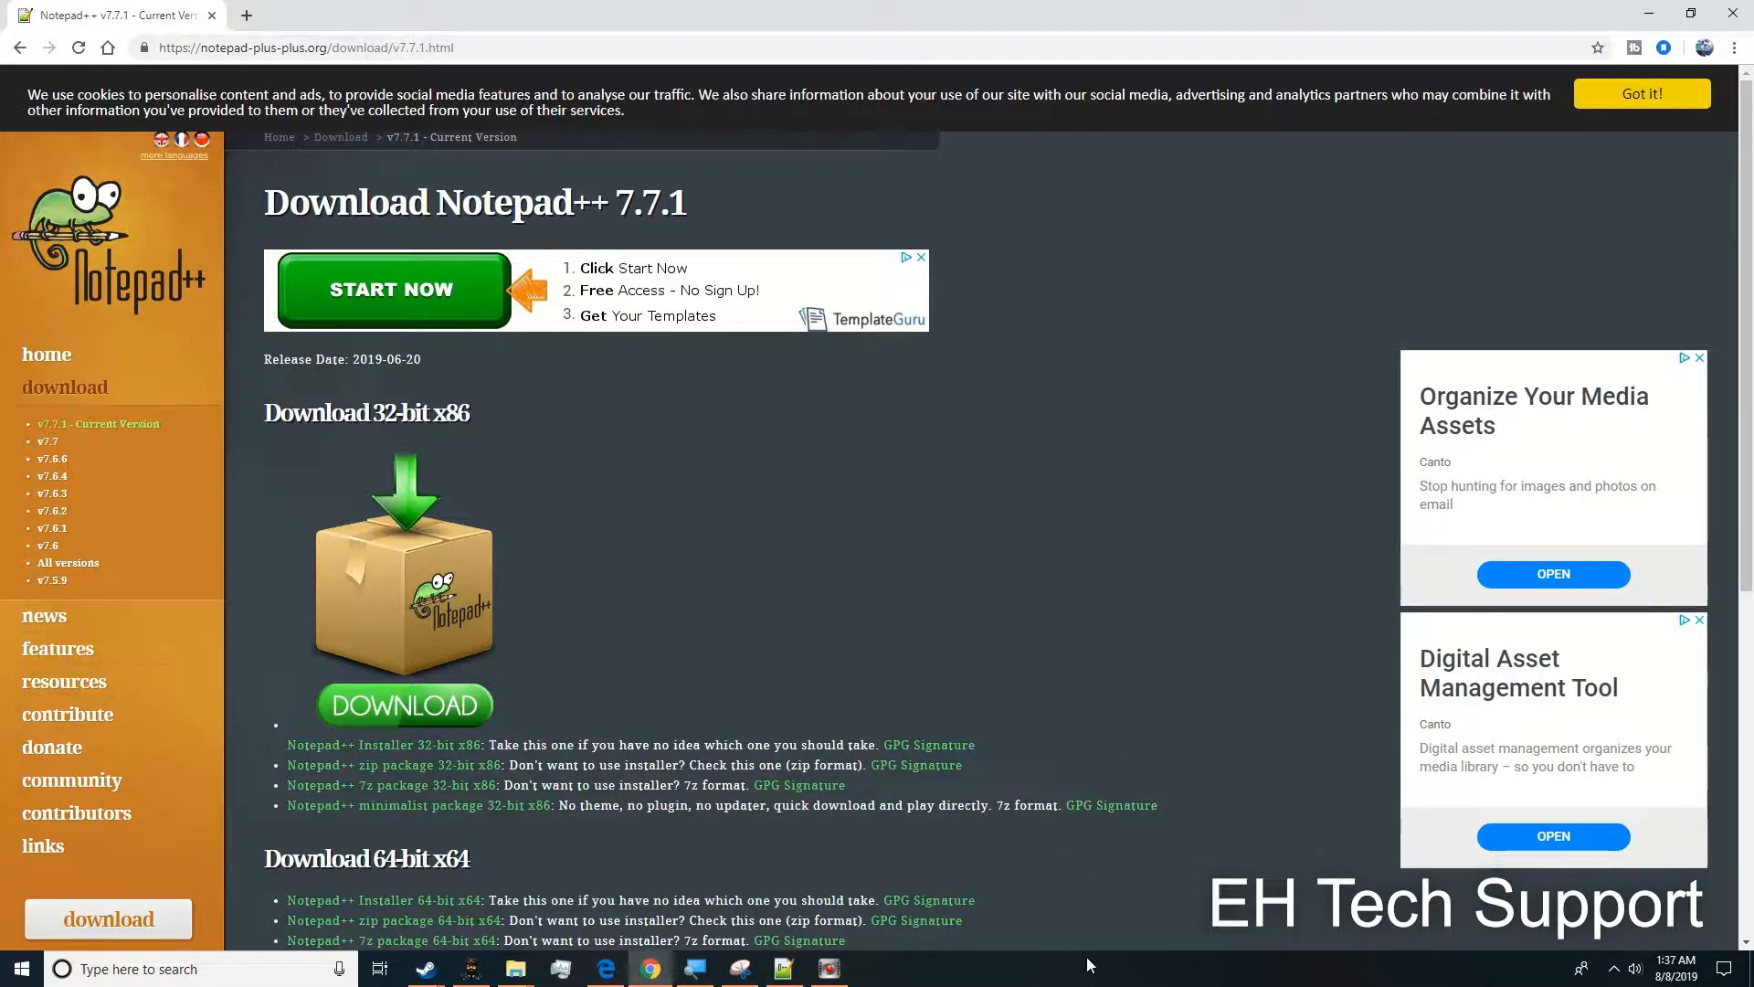
mouse_move(1334, 7)
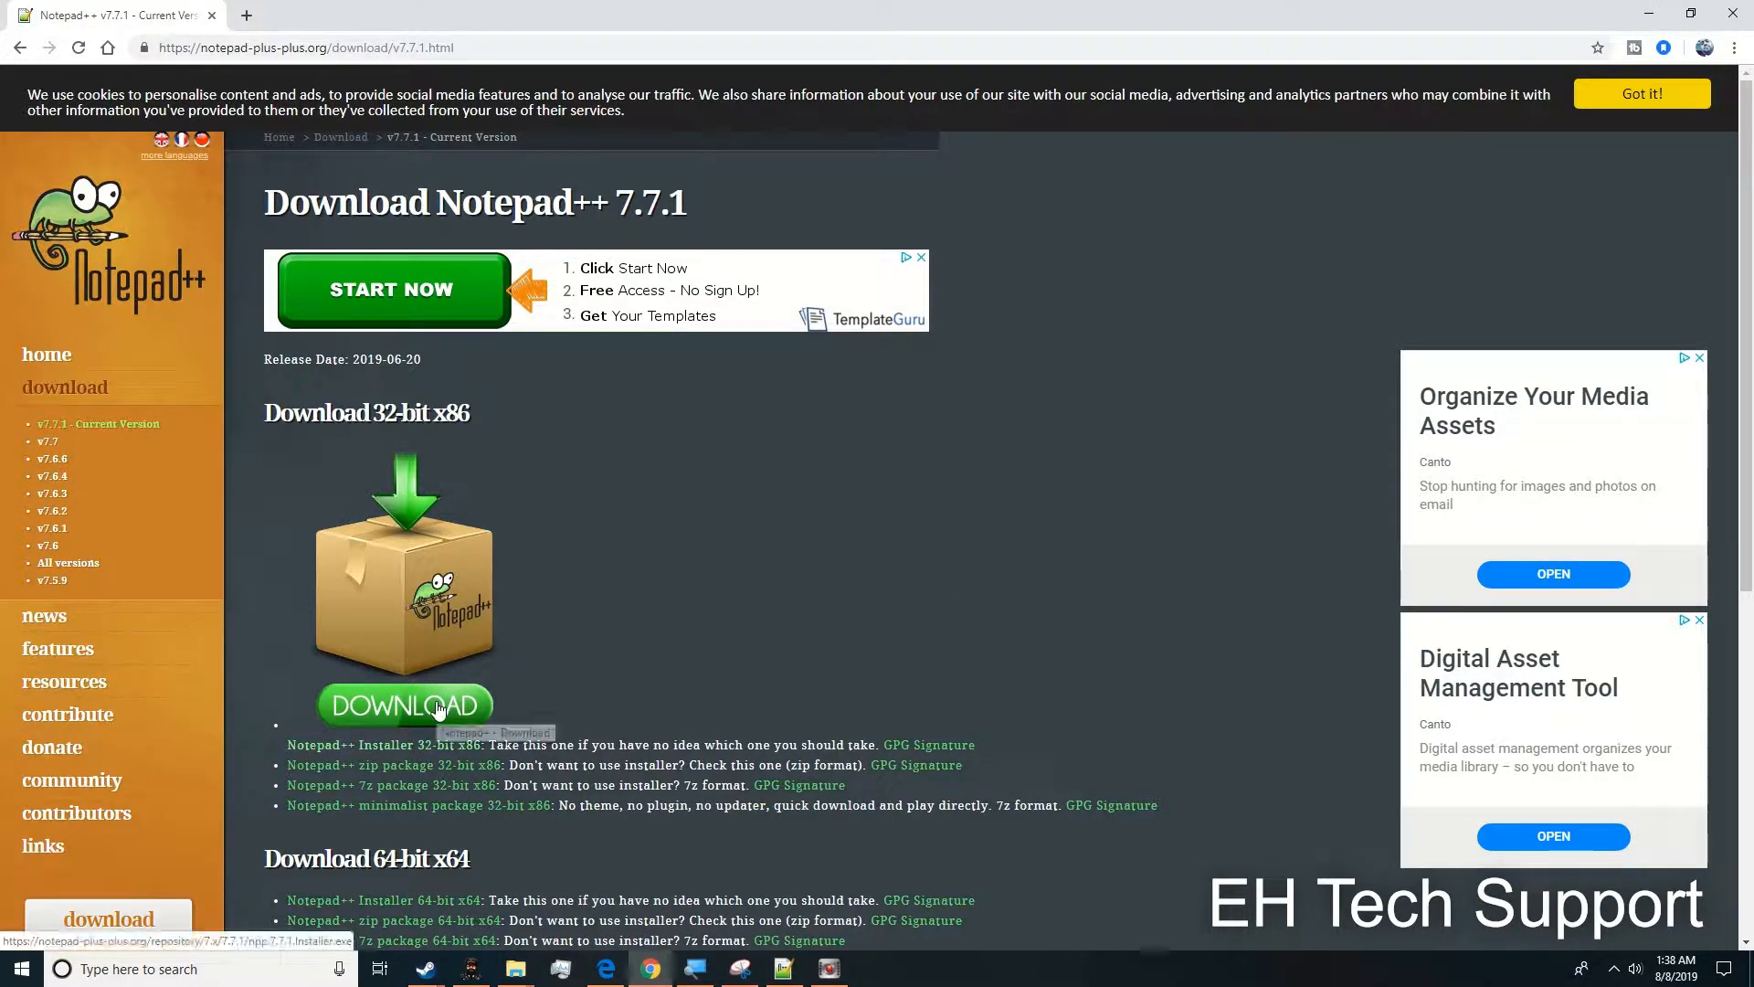
- Download the 32-bit Notepad++ 7.7.1 installer from the download page
click(404, 706)
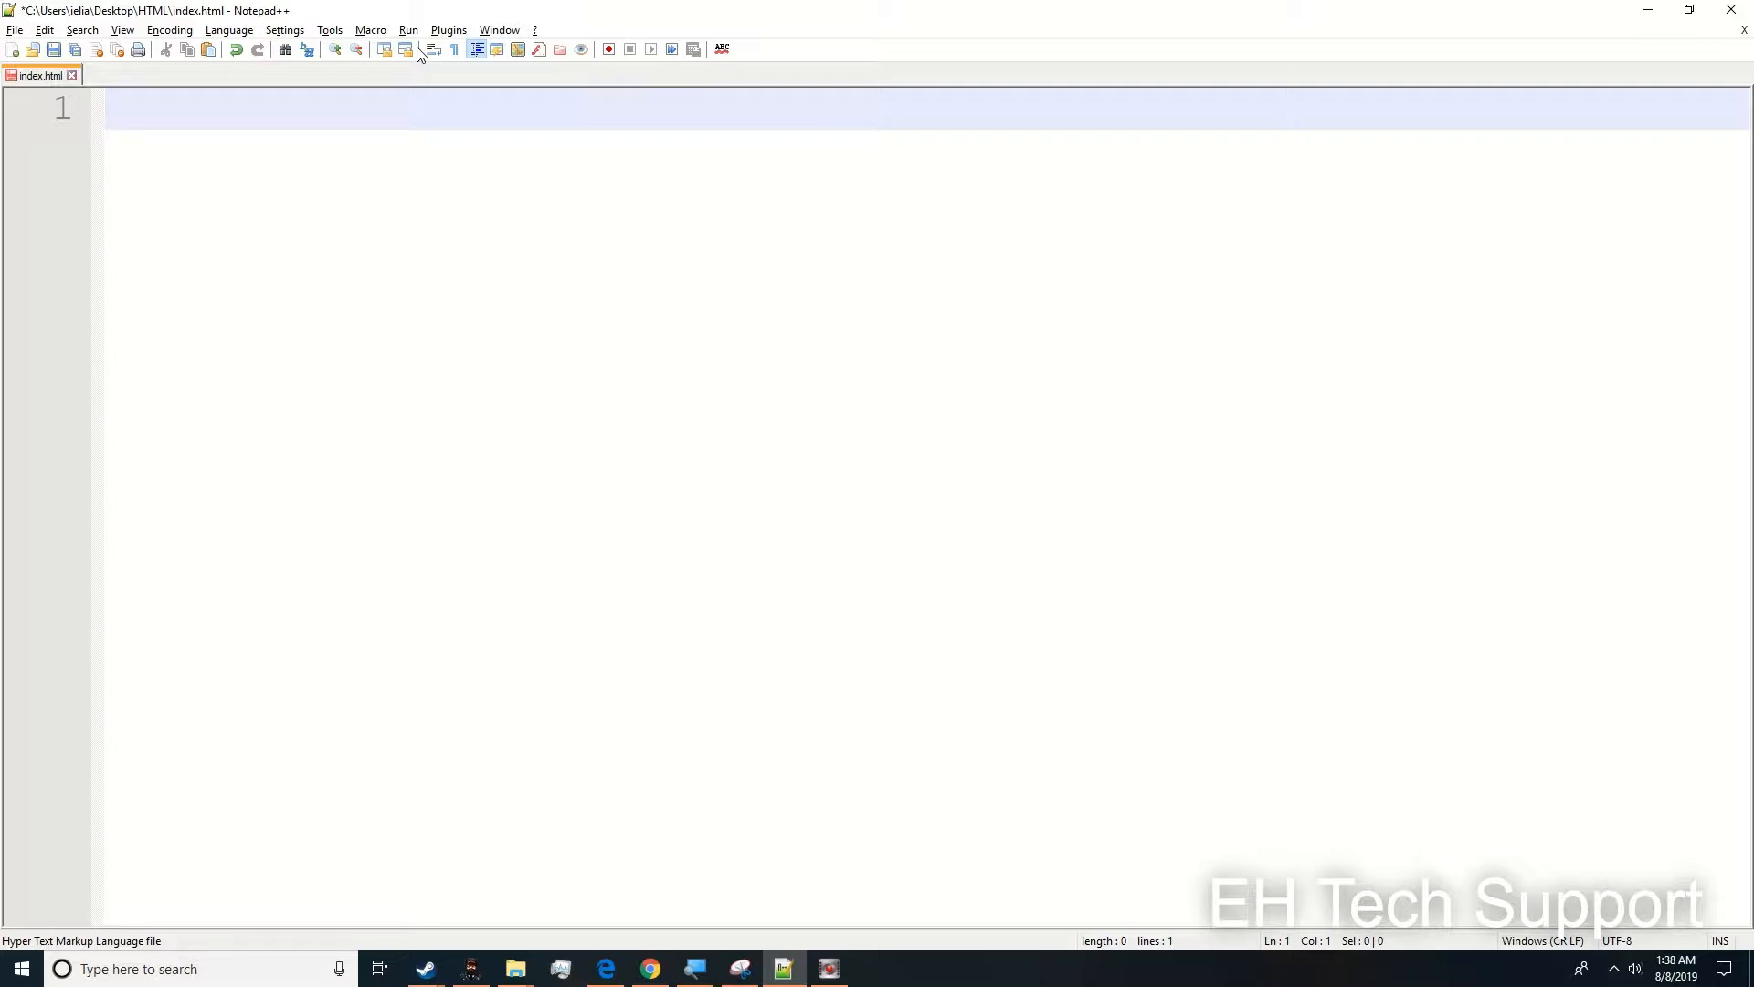
- Write the <!DOCTYPE html> declaration on line 1 and start line 2 below it
text(<!)
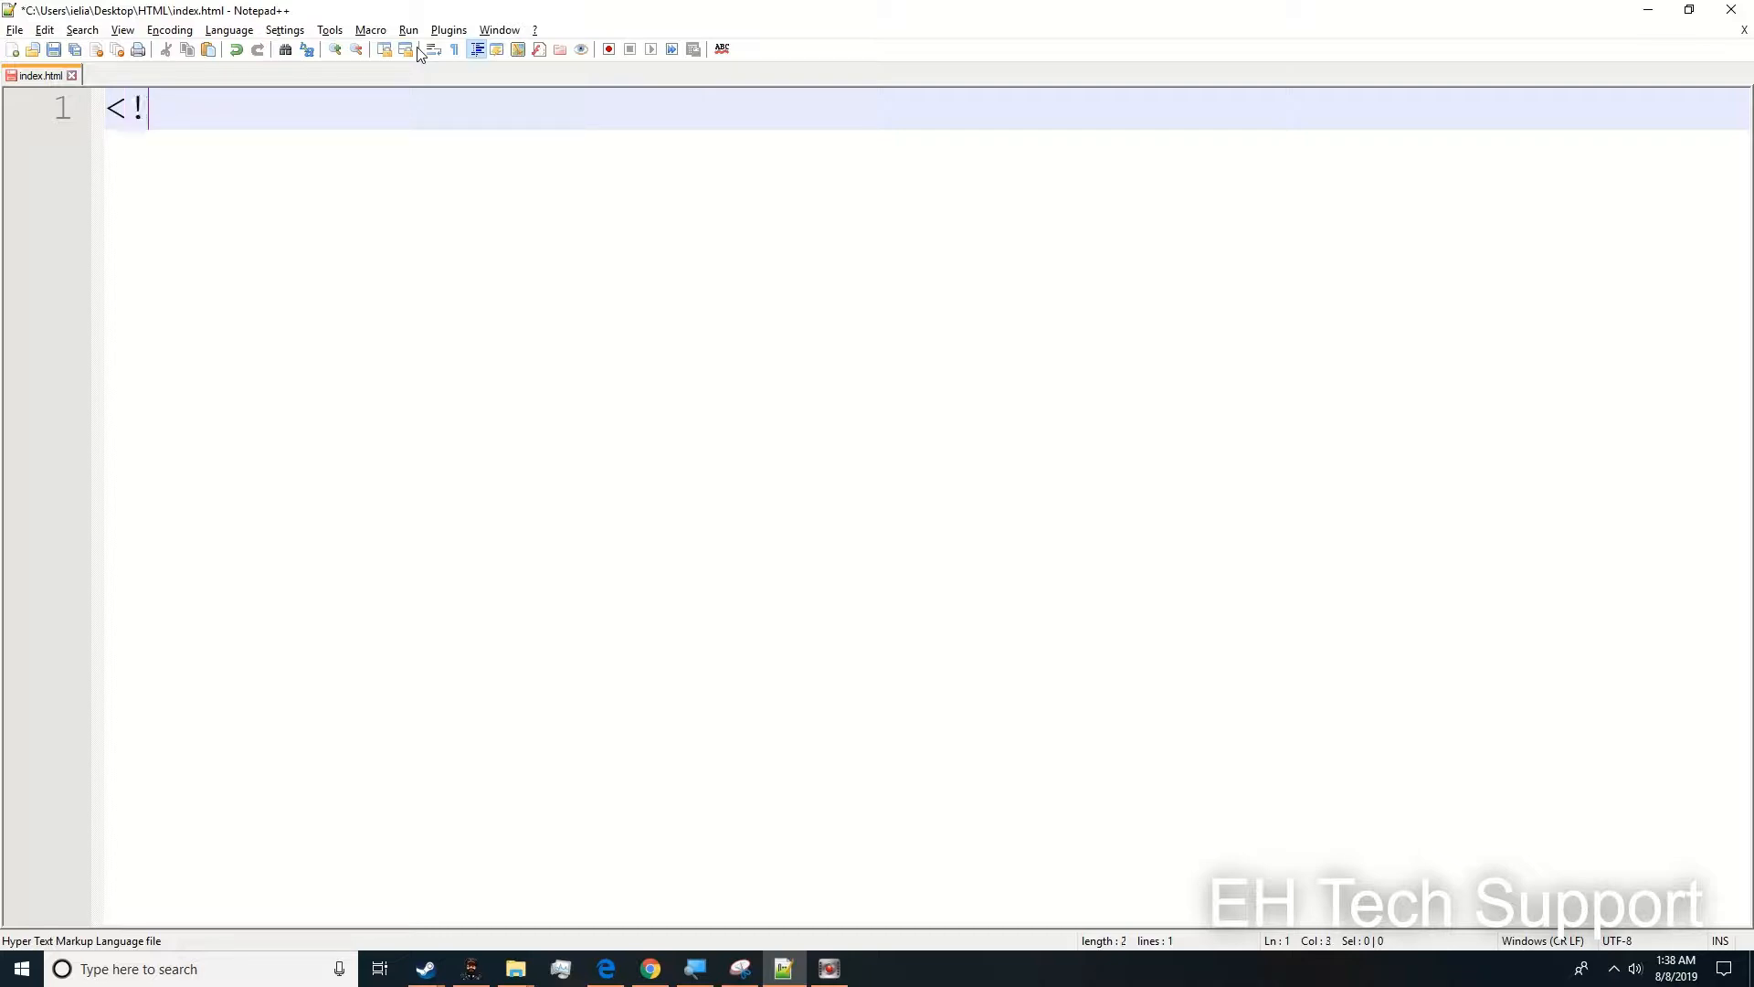
text(DO)
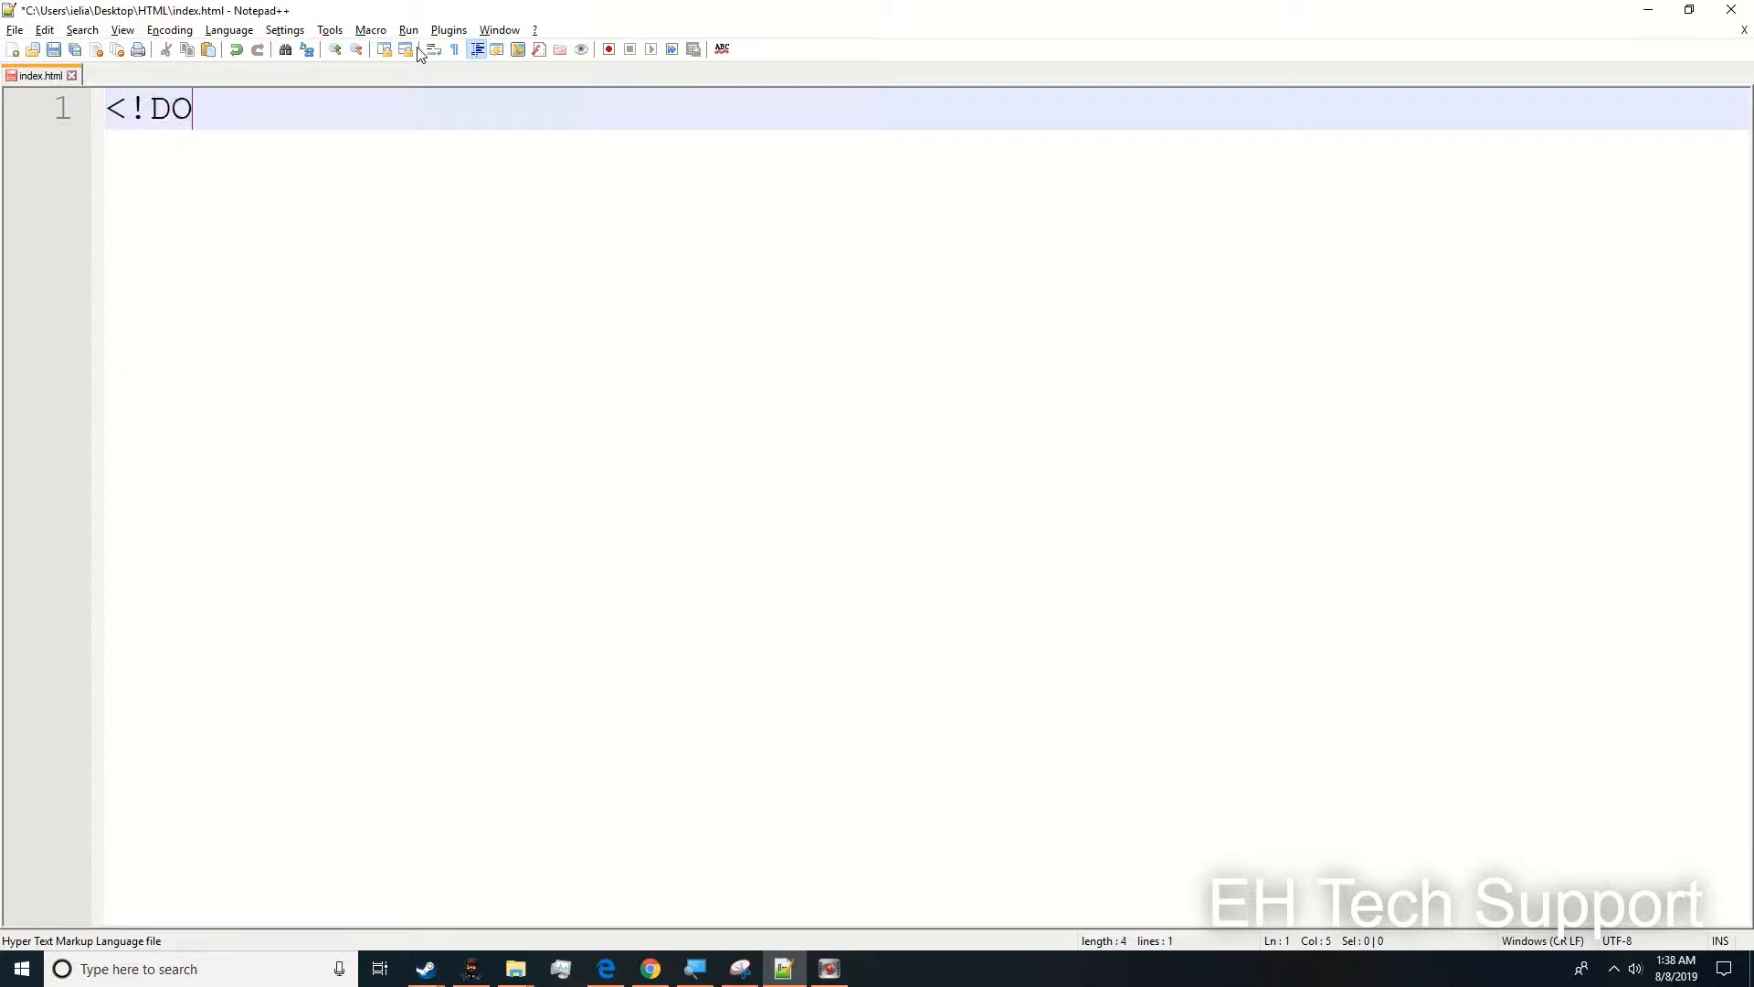
text(CTYPE)
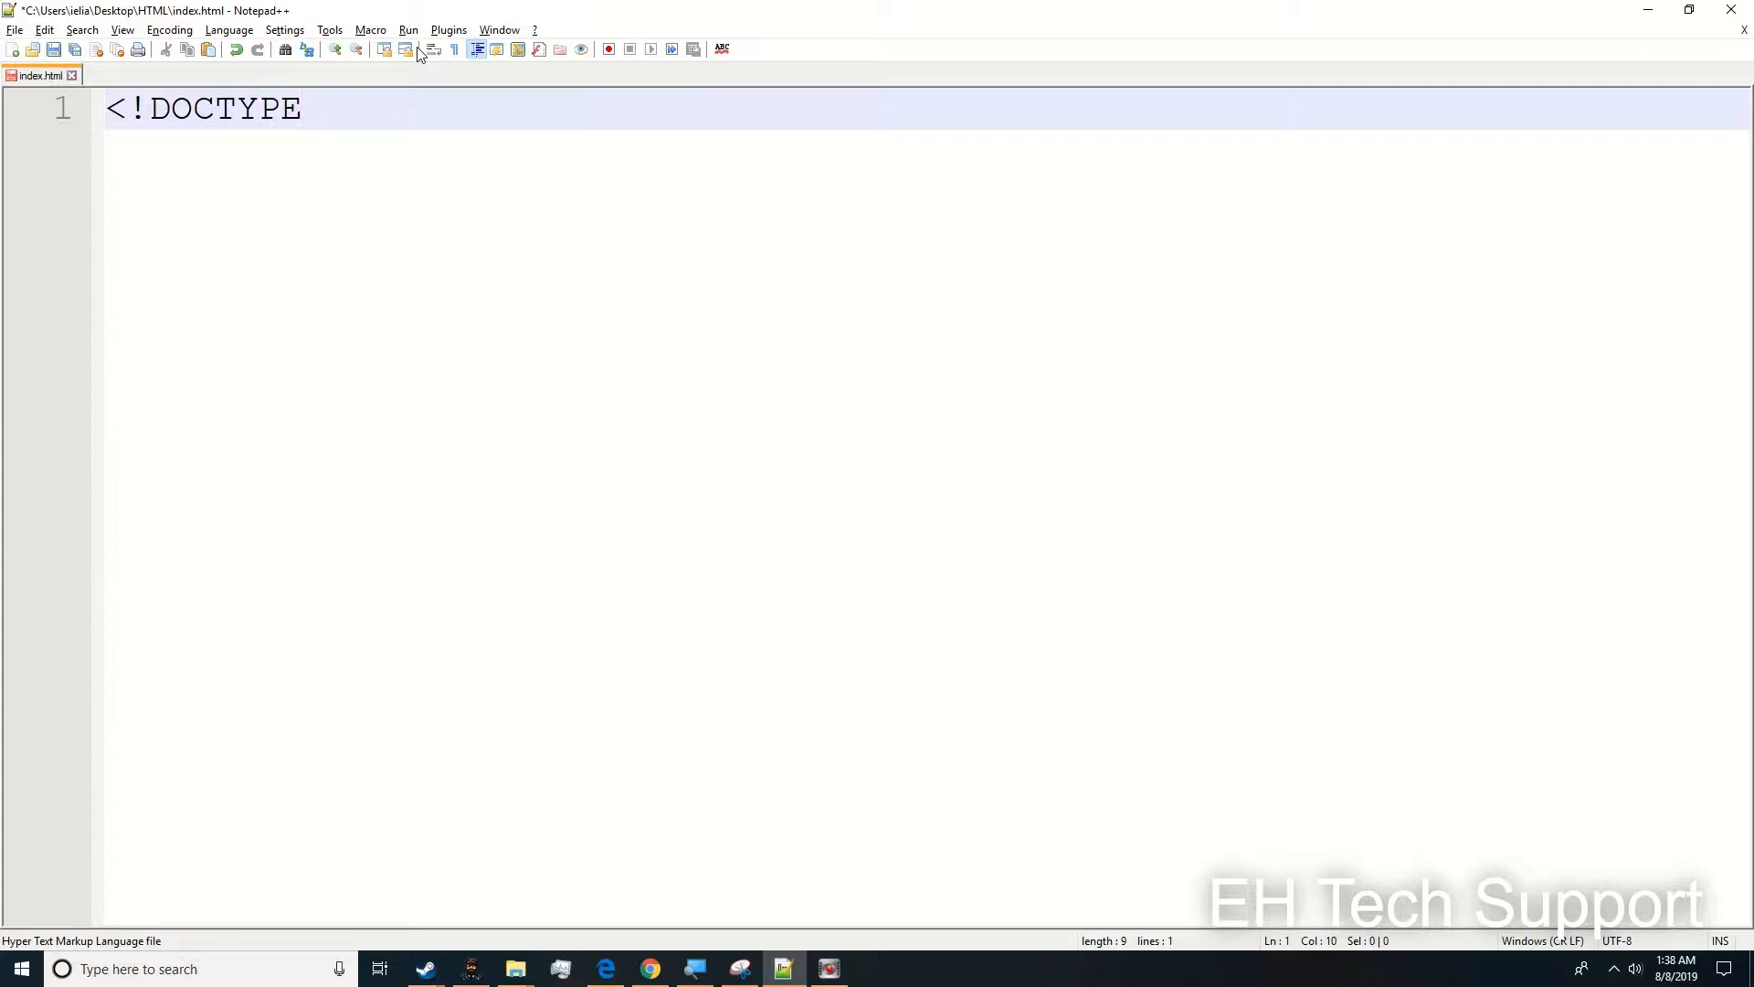
text(h)
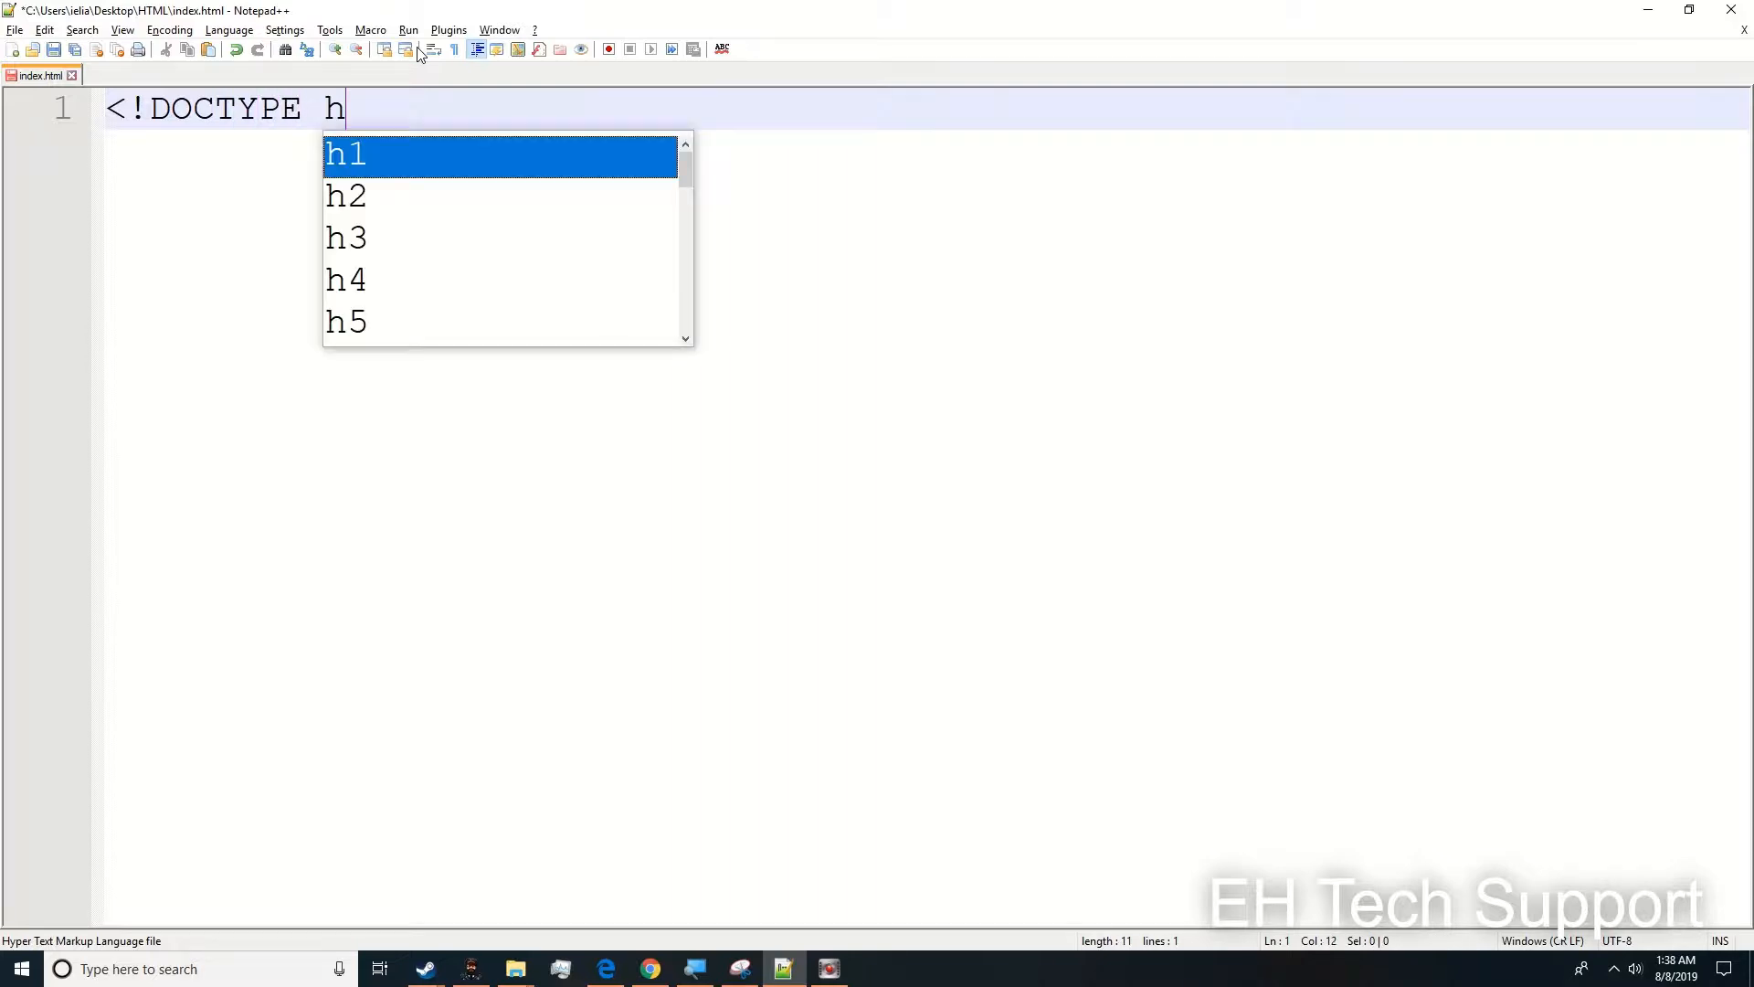
text(tml>)
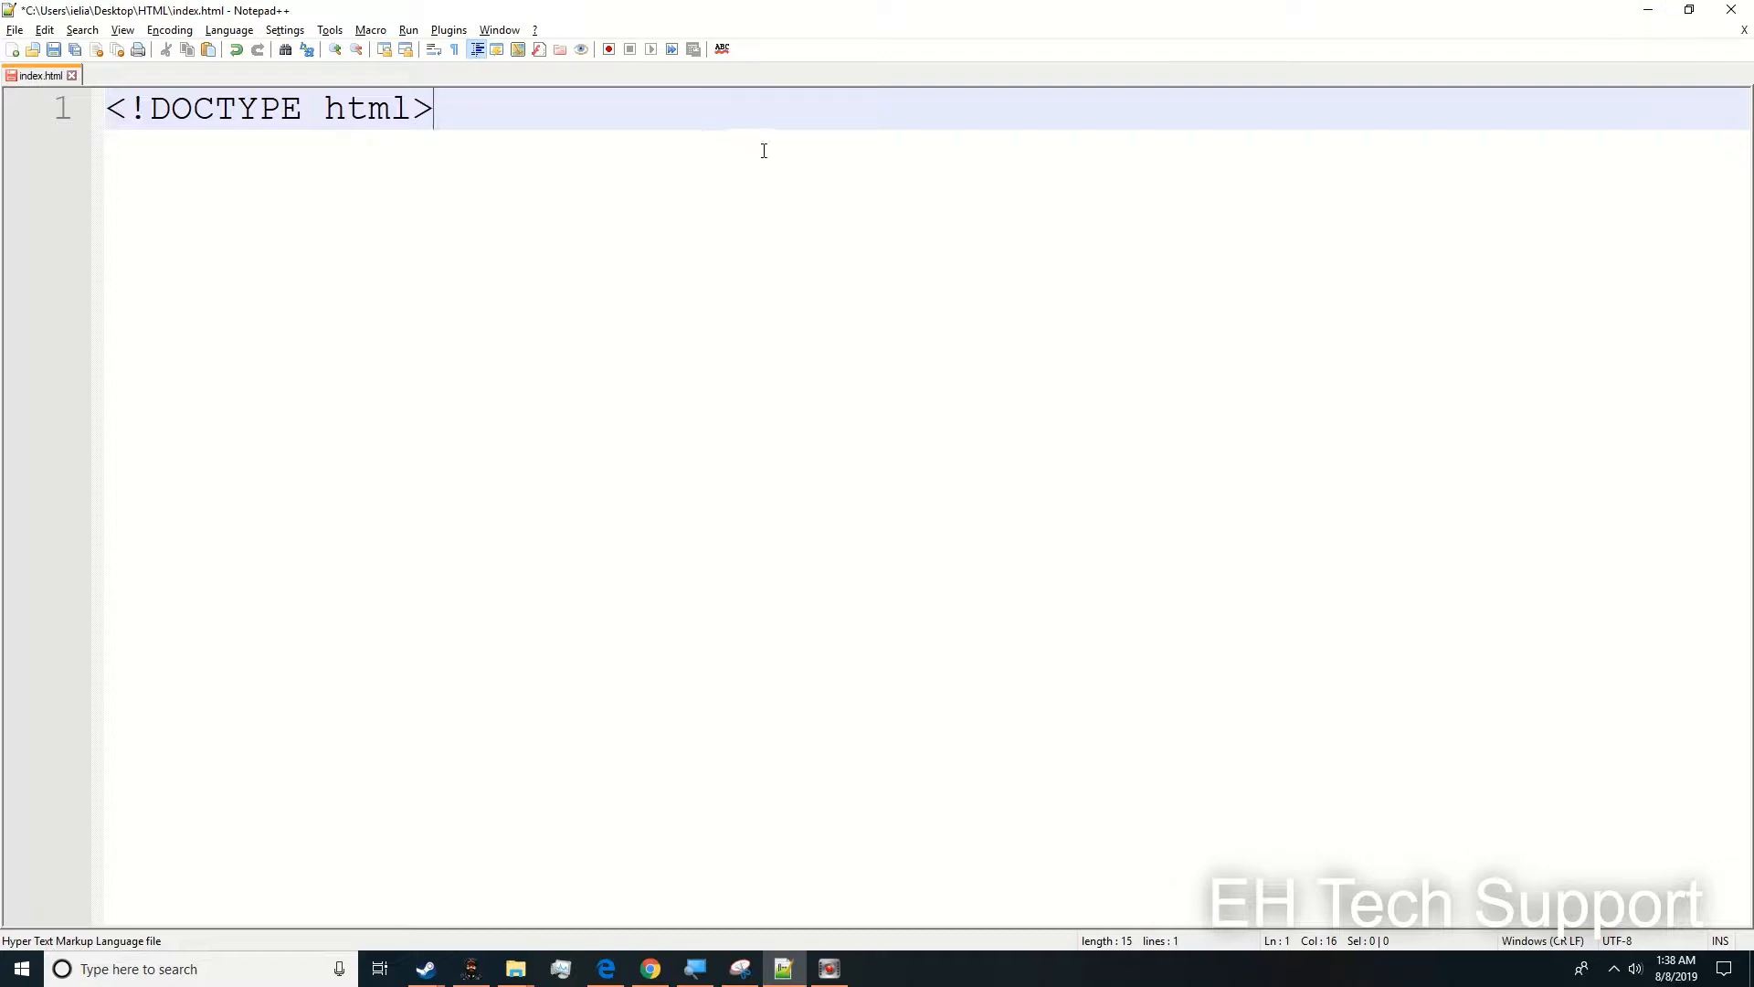
mouse_move(815, 241)
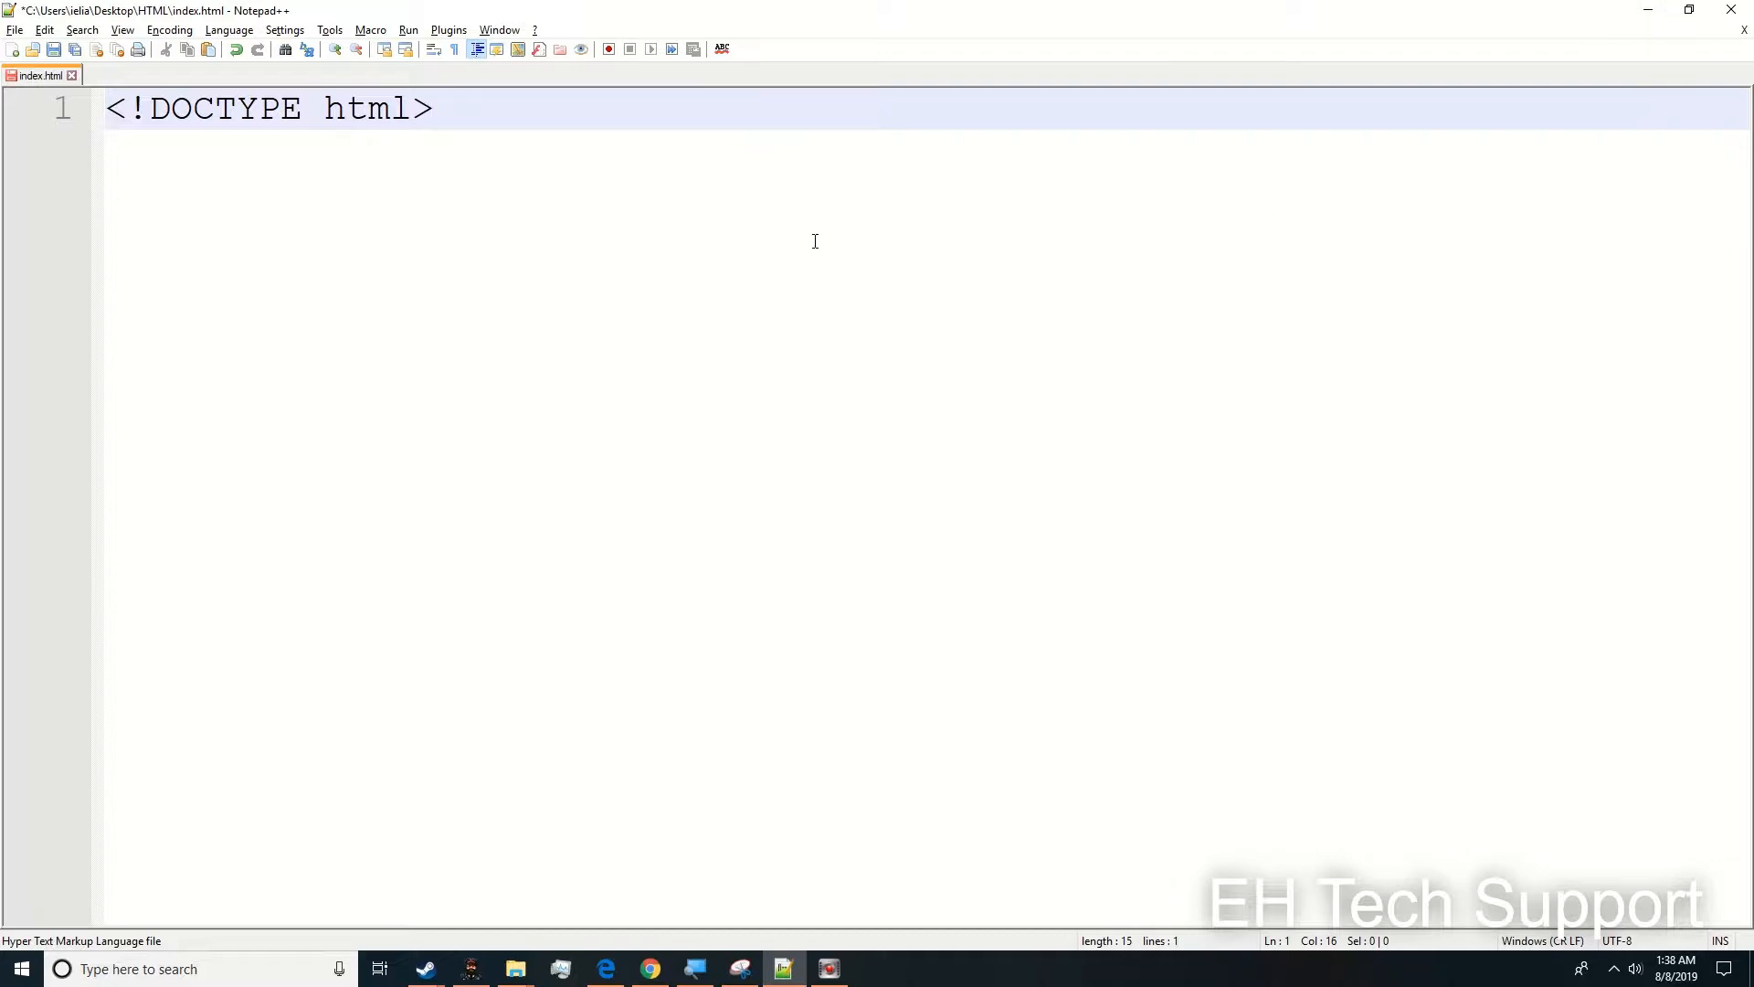
click(435, 108)
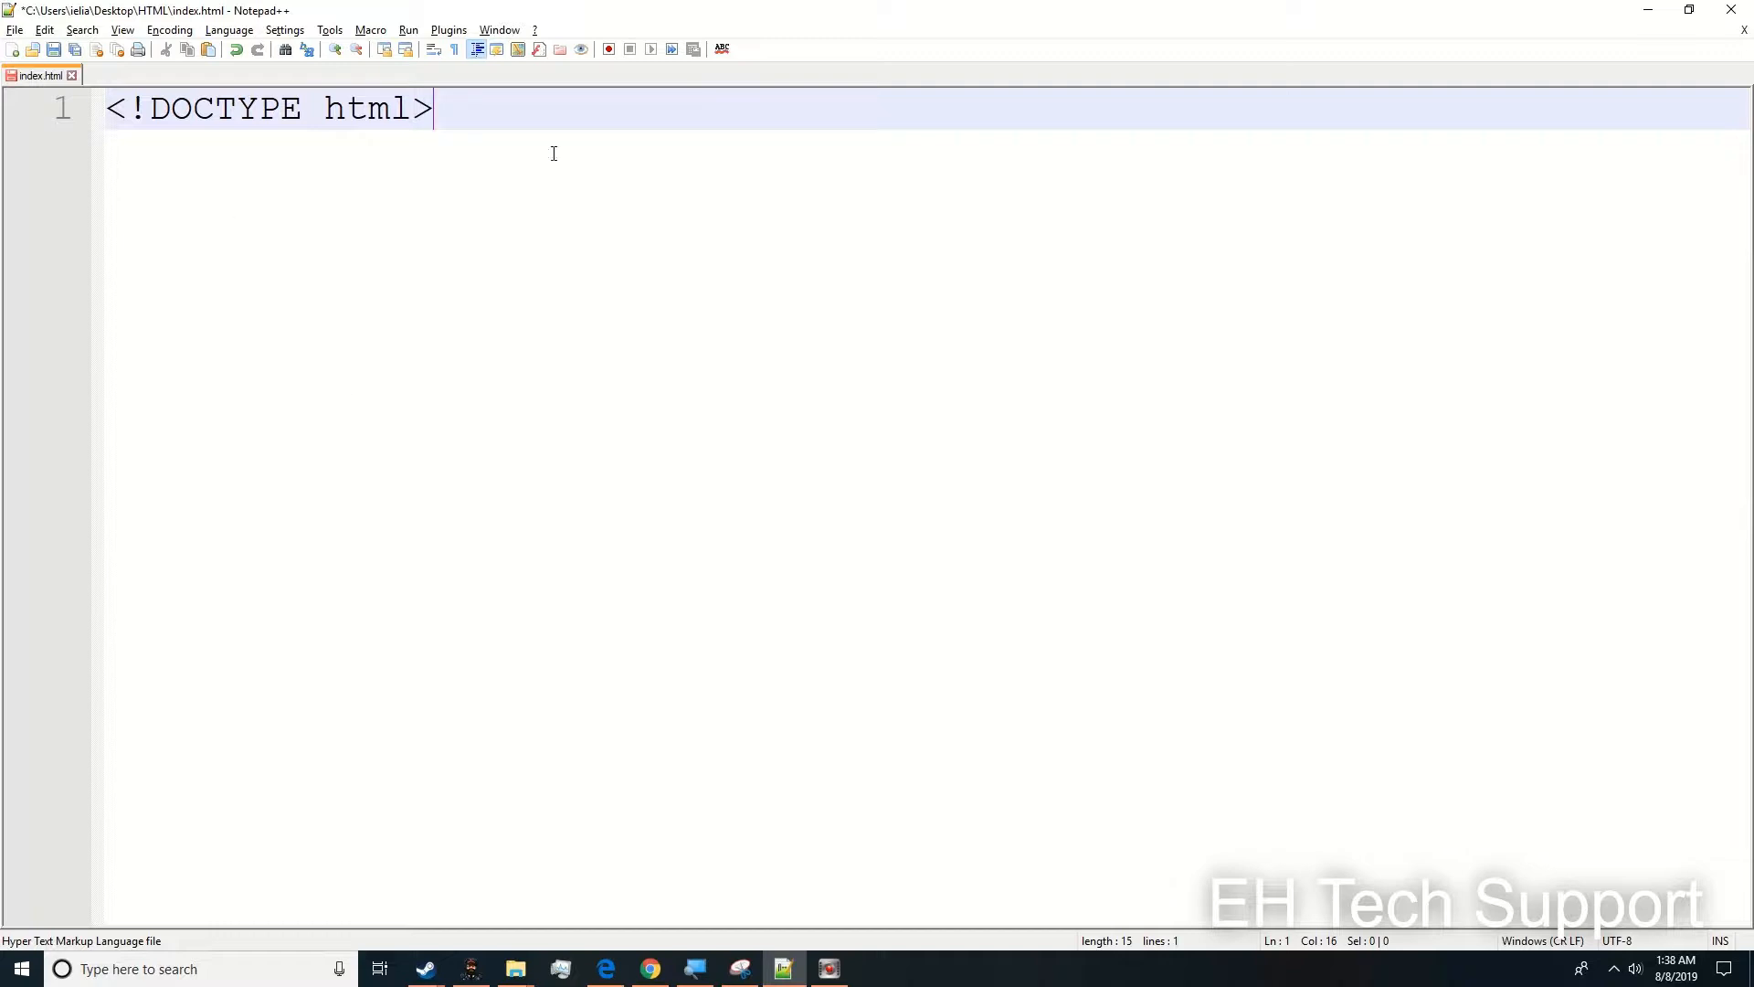
mouse_move(847, 13)
text(<)
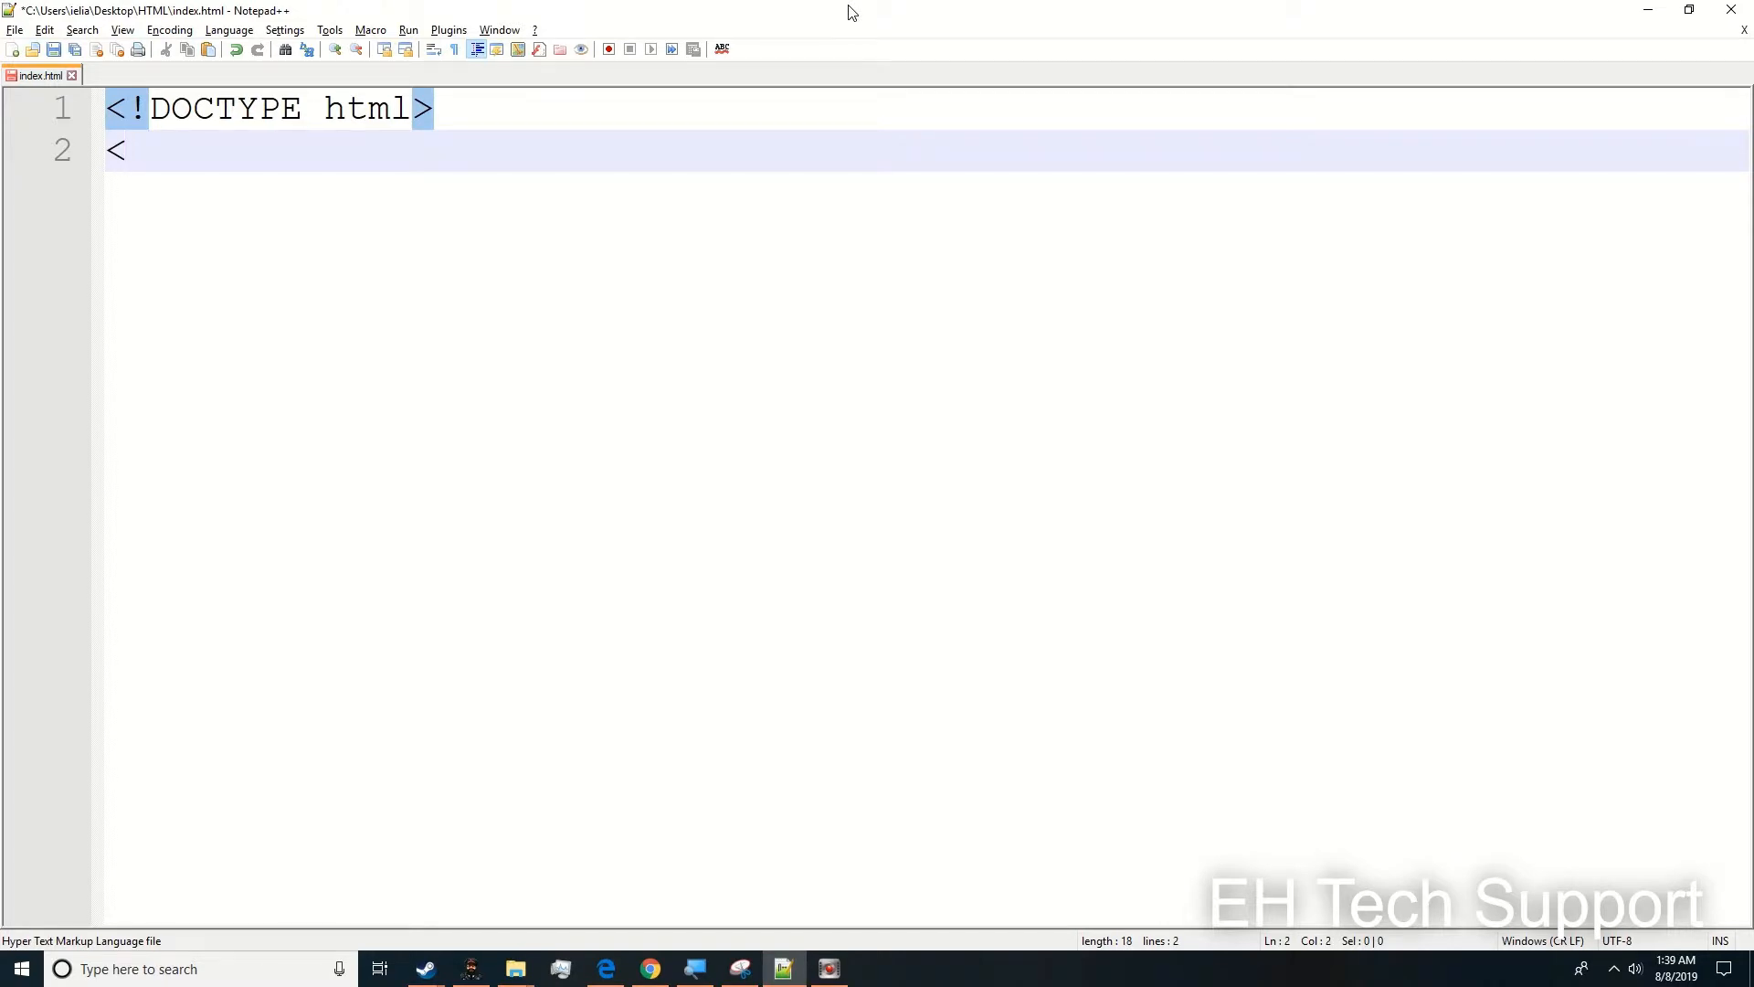
- Add the opening <html> tag on line 2 and <head> tag on line 3
text(html>)
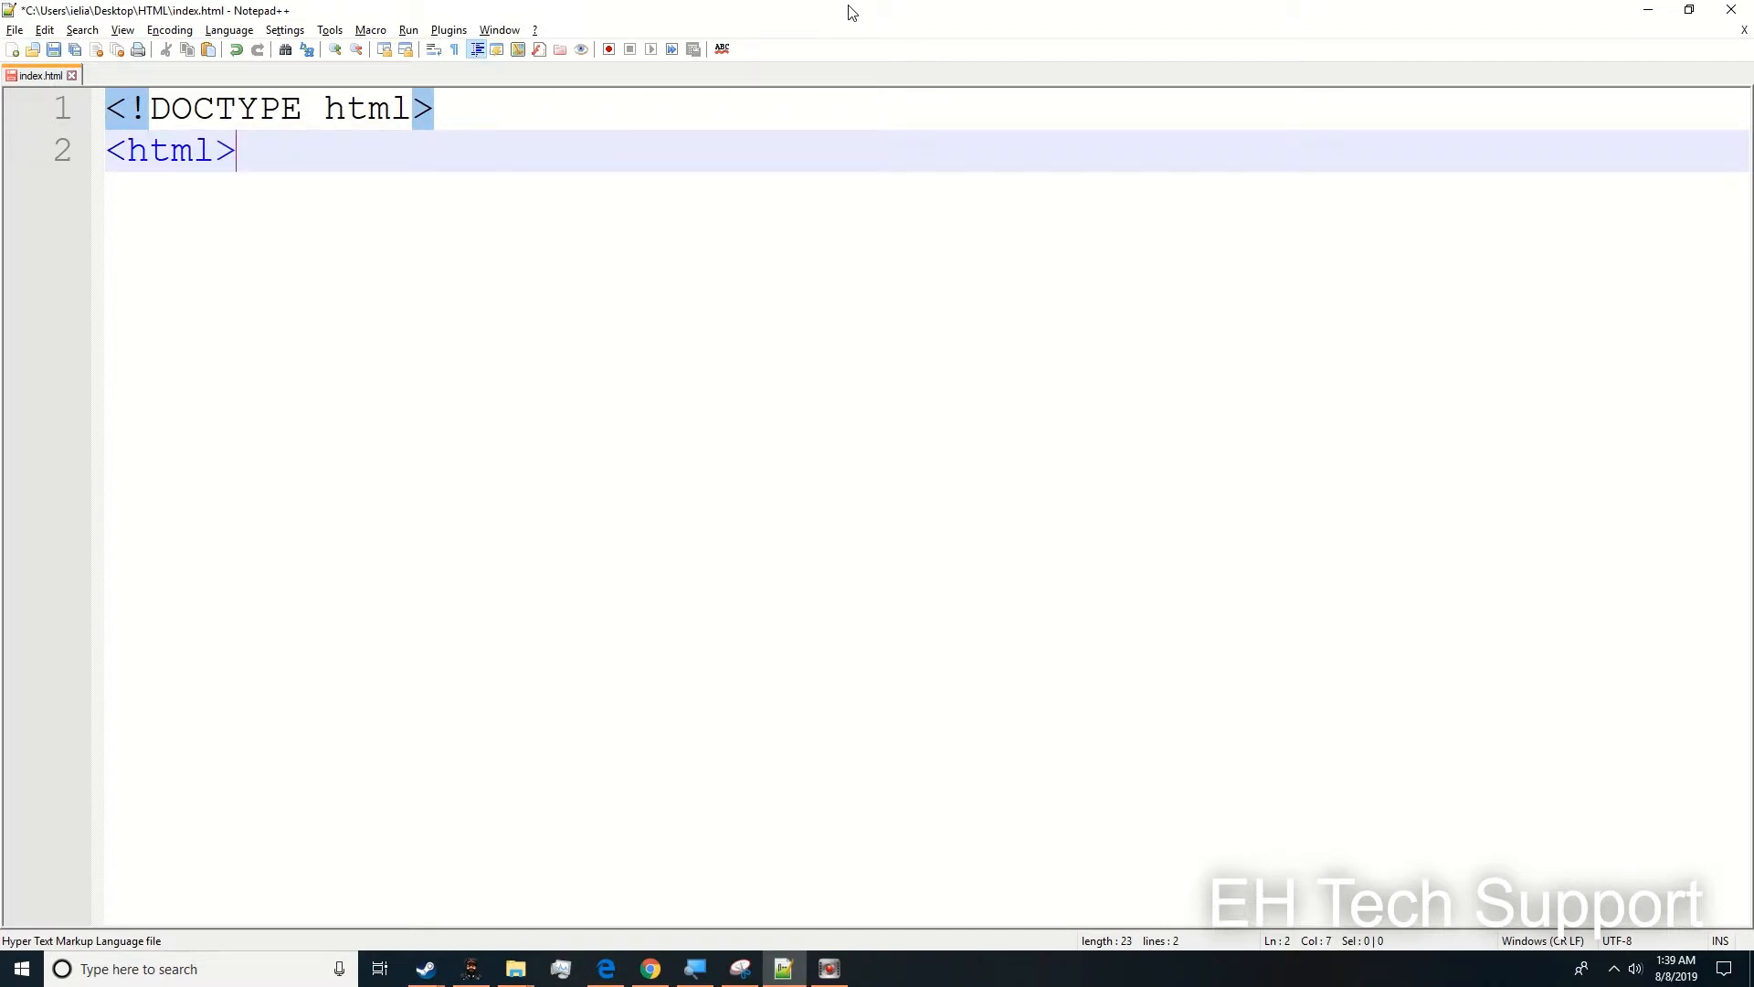
key(Enter)
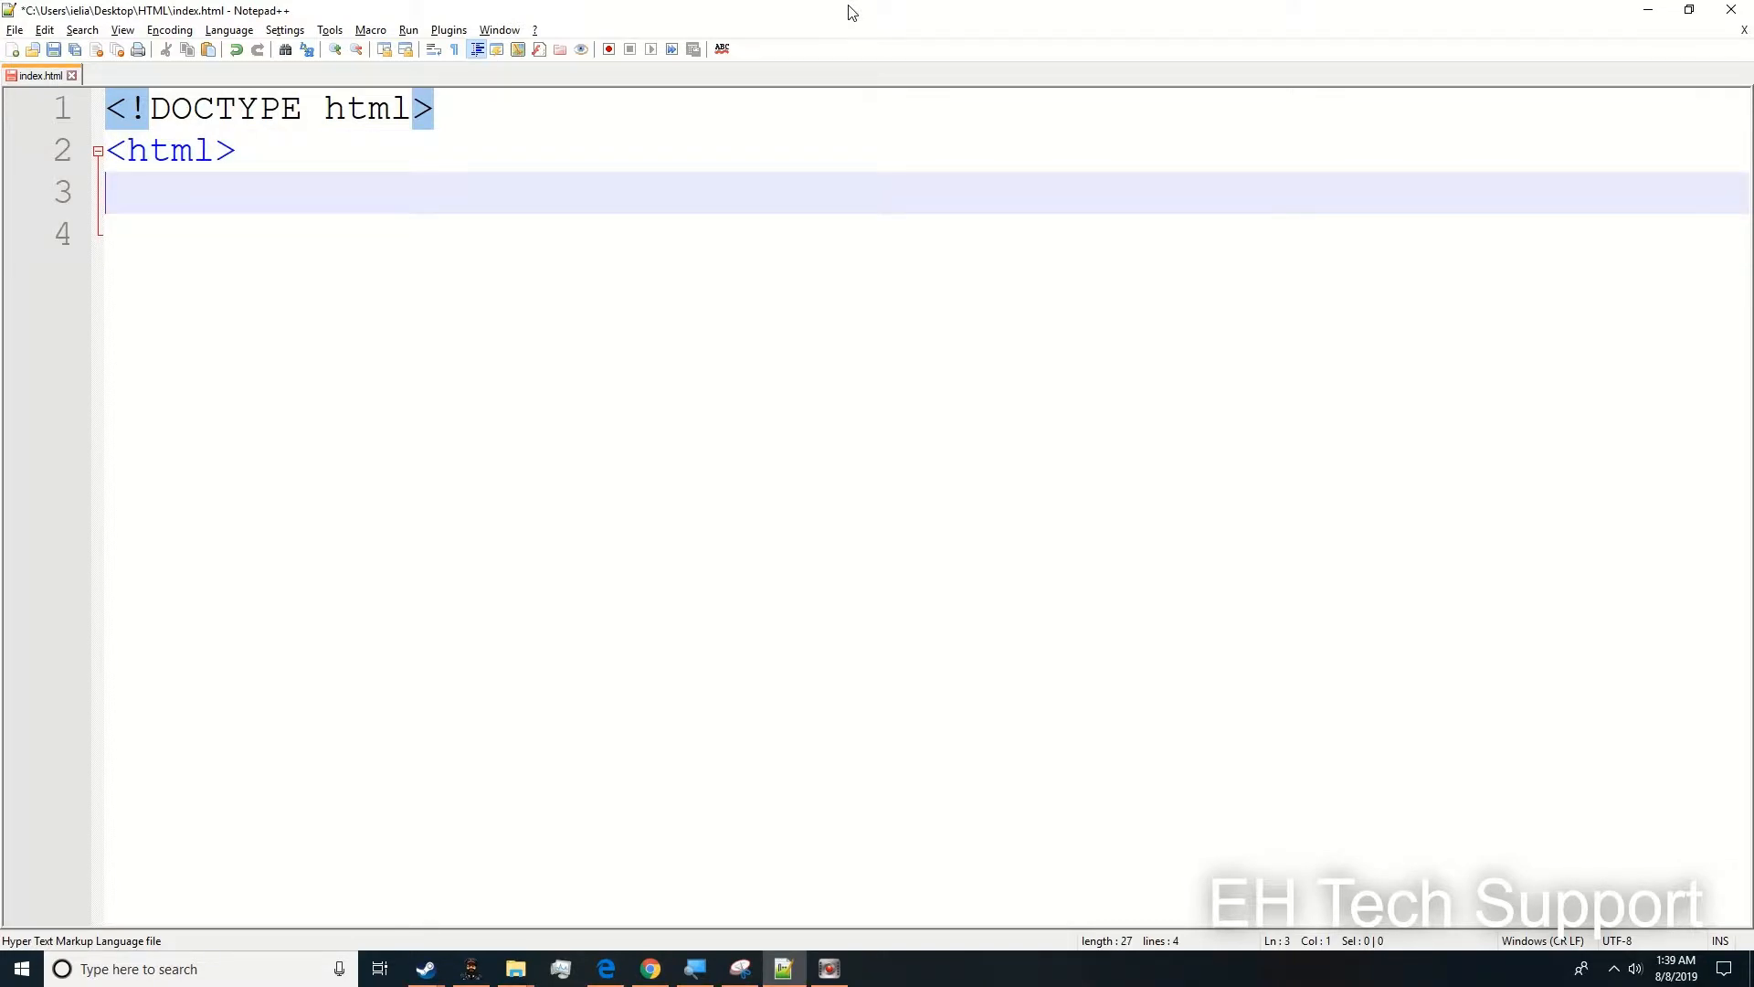
text(<head>)
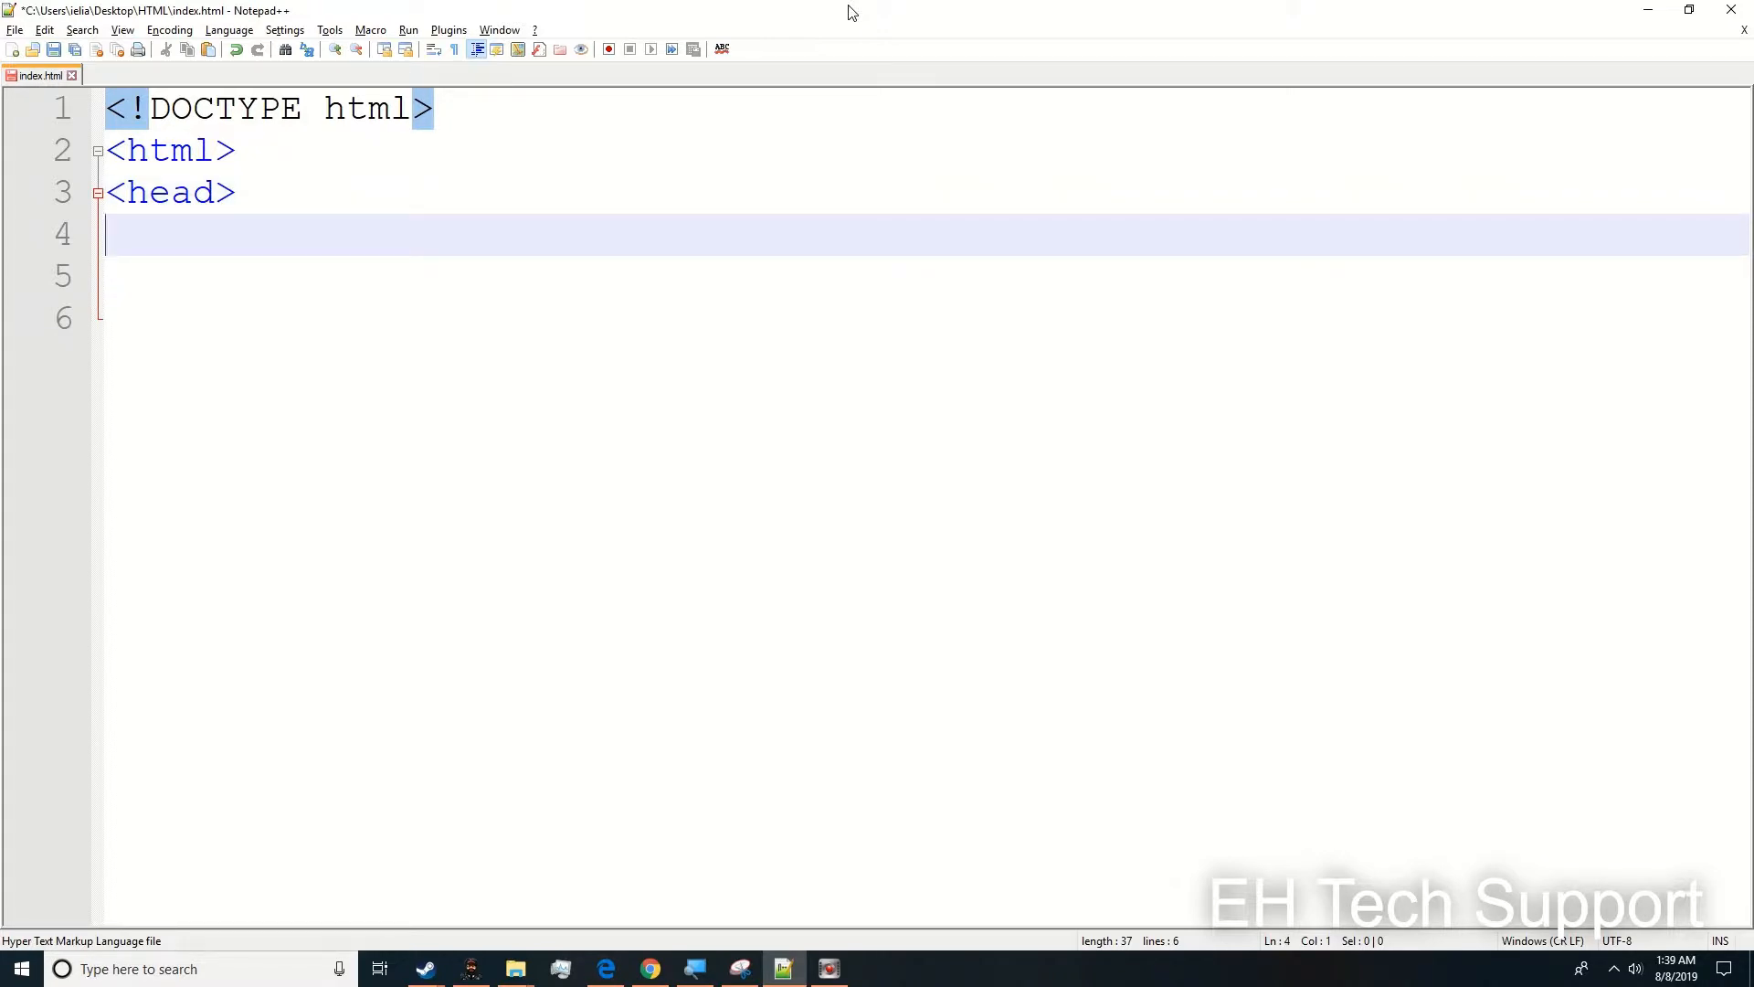
- Add a <title>My Web Page</title> element on line 4 inside the head
text(<t)
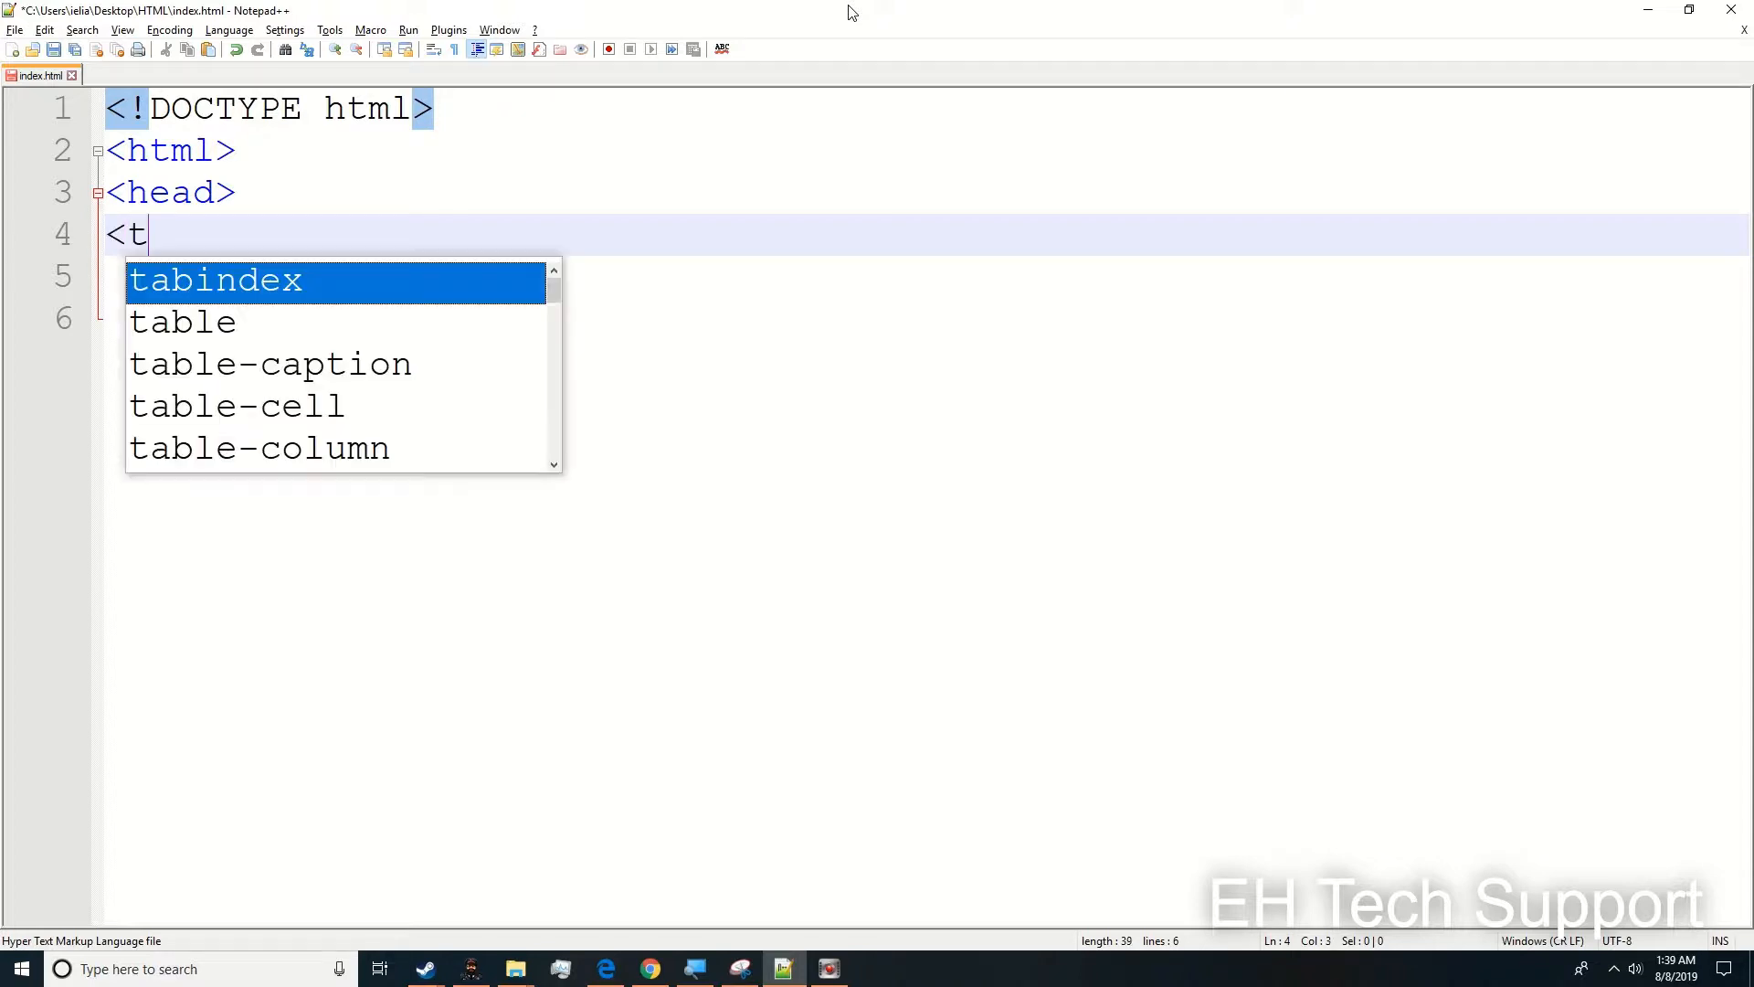
text(itle>)
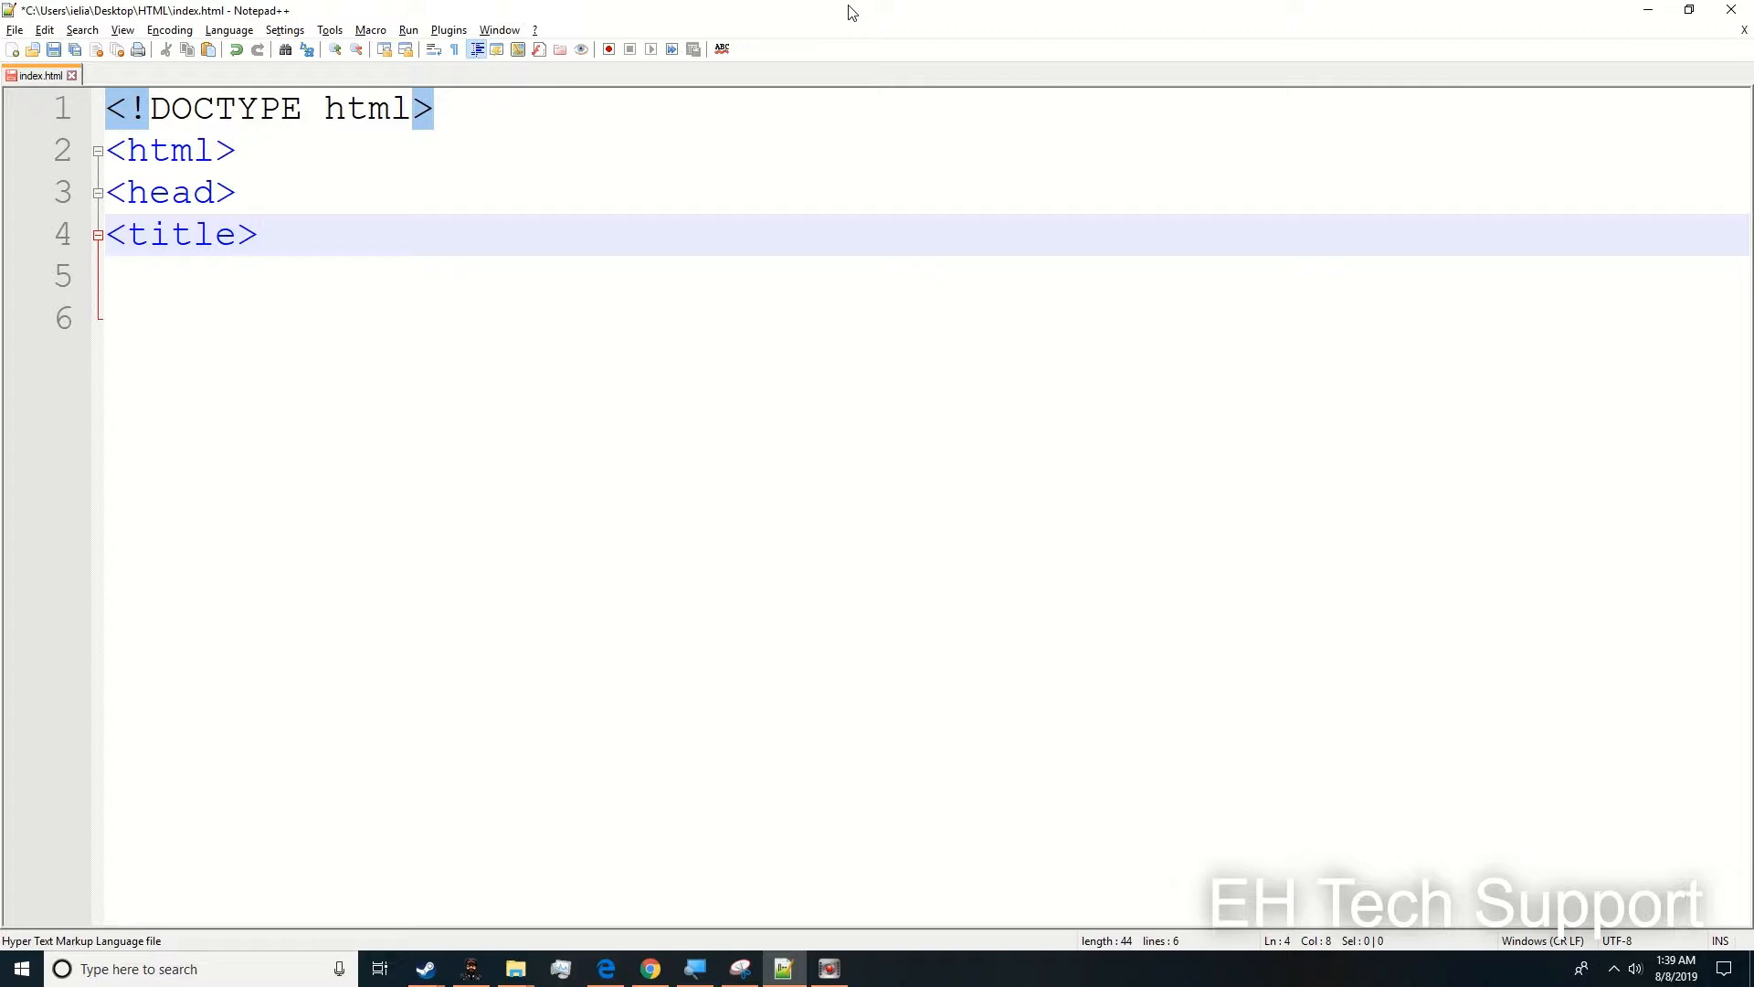
text(My We)
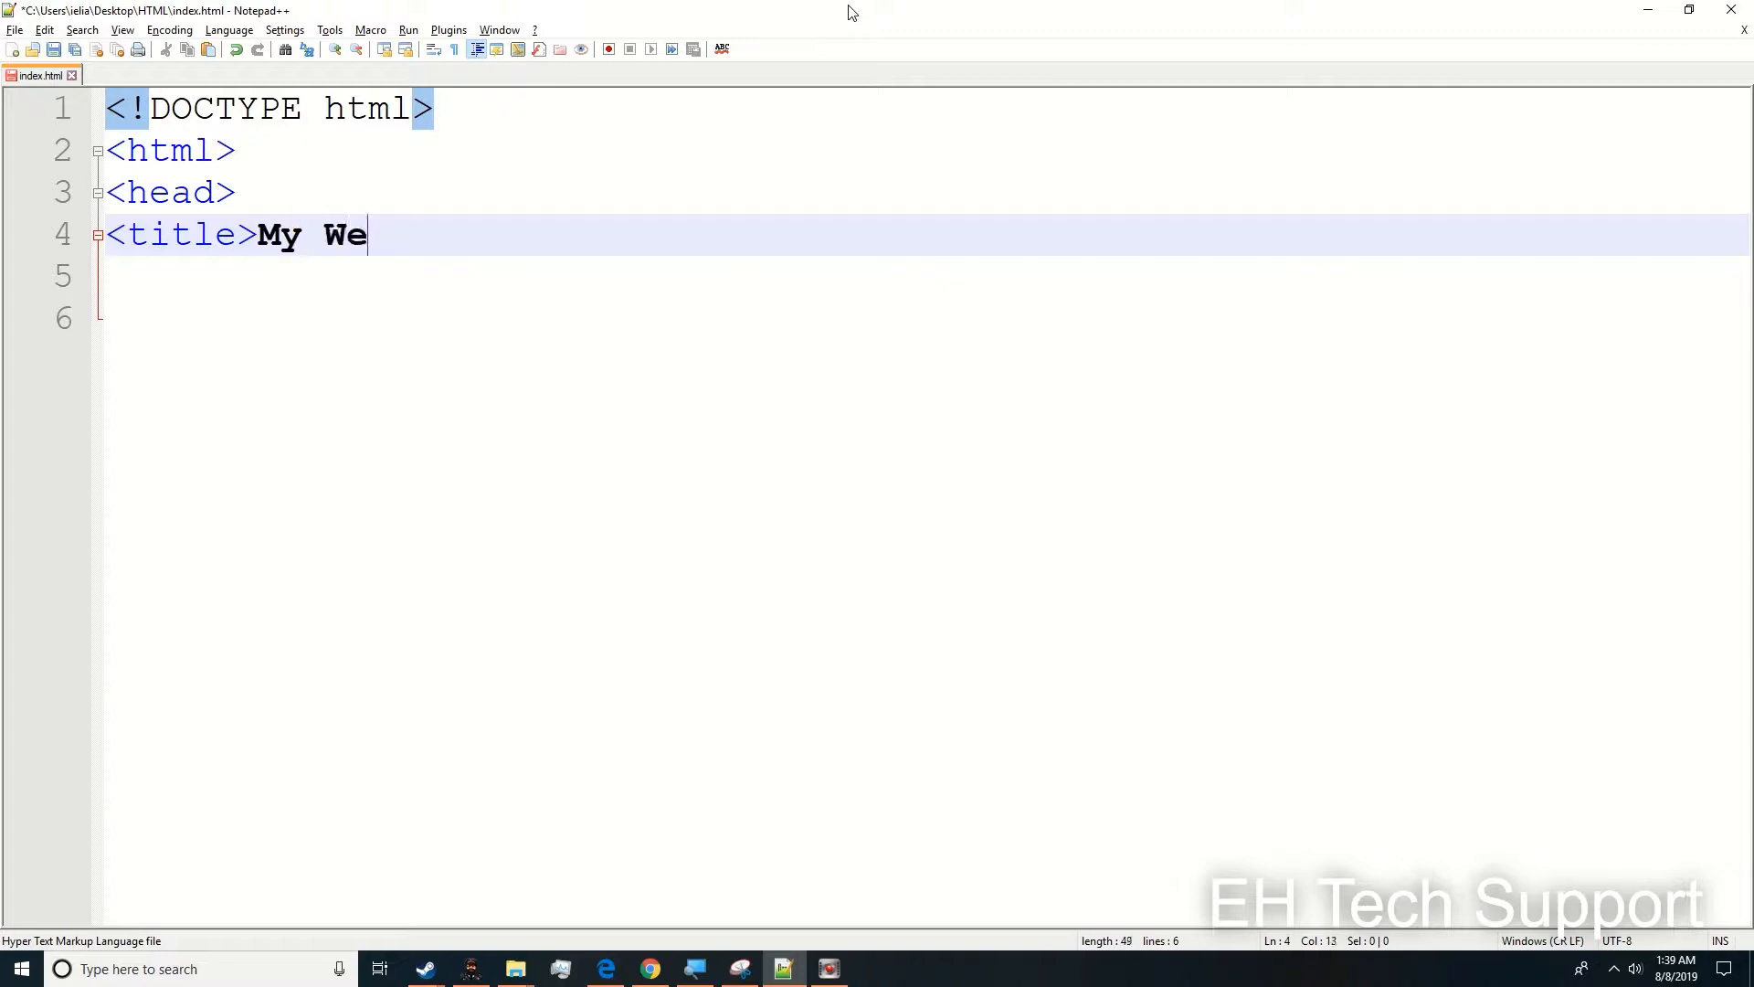
text(b Page)
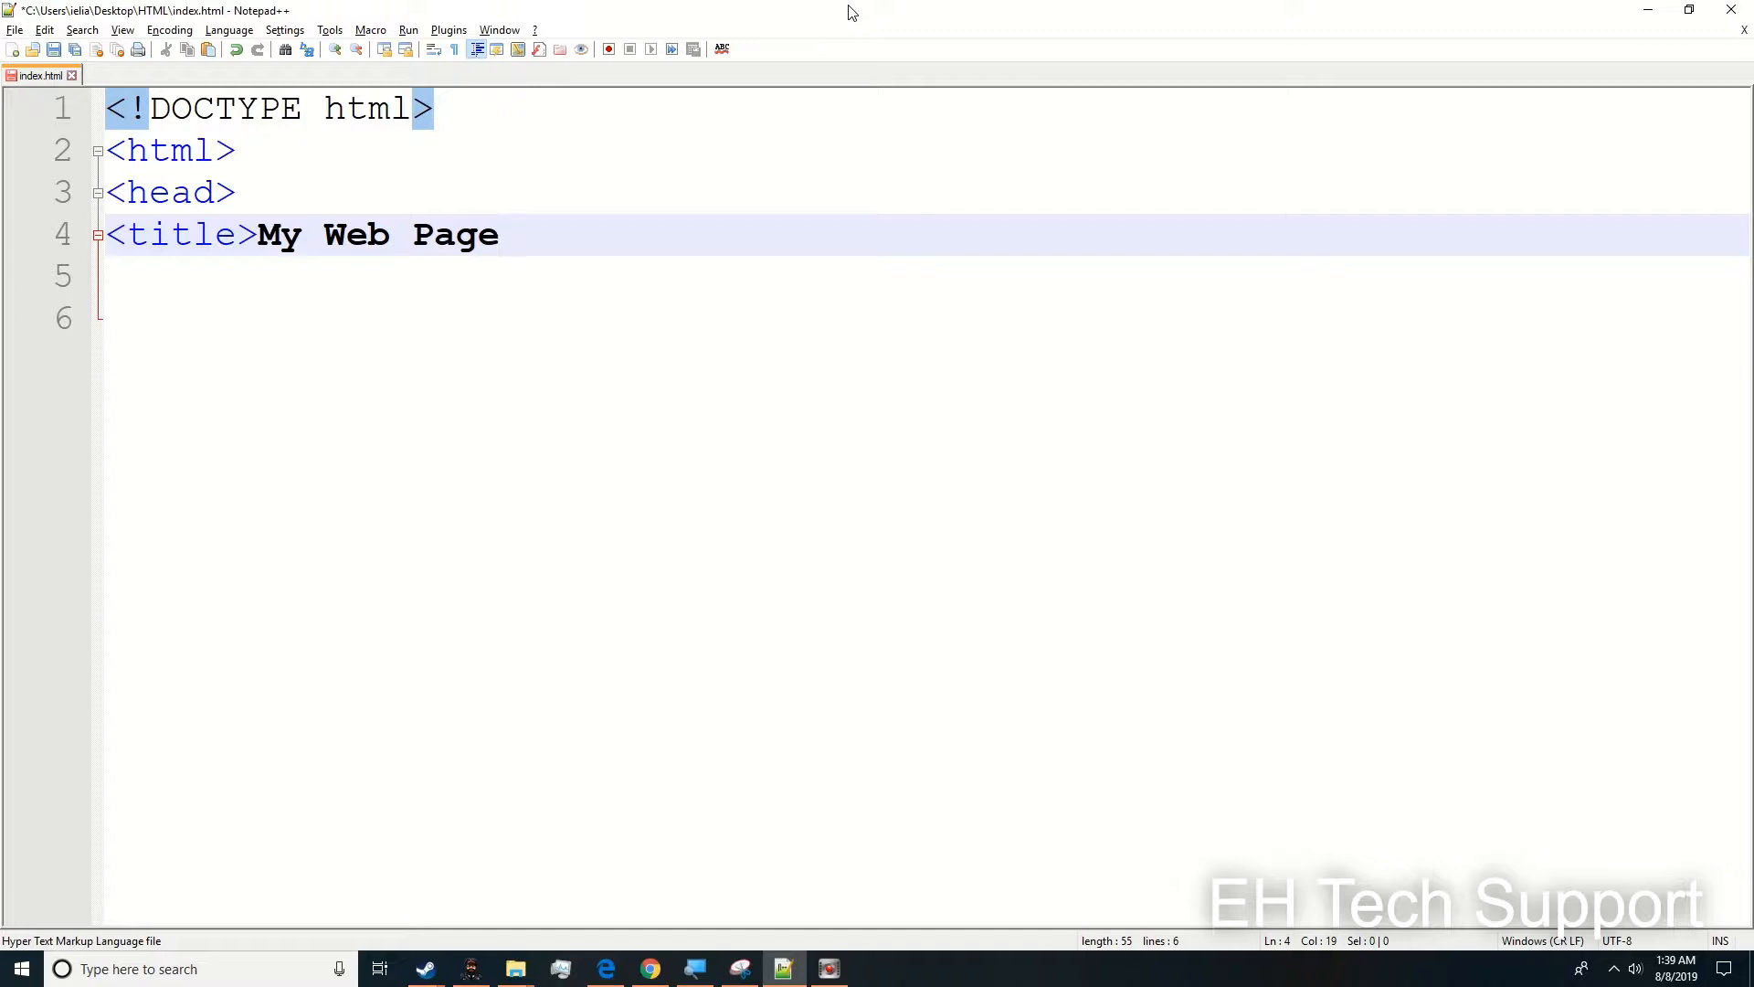
text(</)
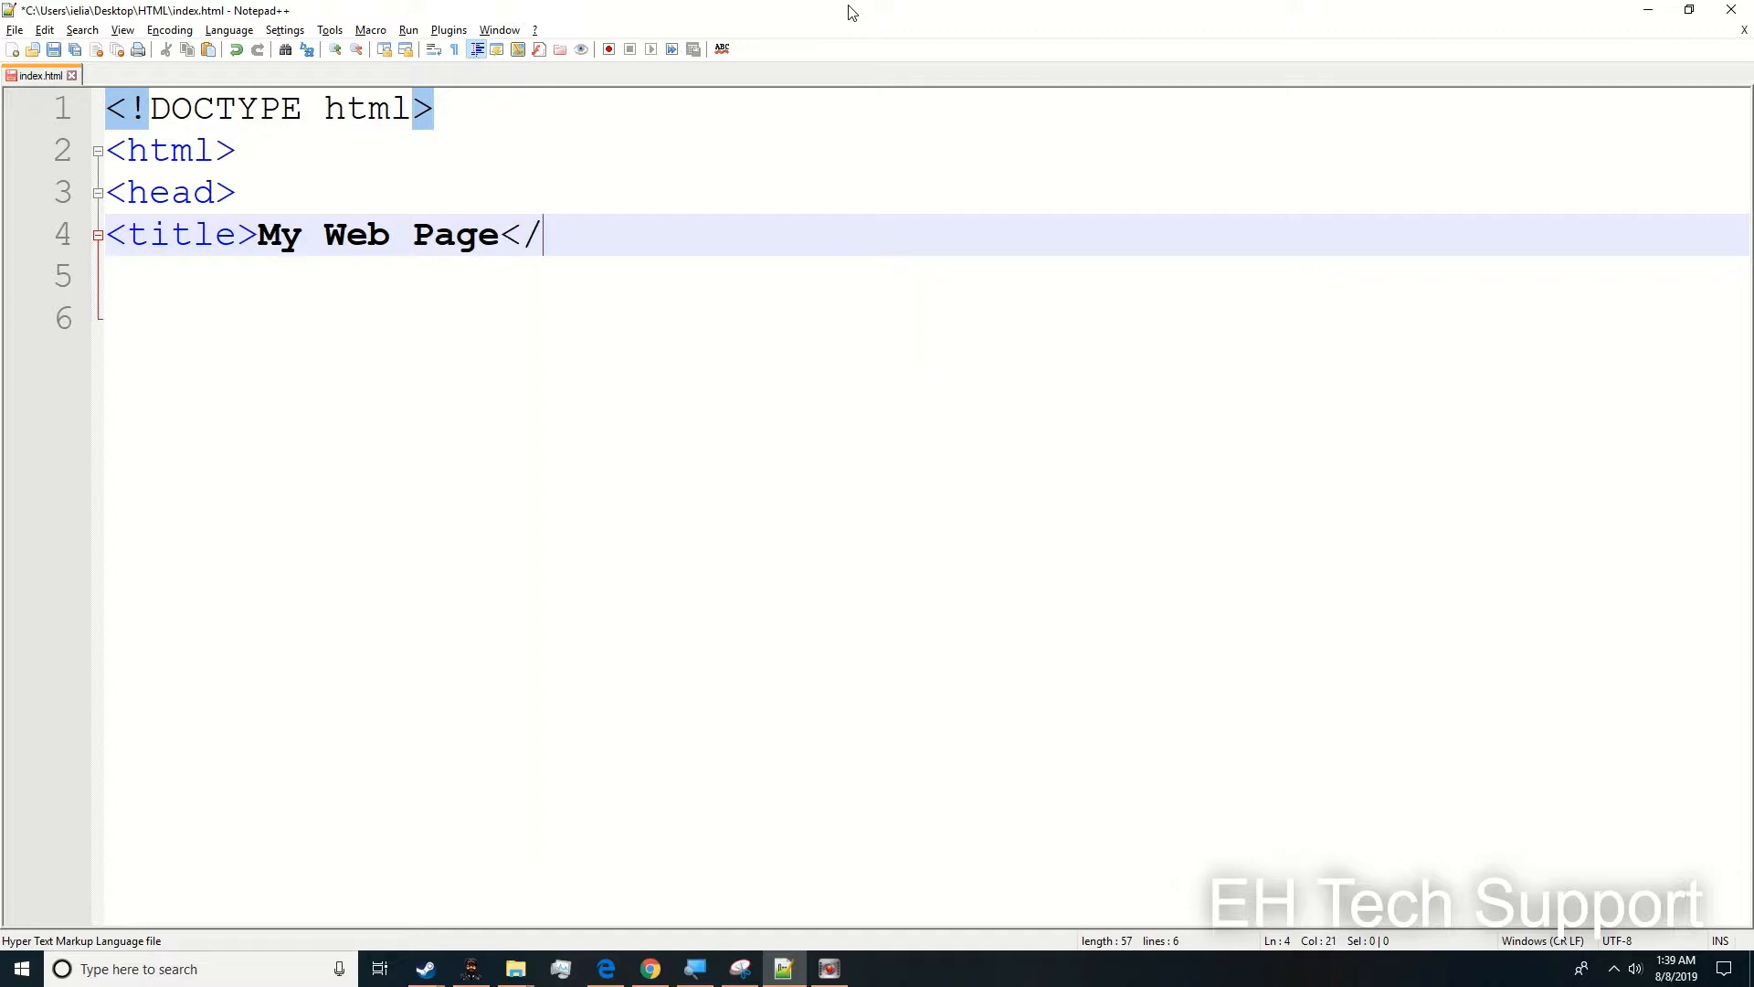
key(Left)
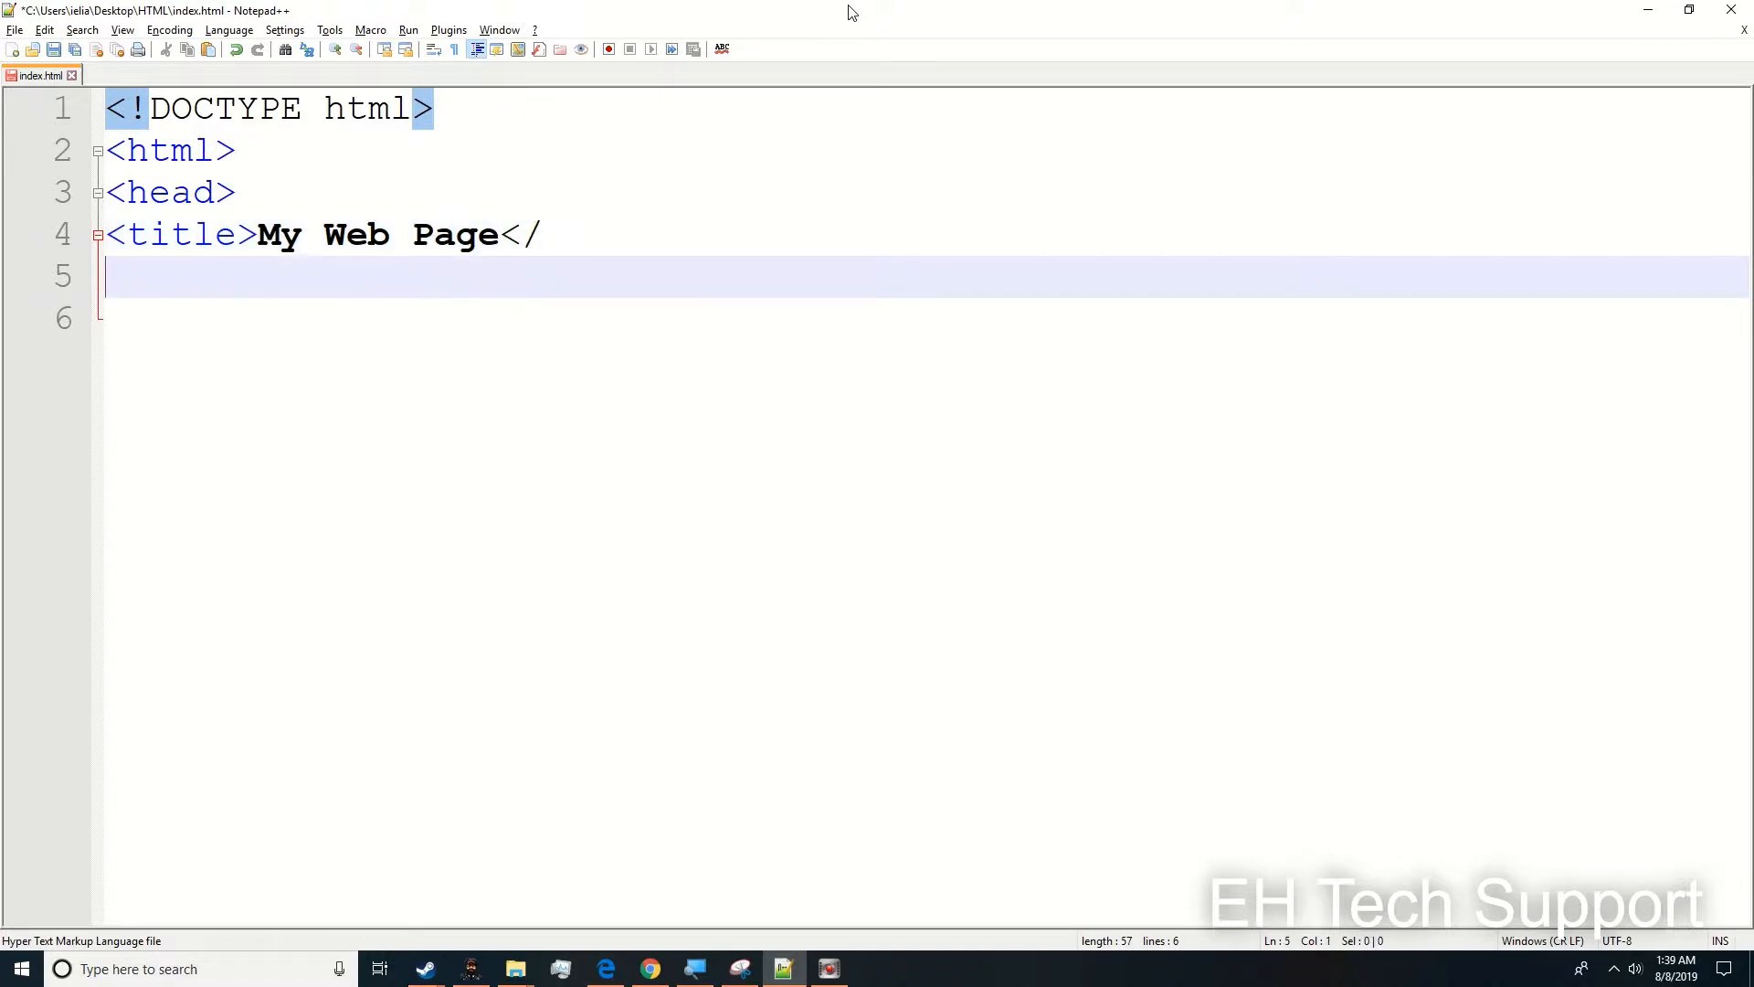
click(542, 236)
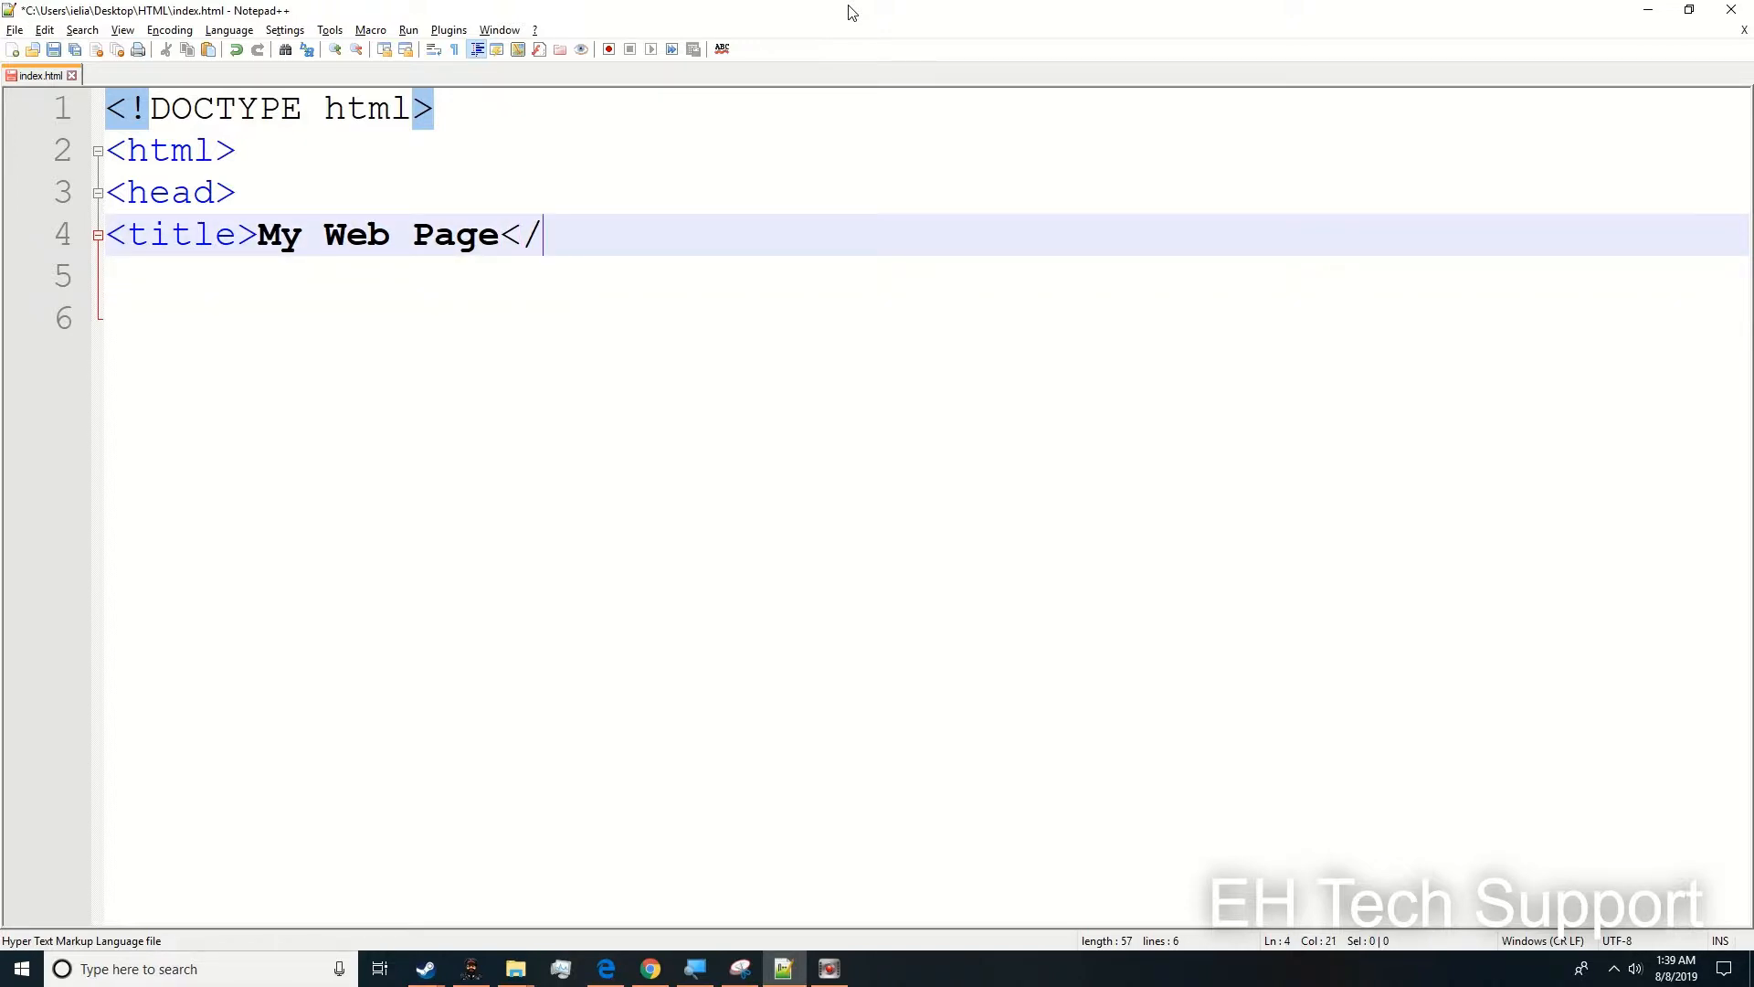
text(t)
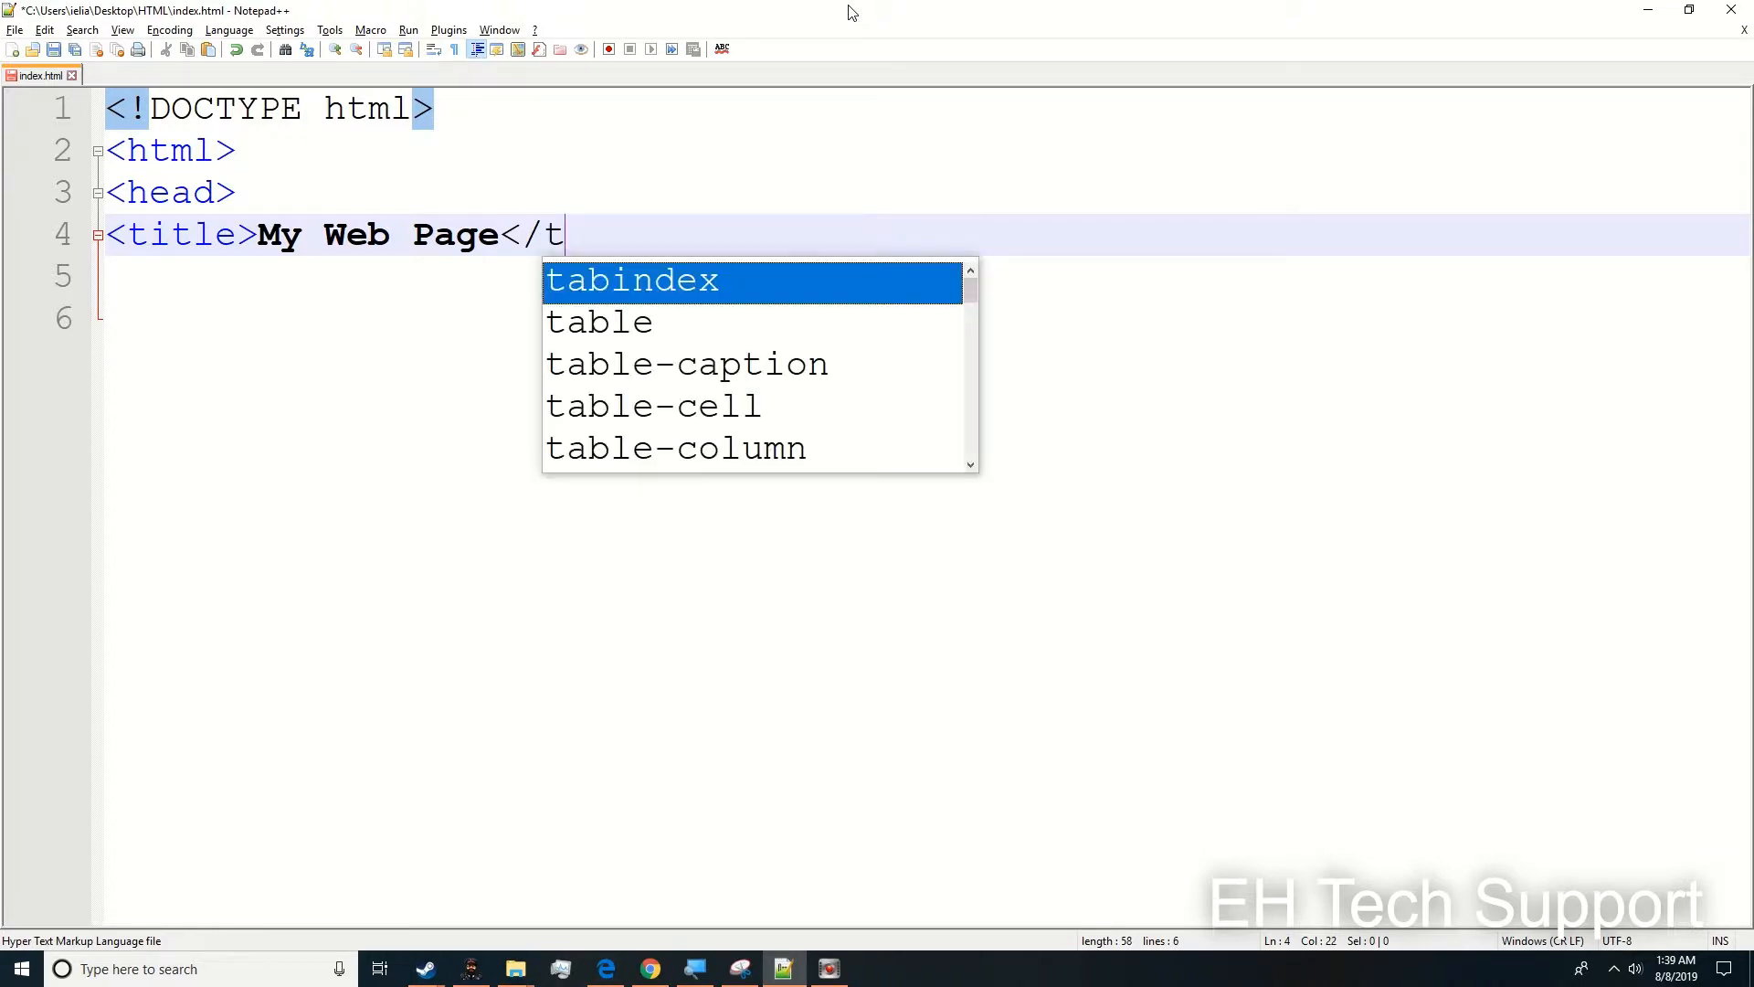
text(itle>)
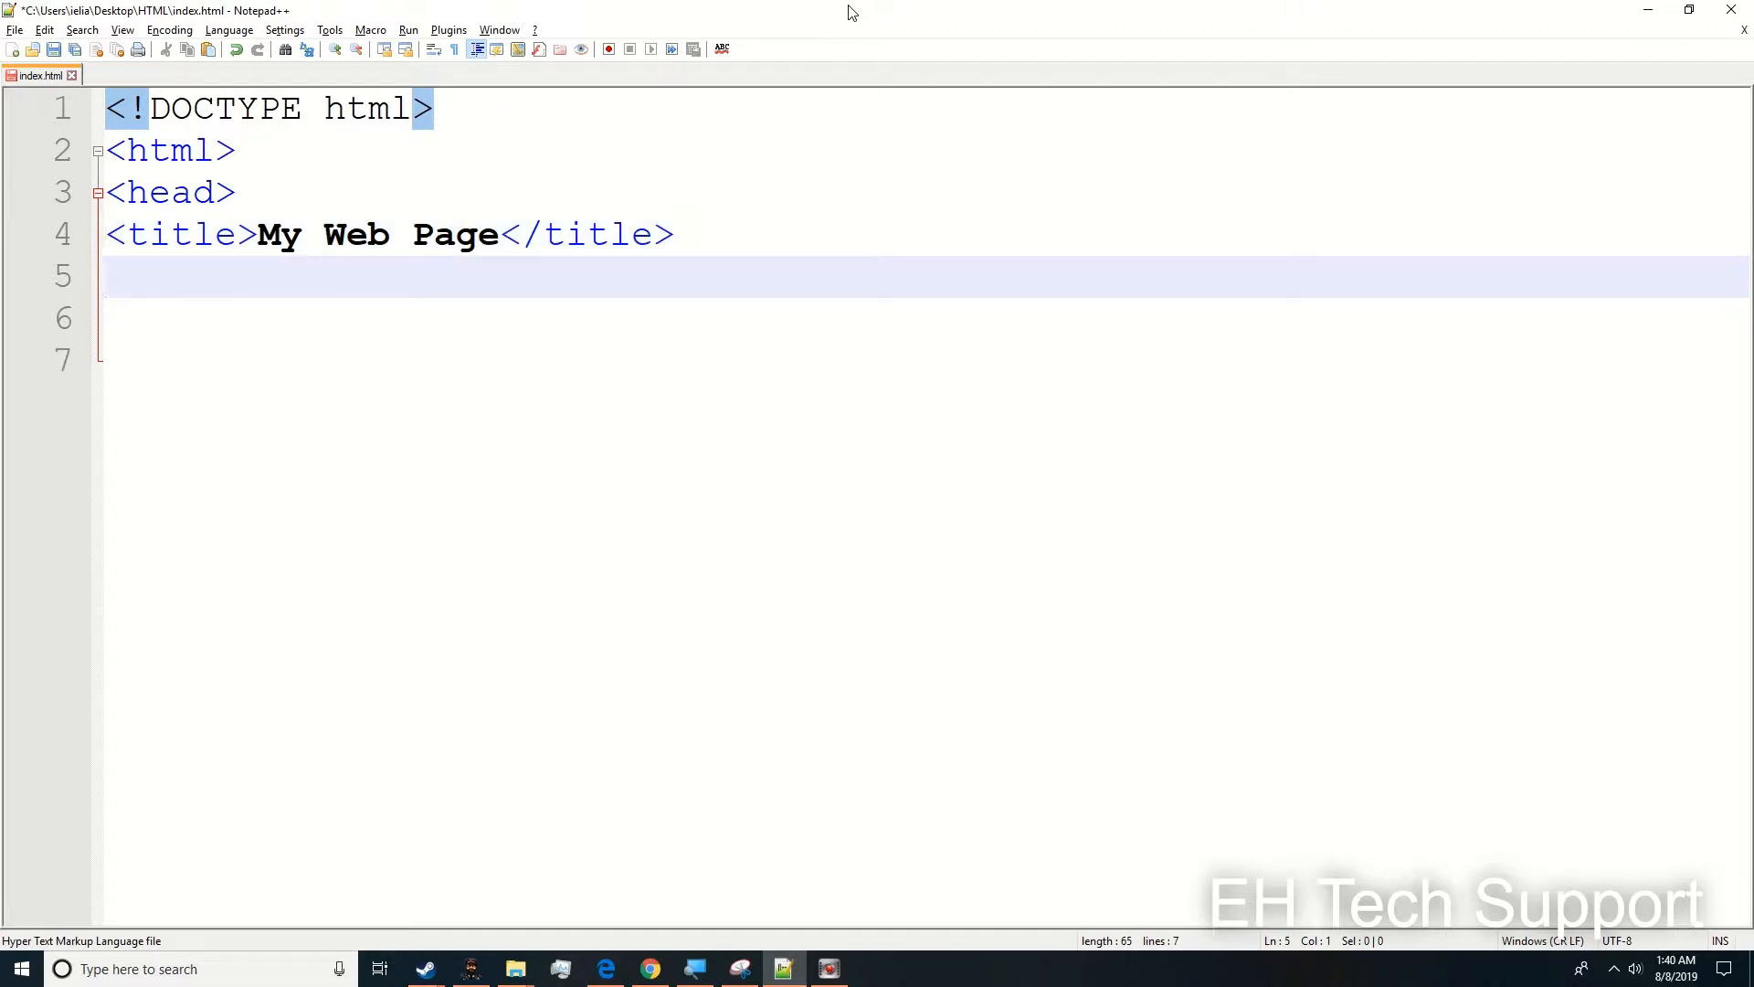
- Close the head with </head> on line 5, removing the extra blank lines
text(</)
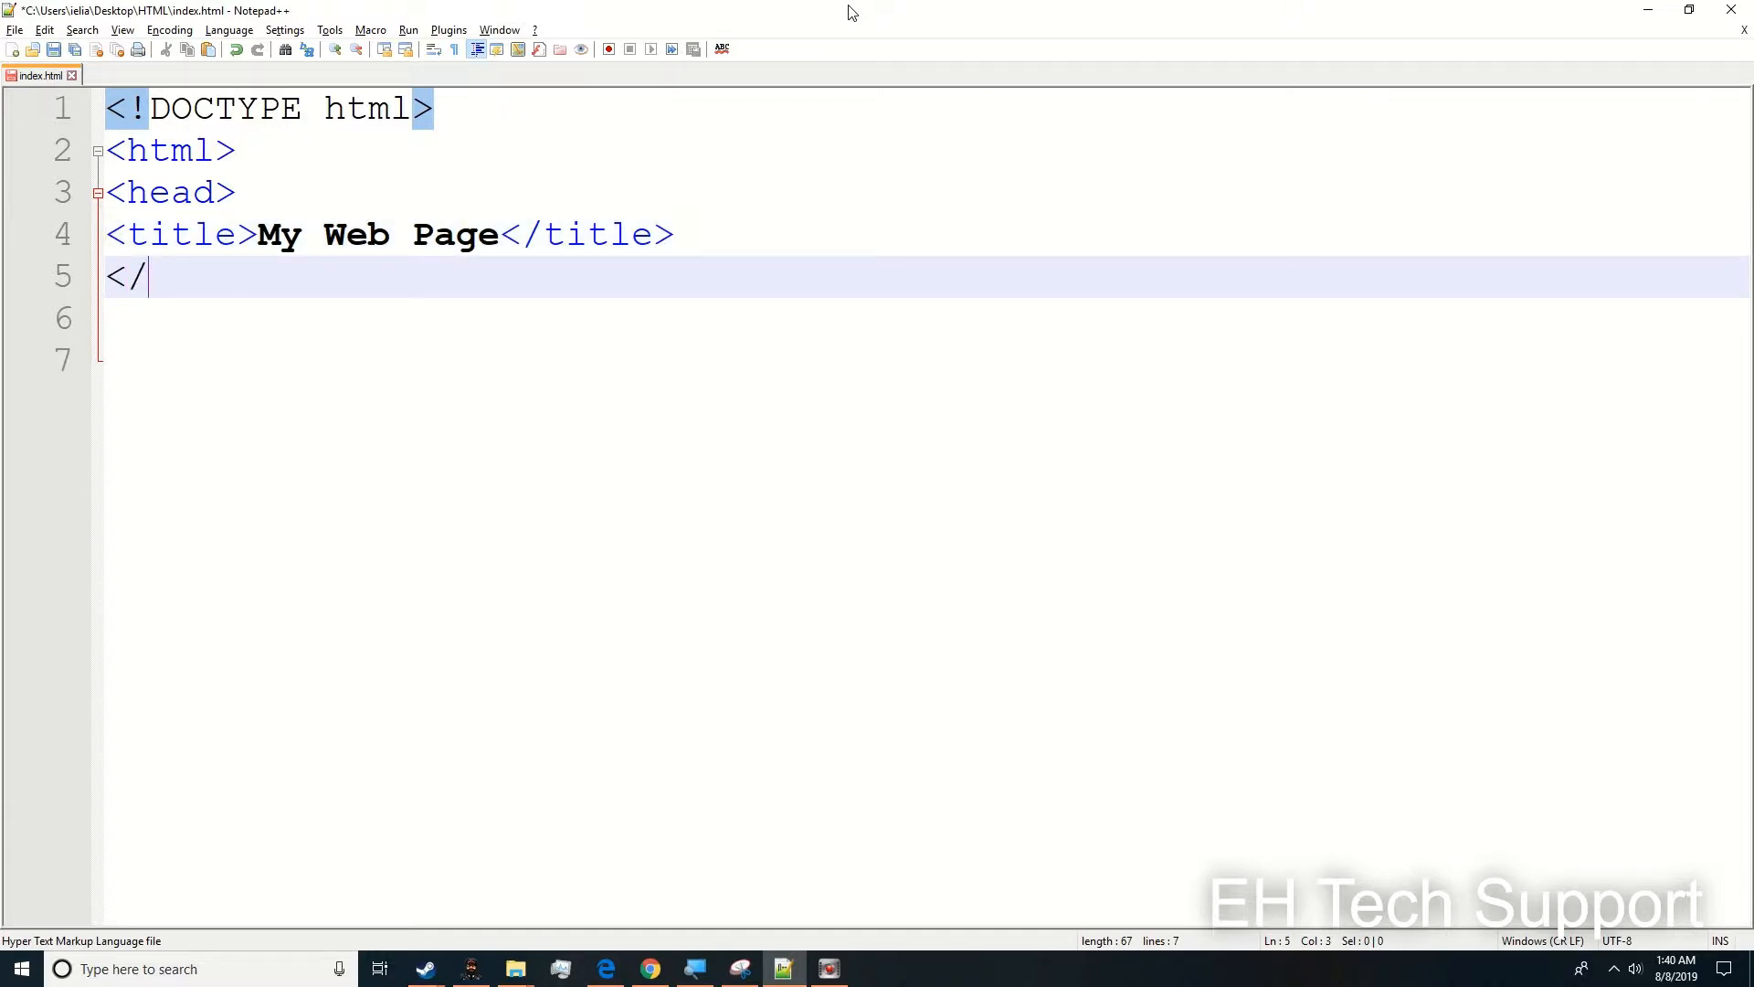
text(head>)
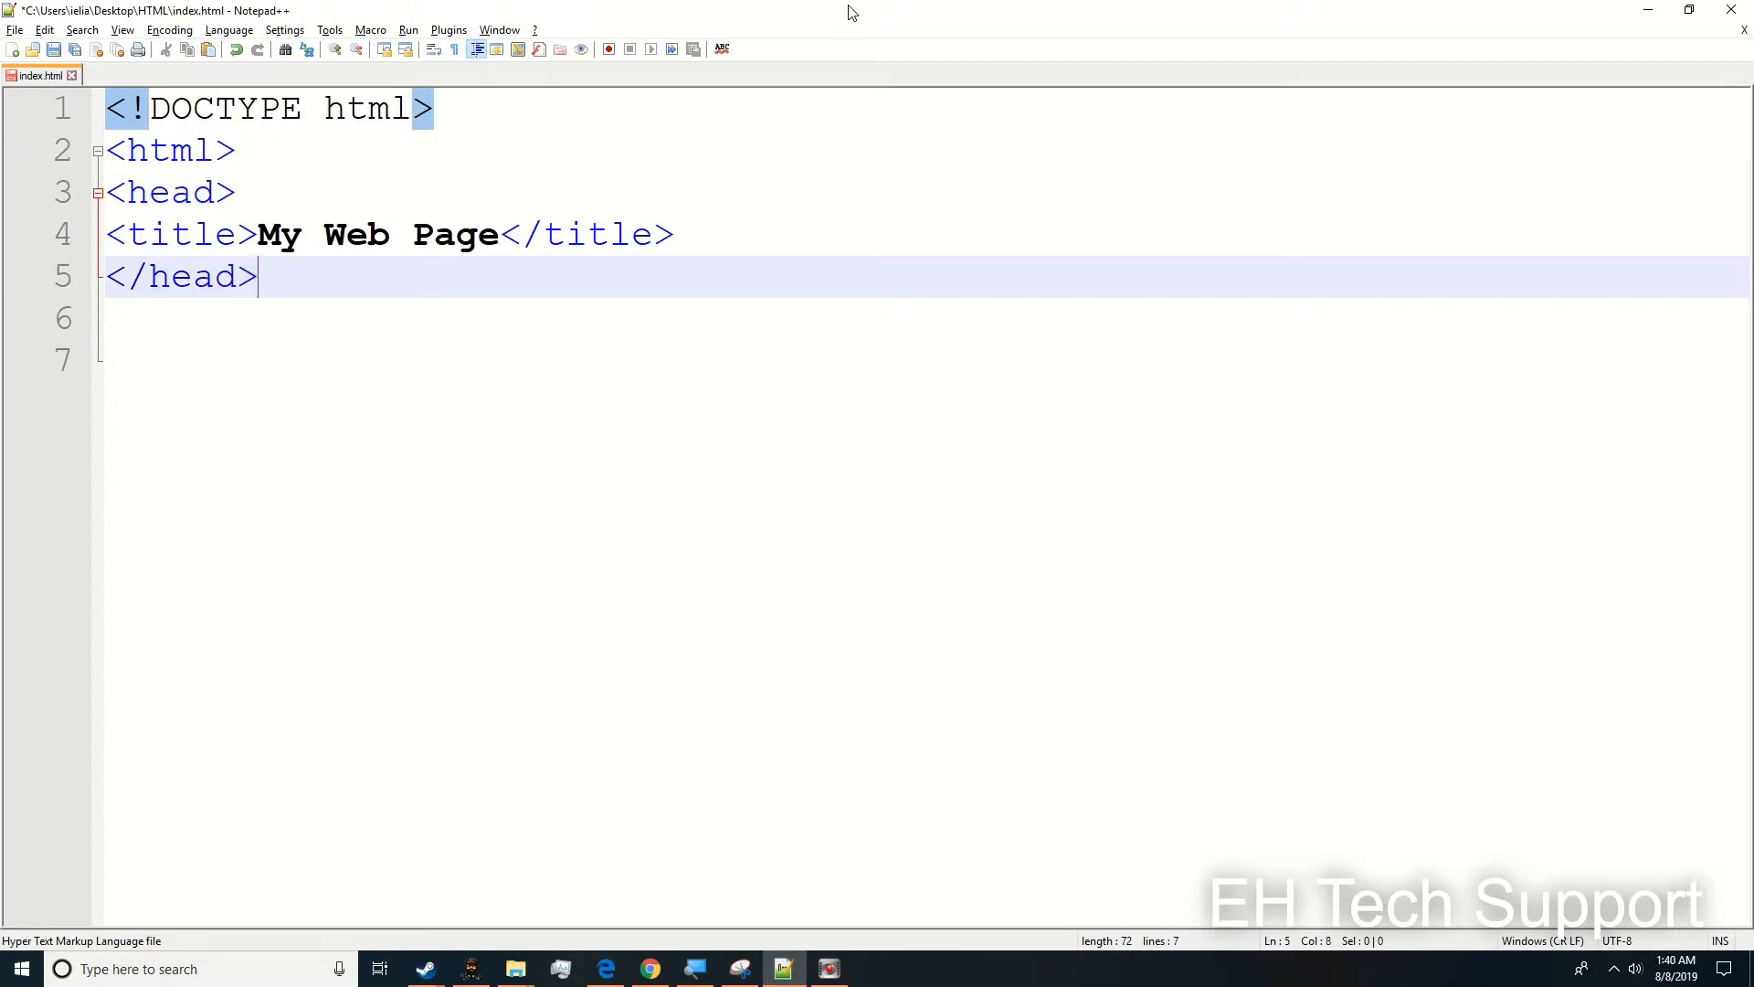
mouse_move(700, 251)
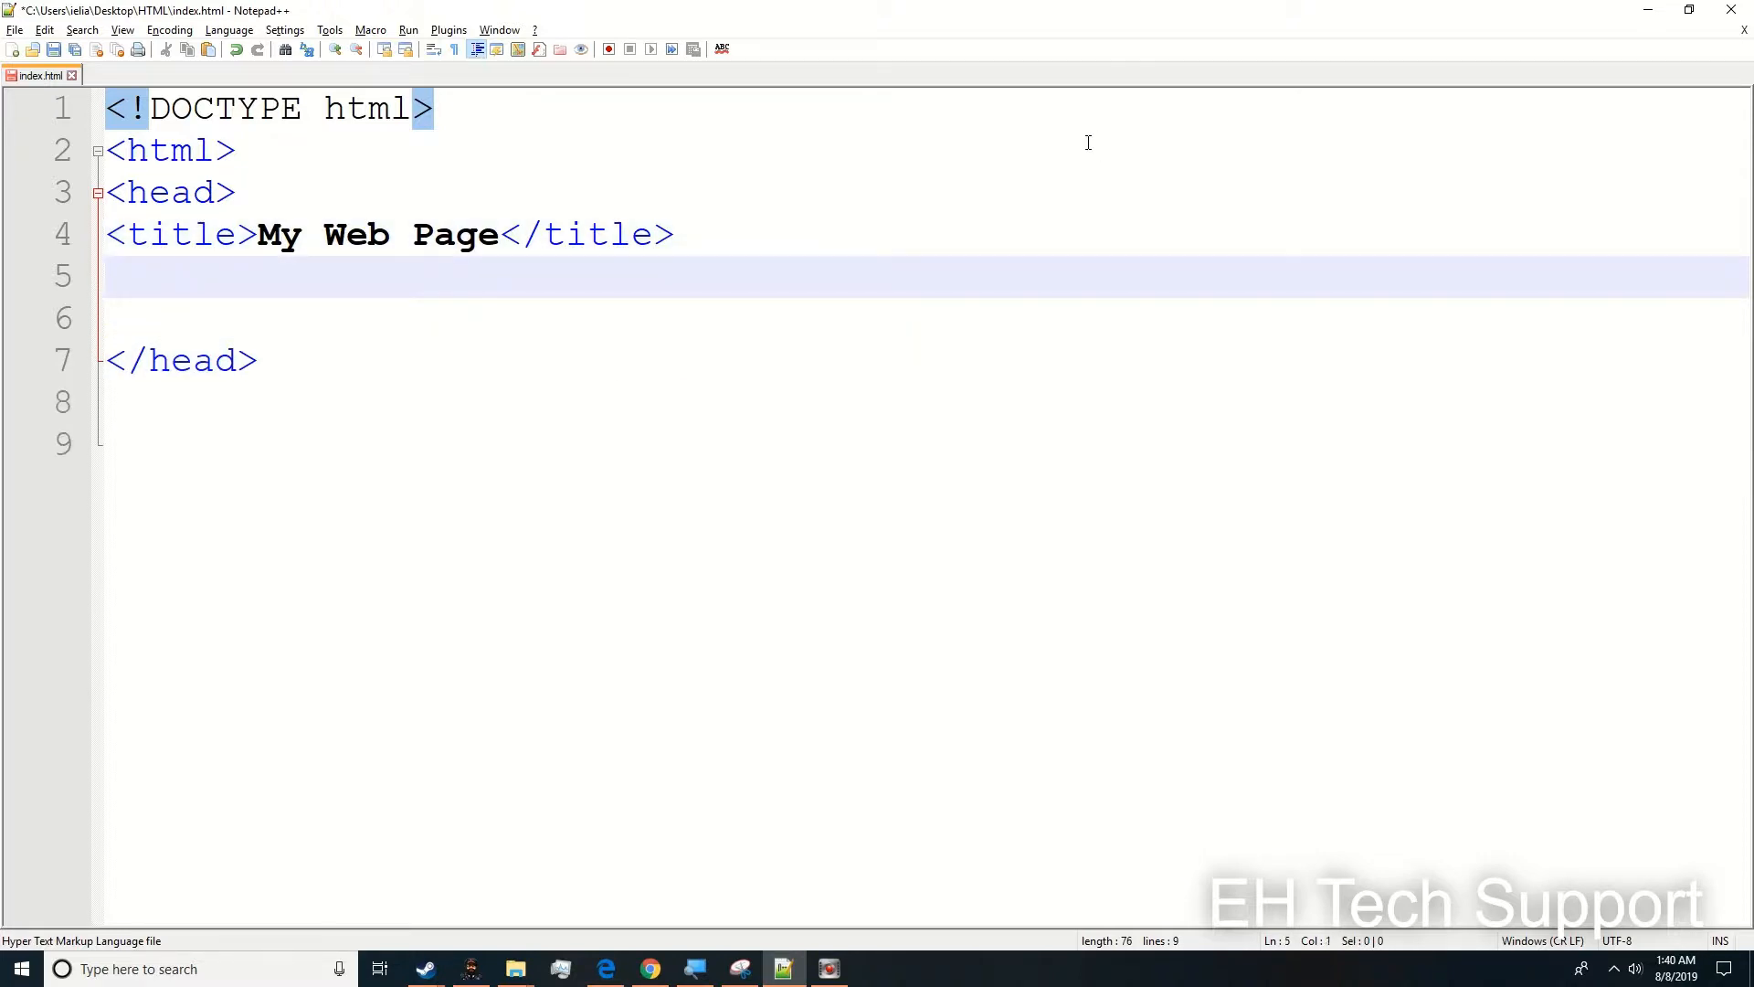
key(Down)
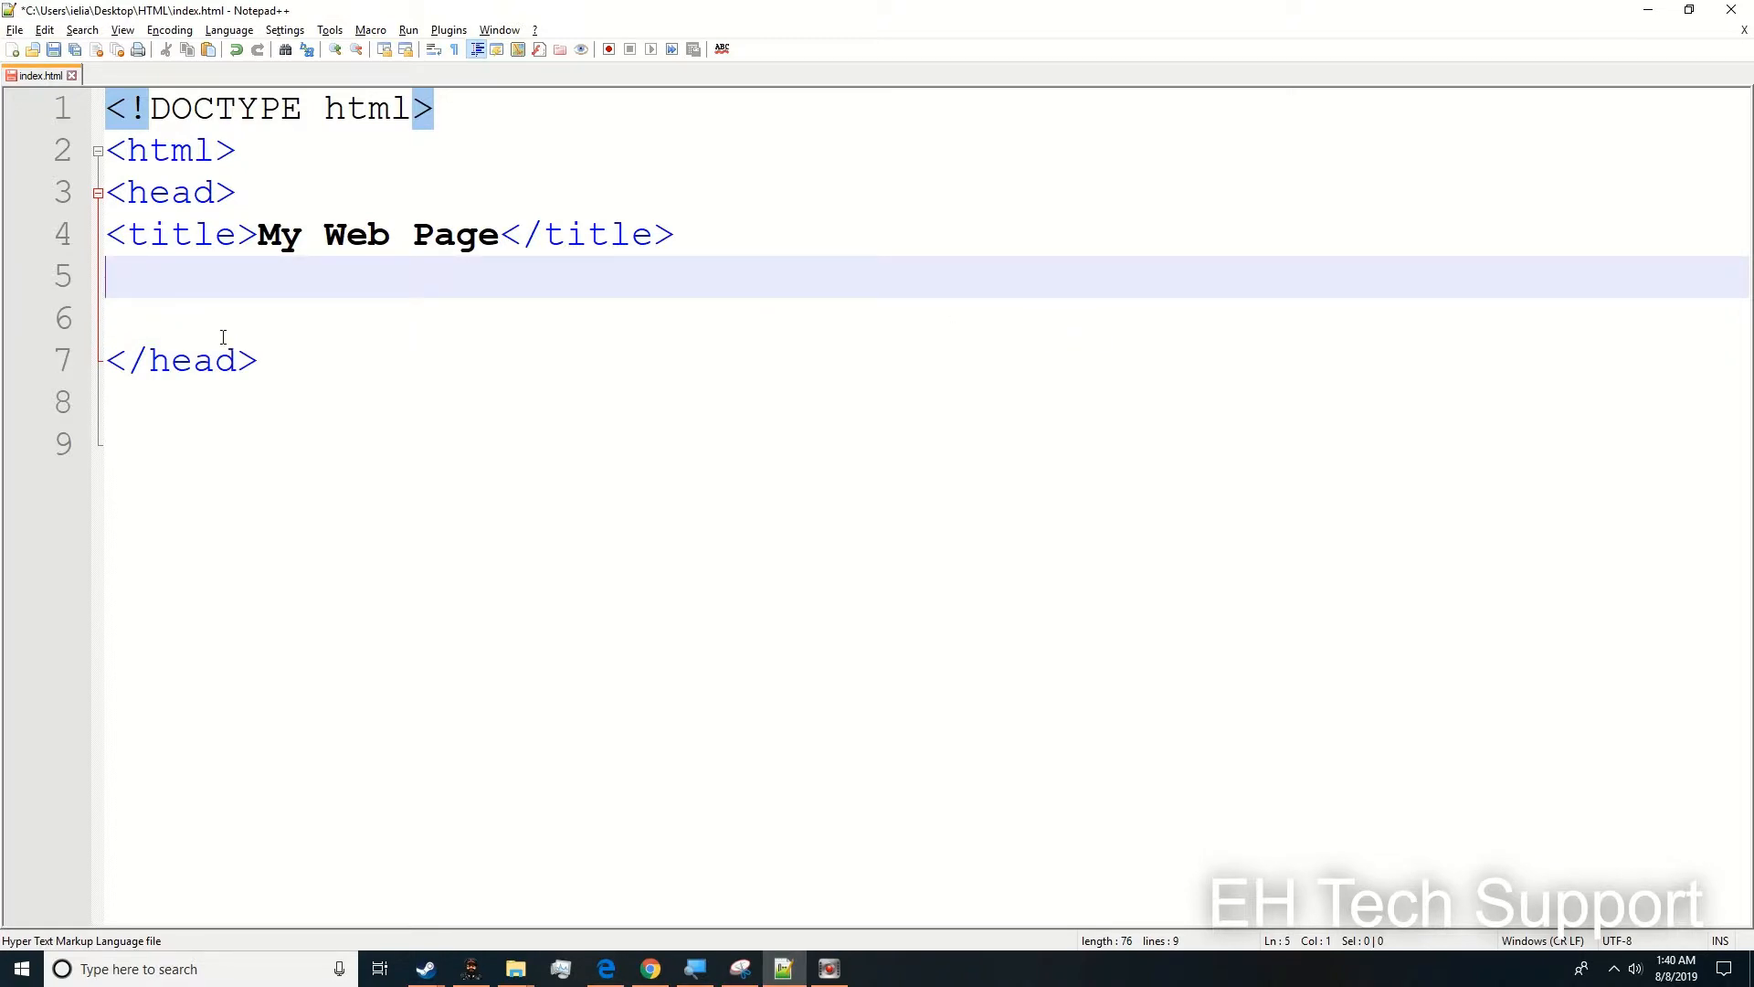
mouse_move(1144, 209)
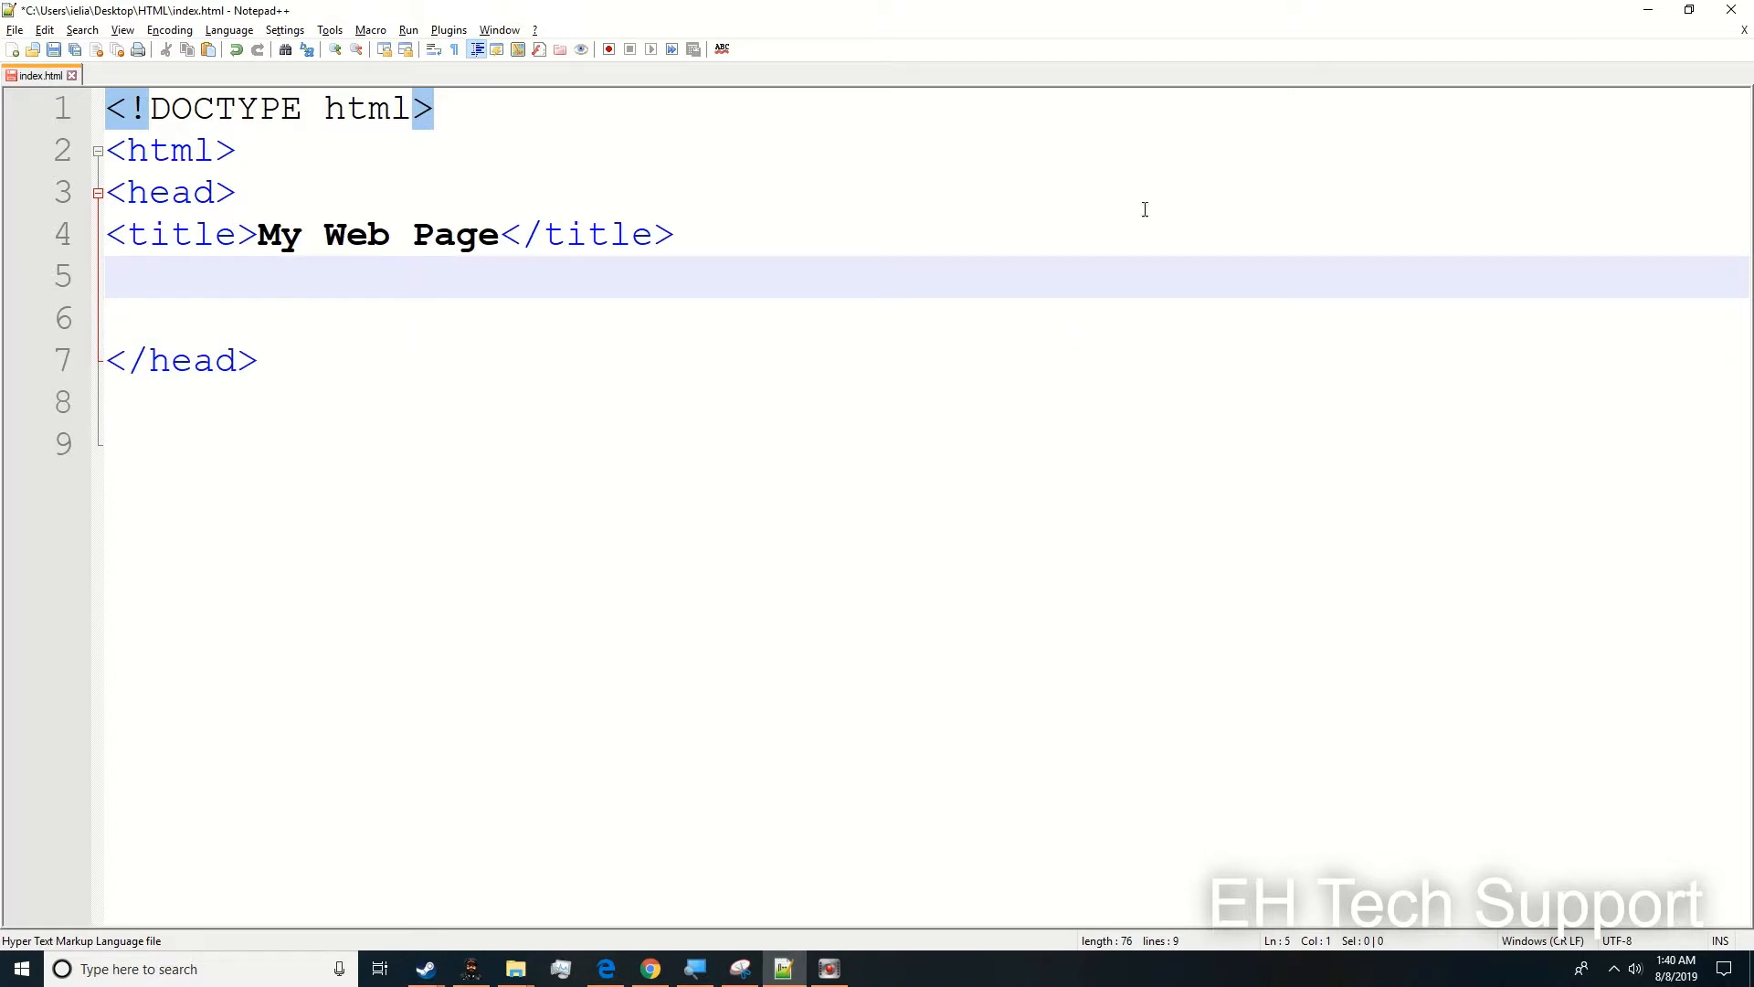
mouse_move(1072, 284)
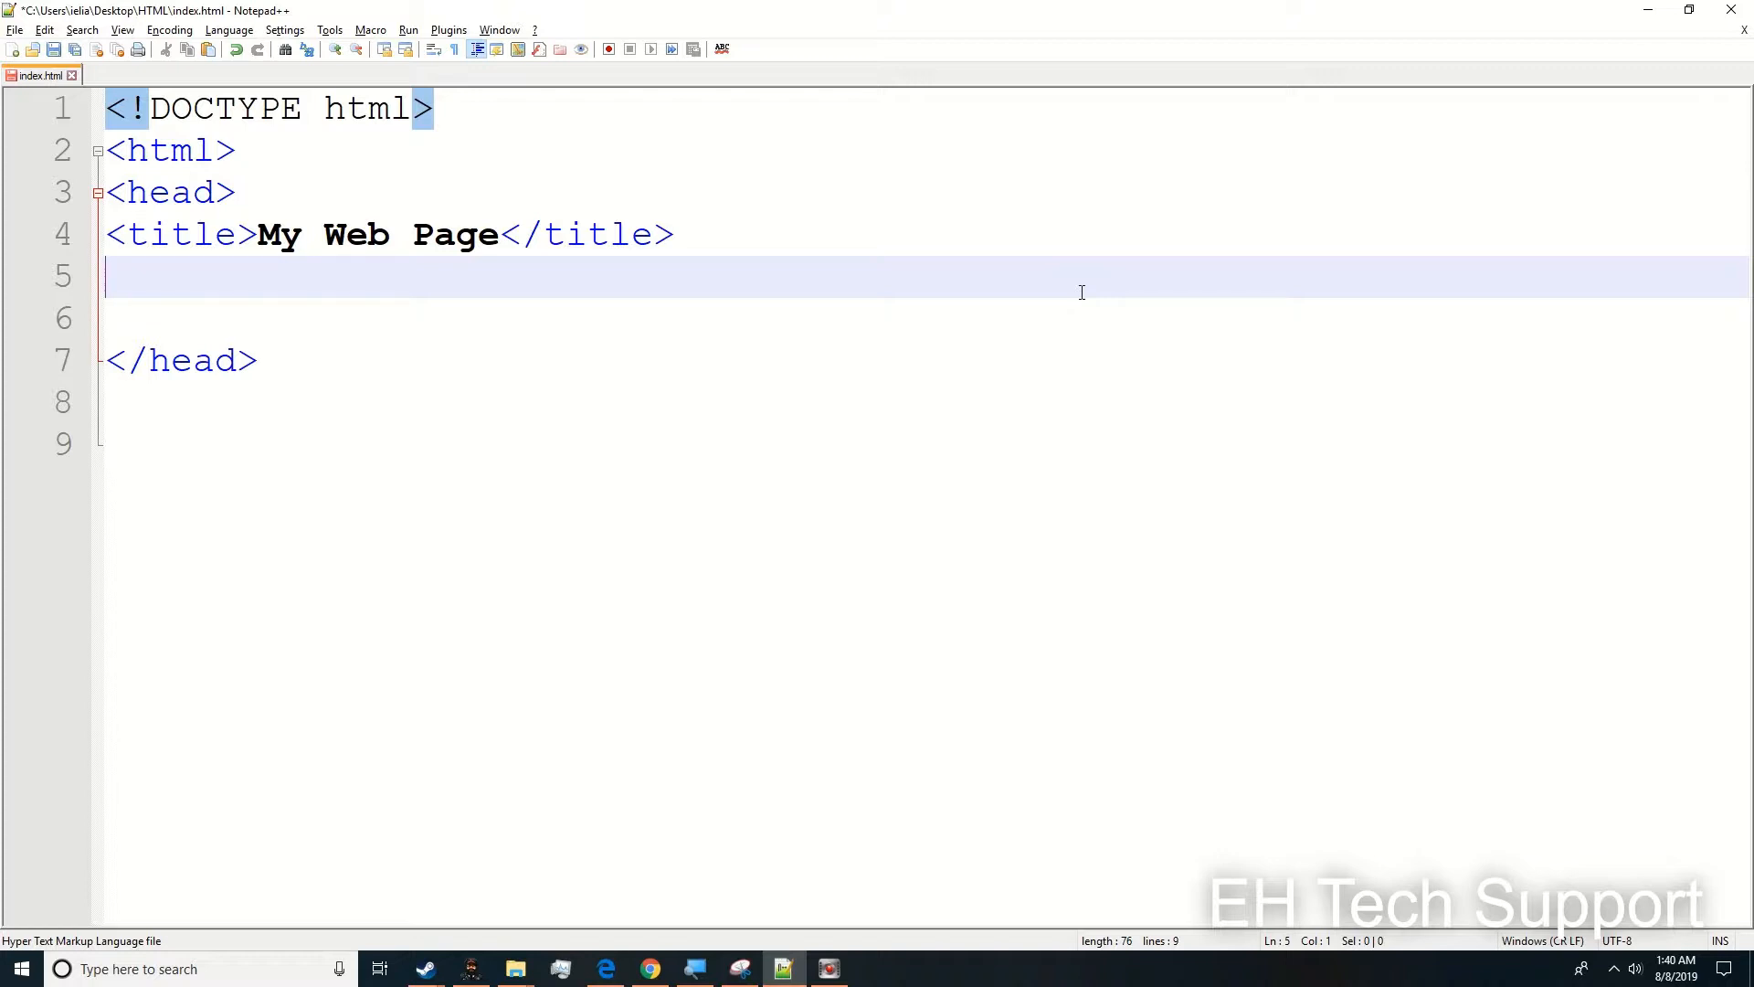
mouse_move(874, 371)
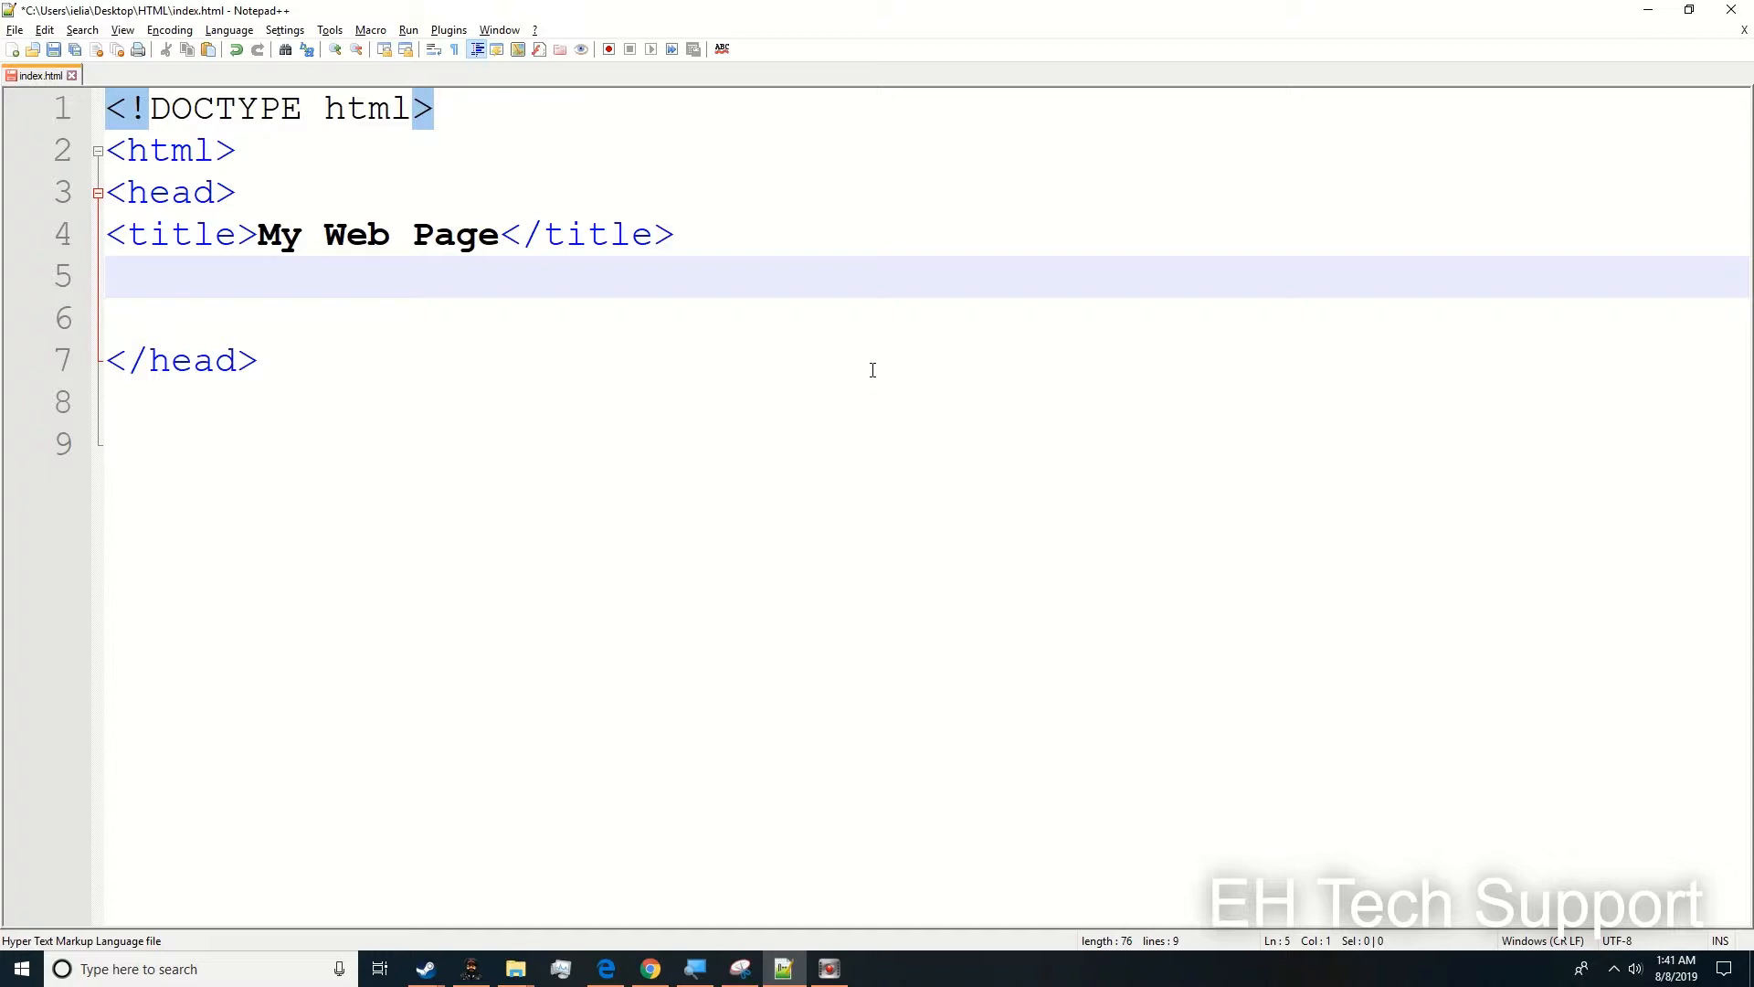
click(106, 276)
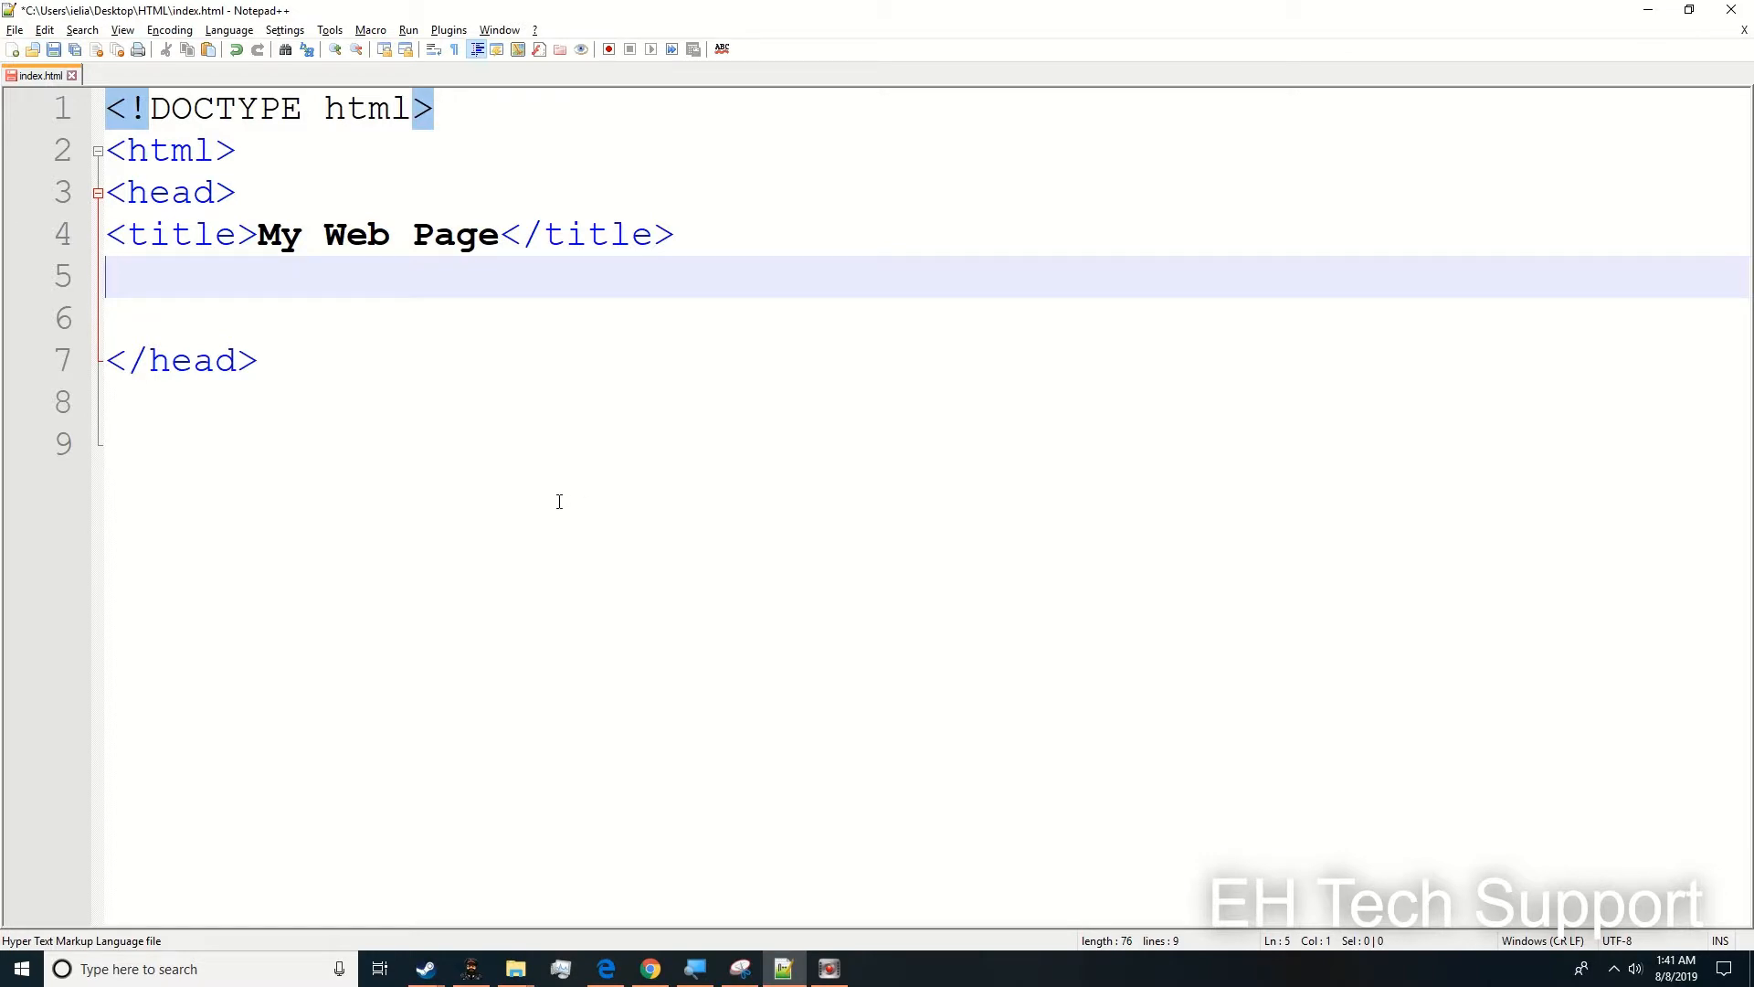
mouse_move(579, 448)
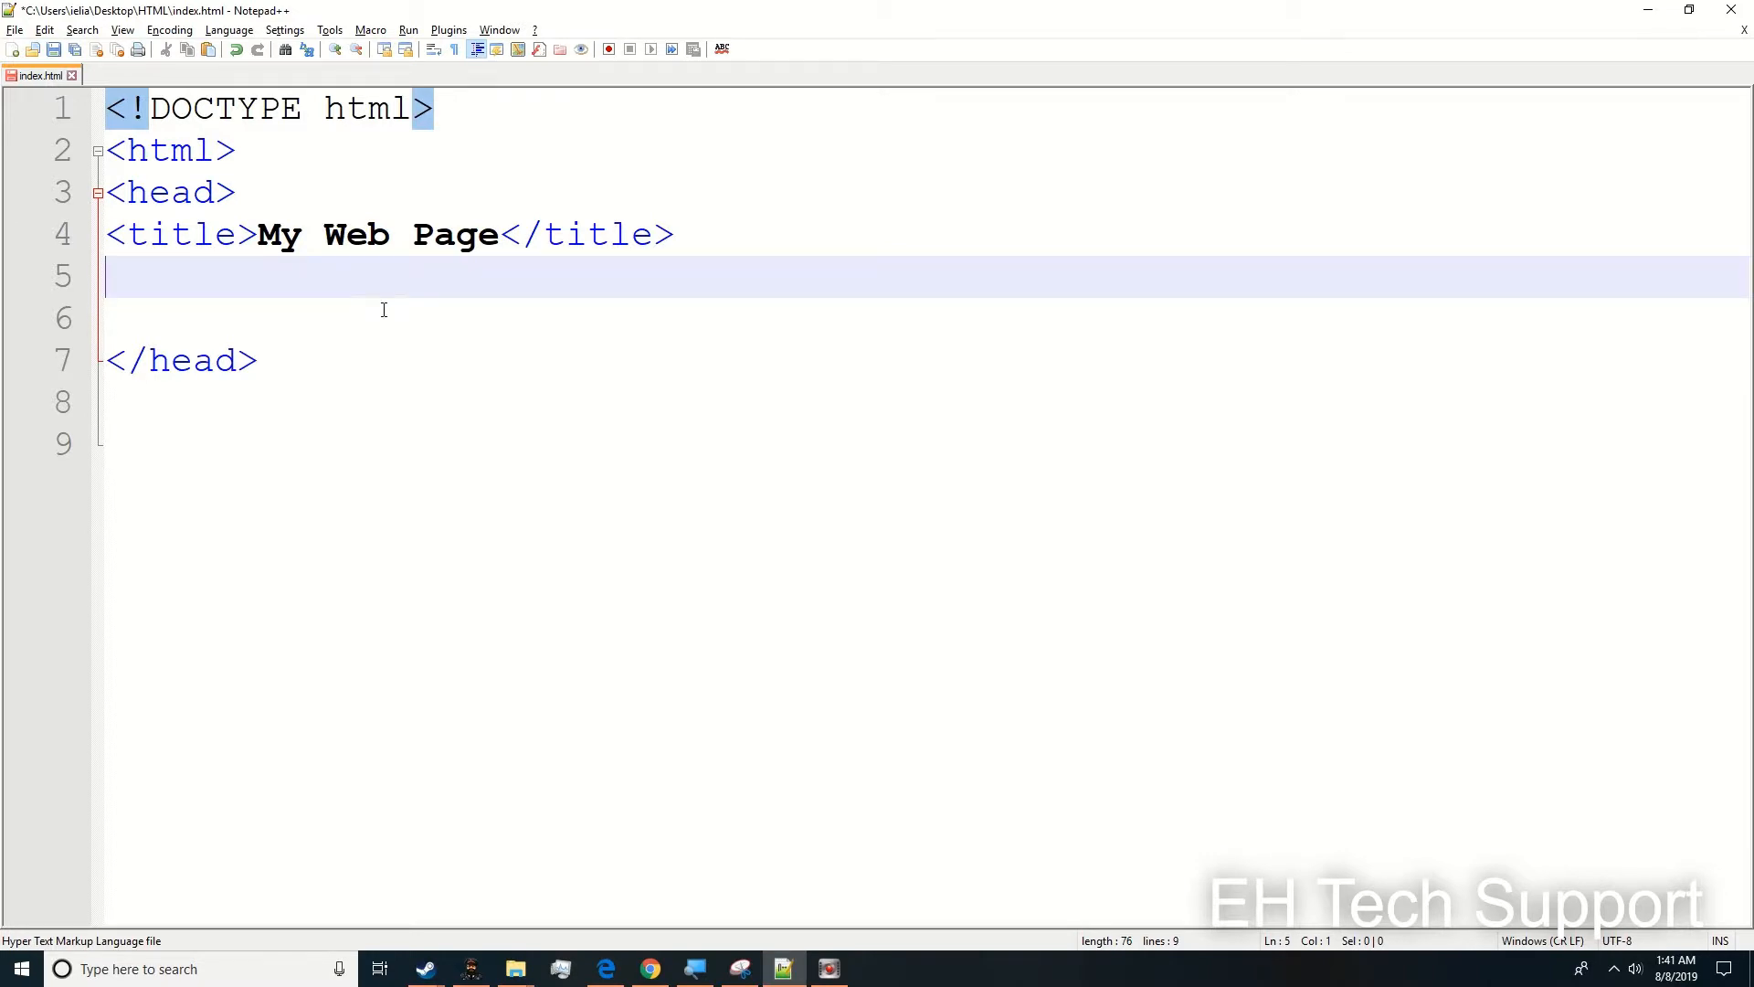
mouse_move(402, 306)
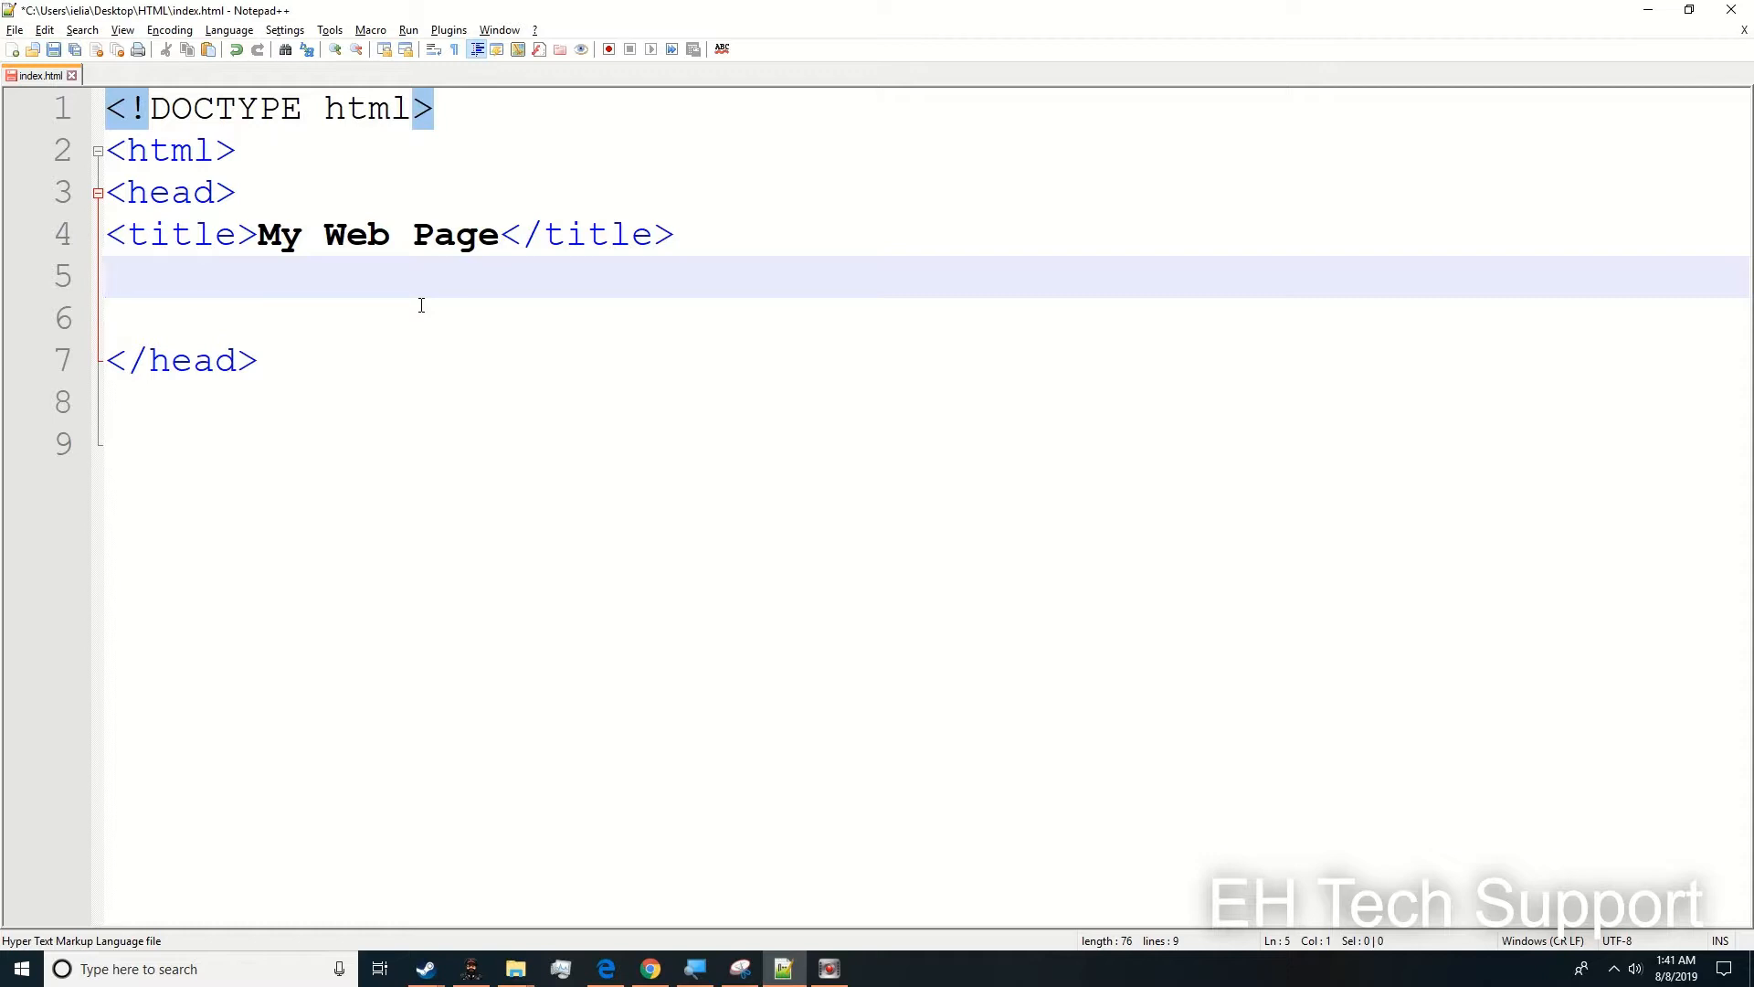
key(Backspace)
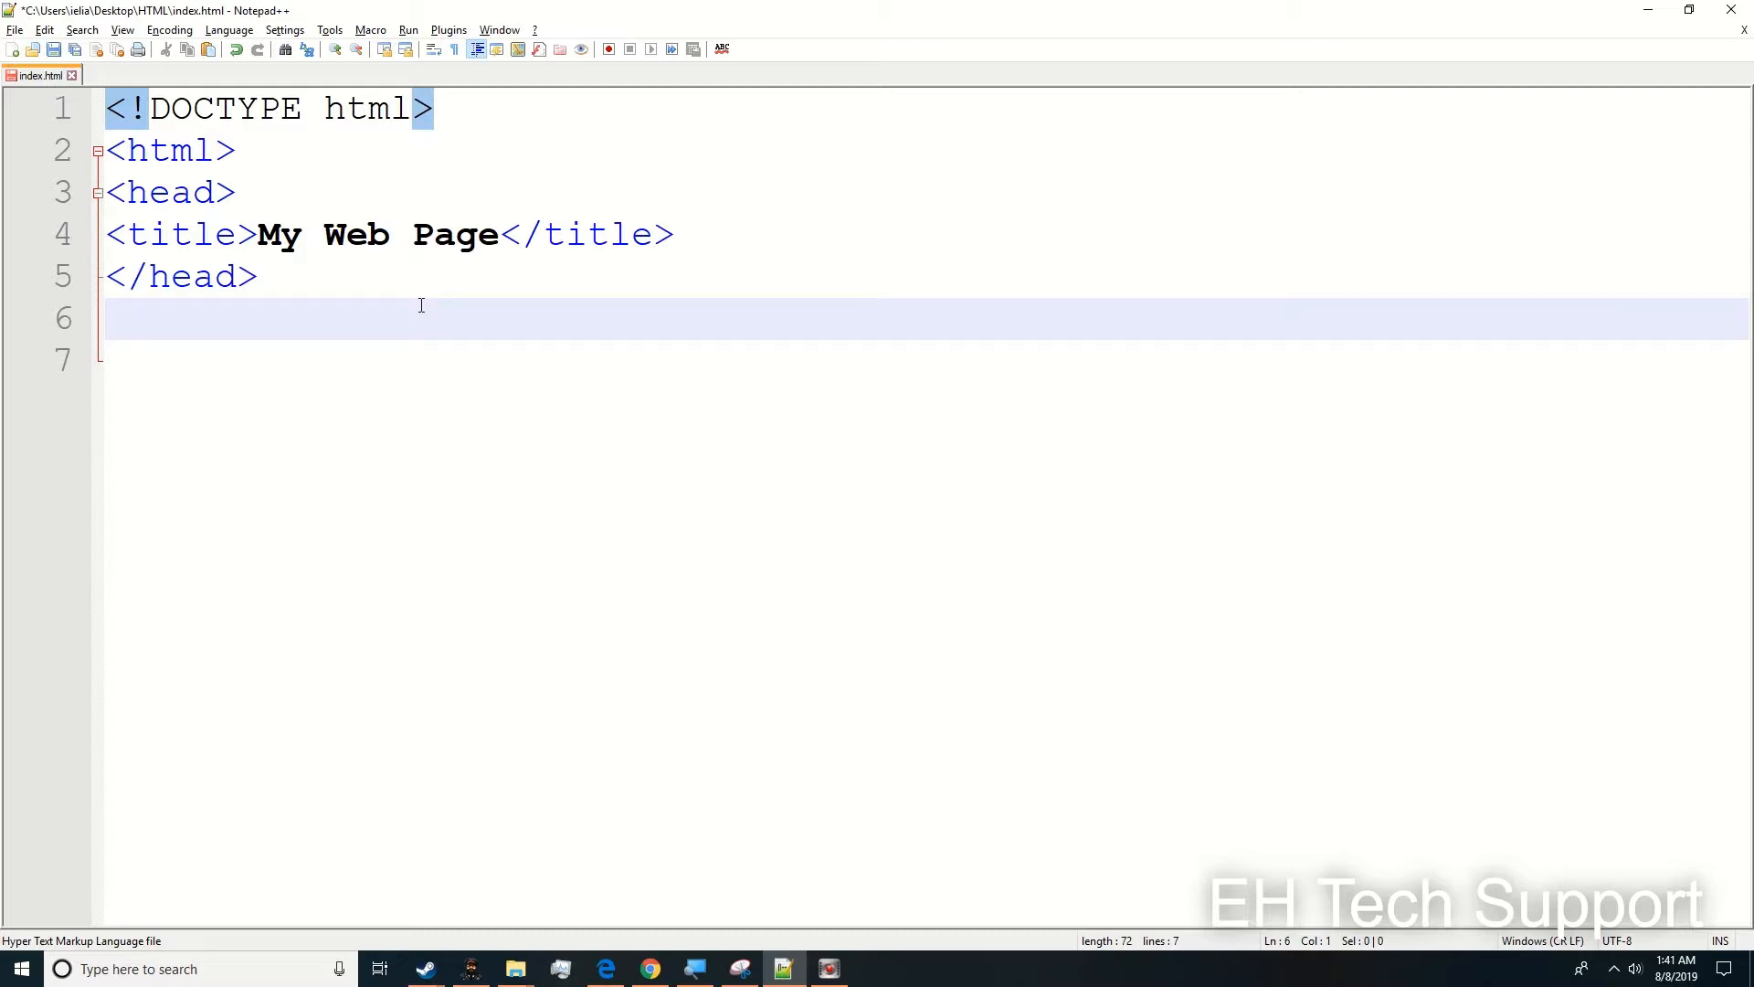
- Add an empty body section with <body> and </body> tags after the head
text(<)
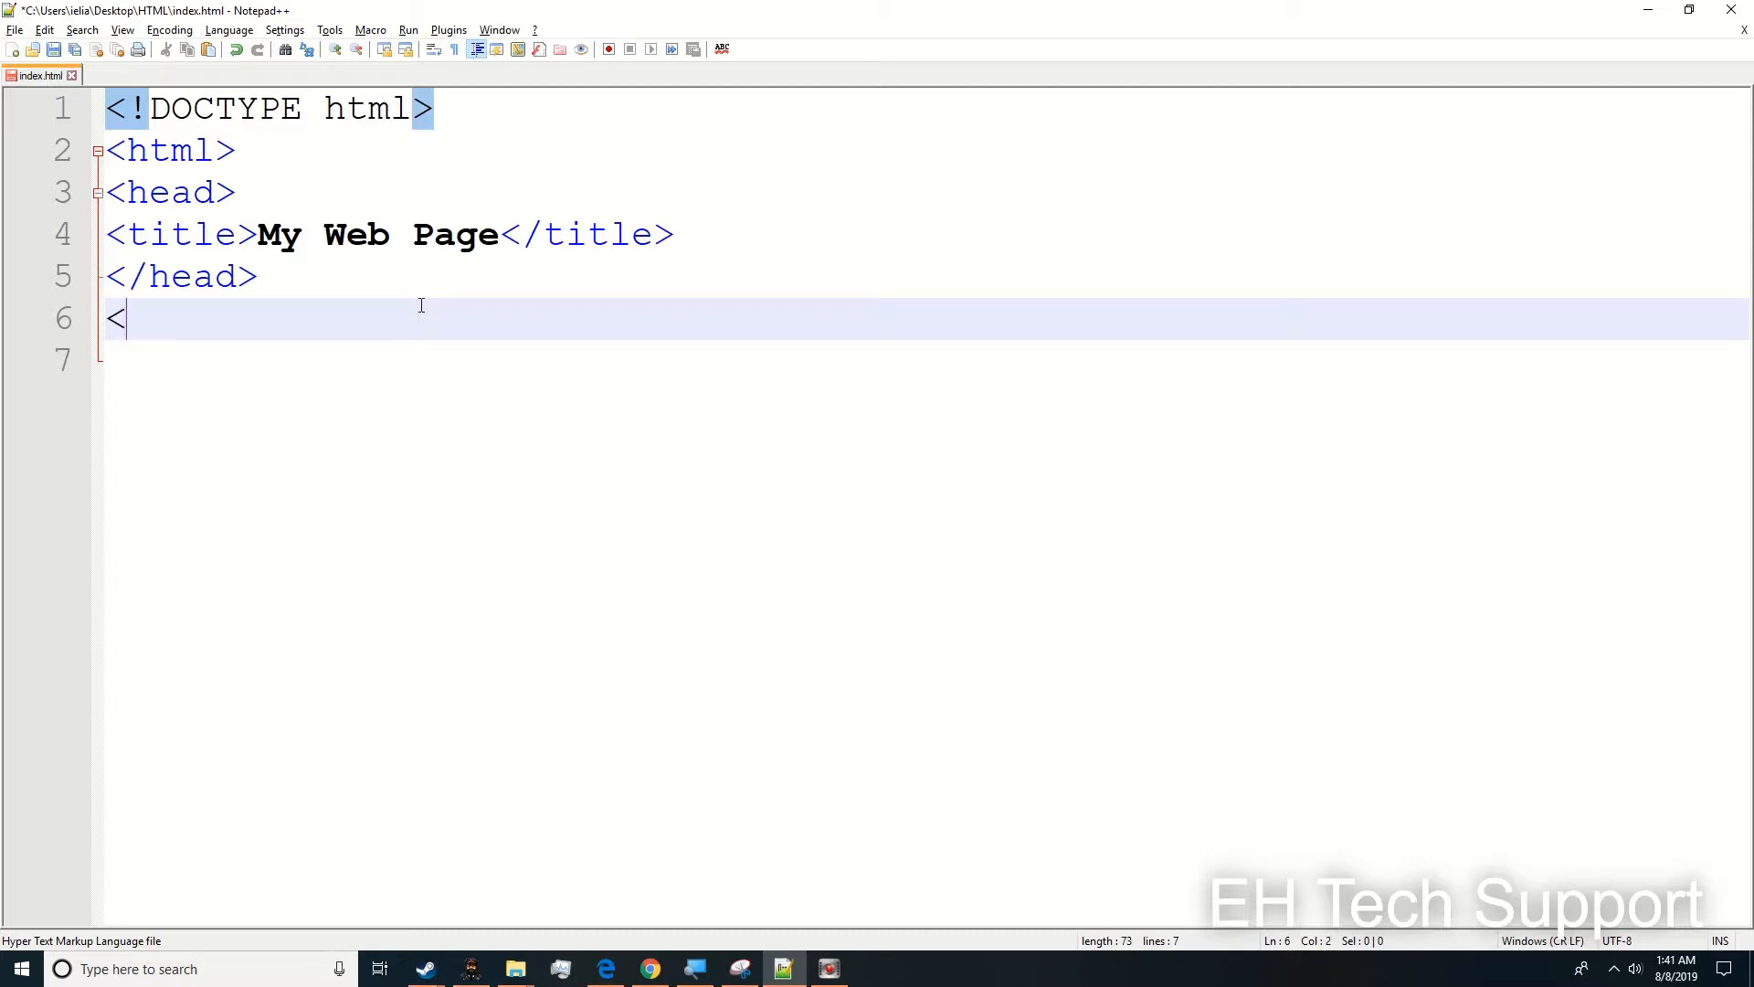
text(body>)
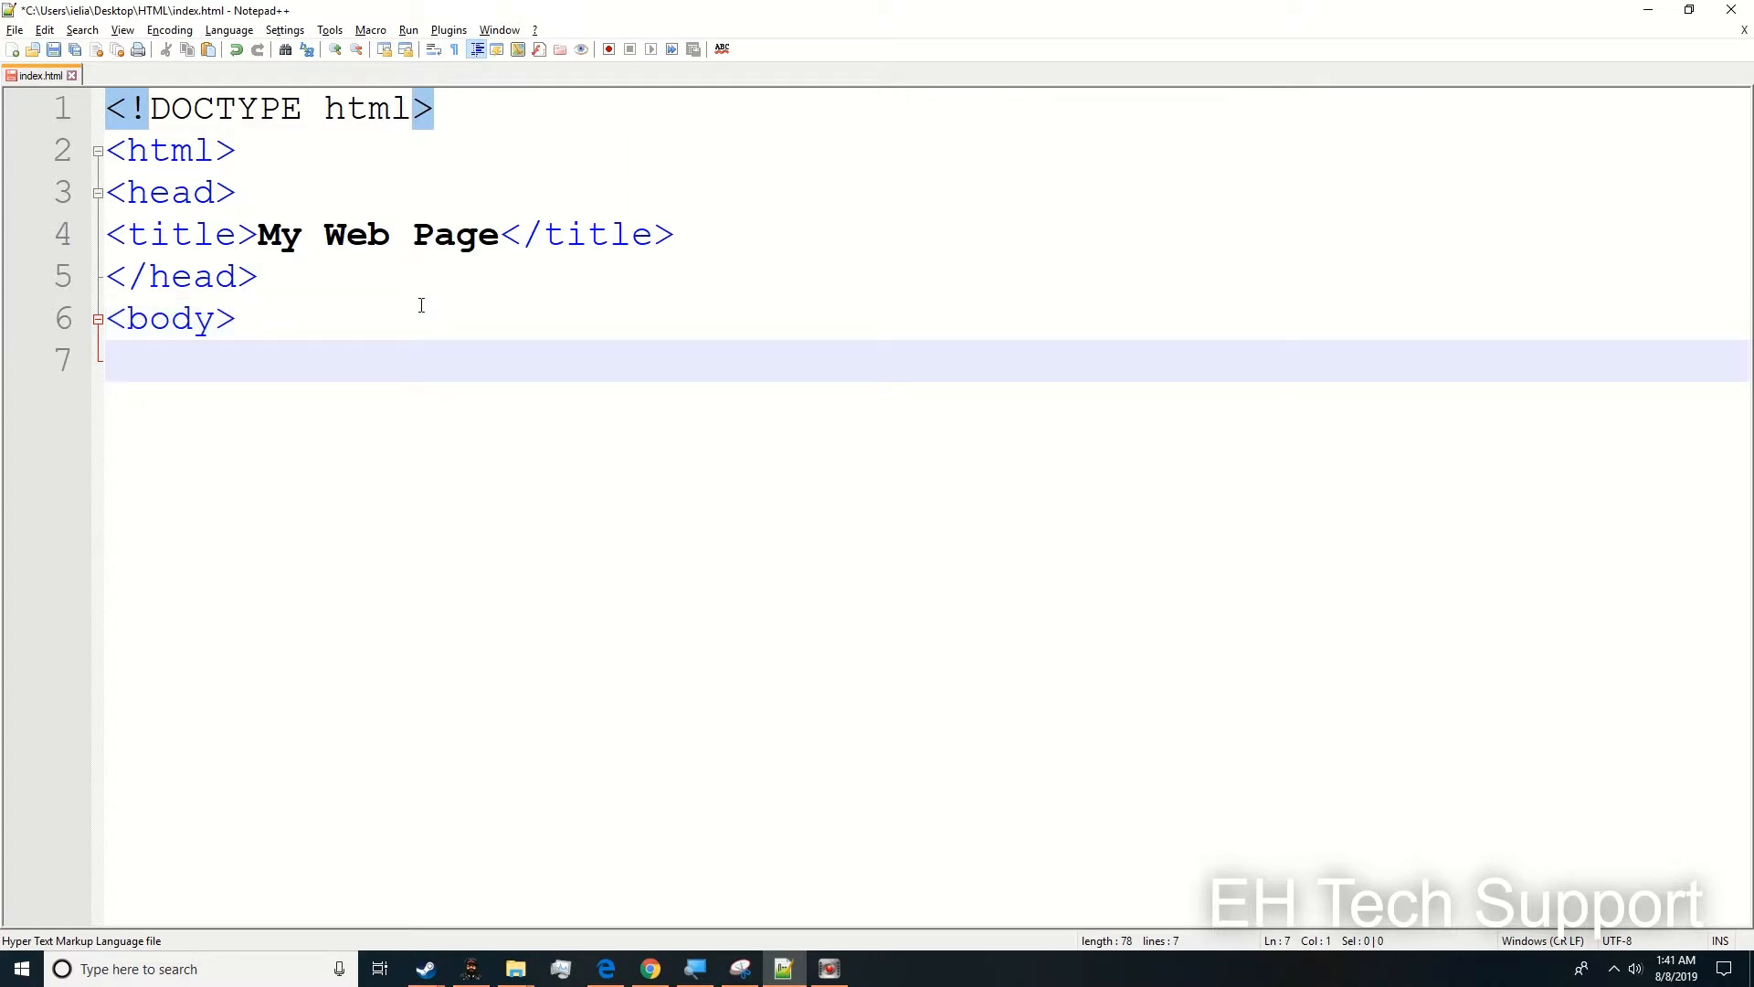
key(Enter)
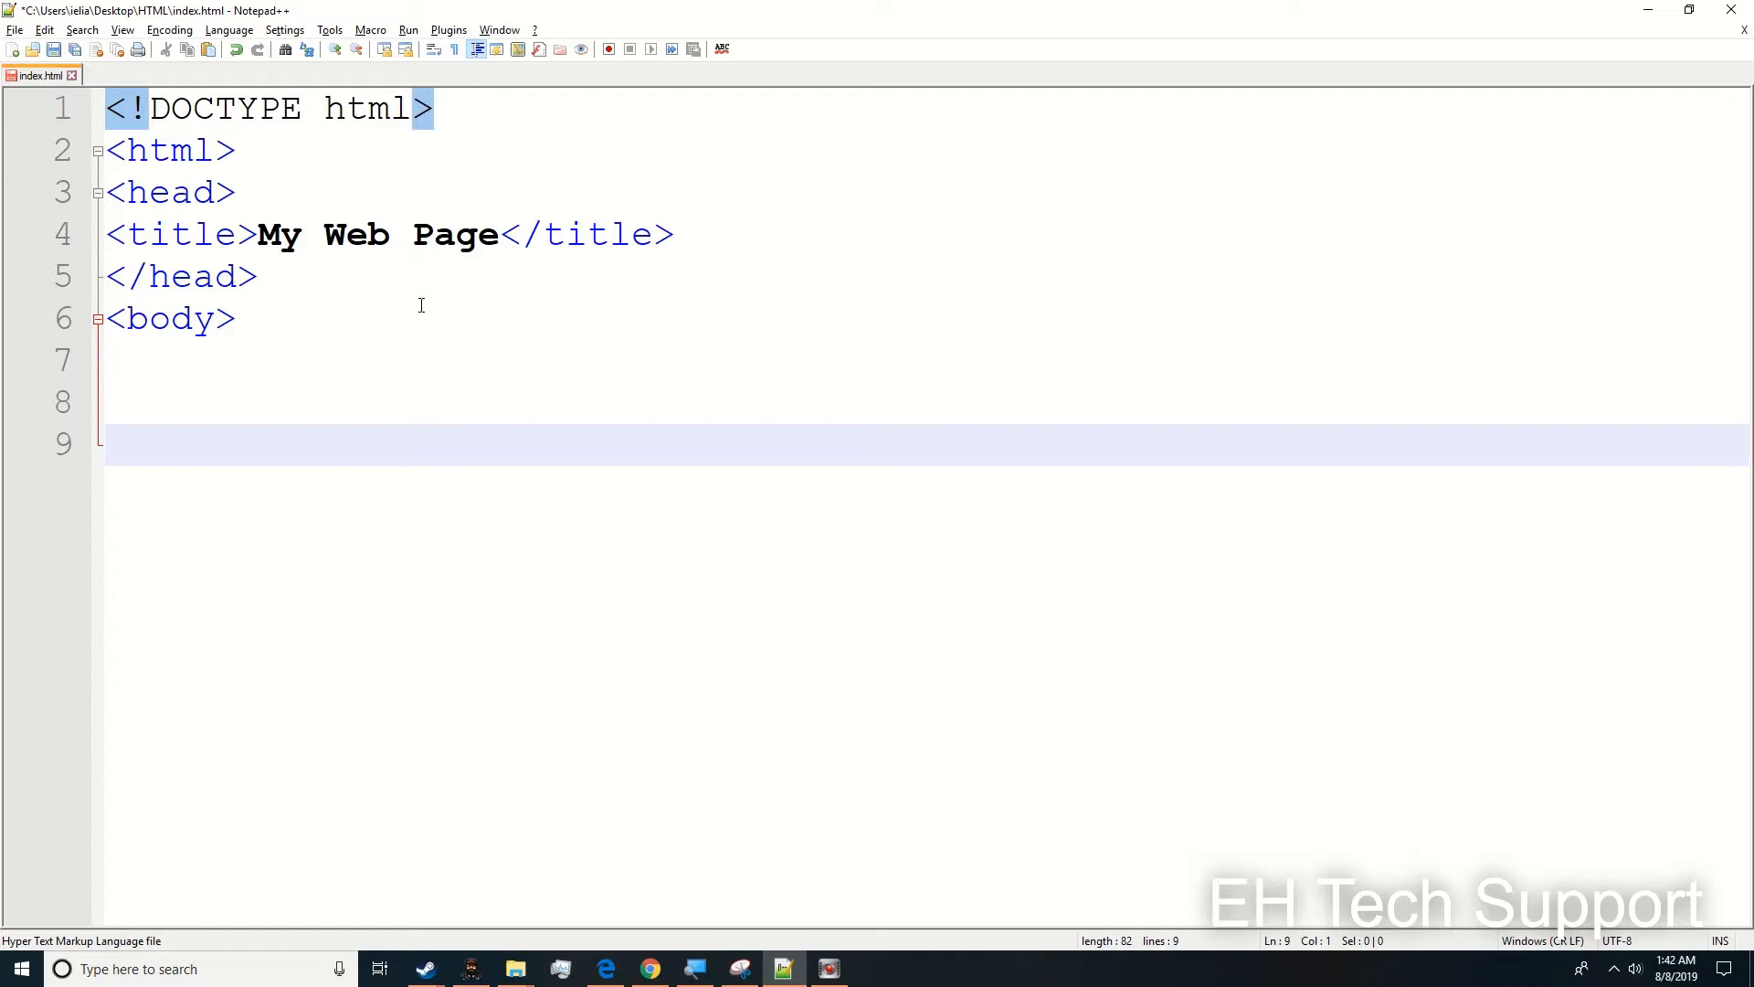
text(<)
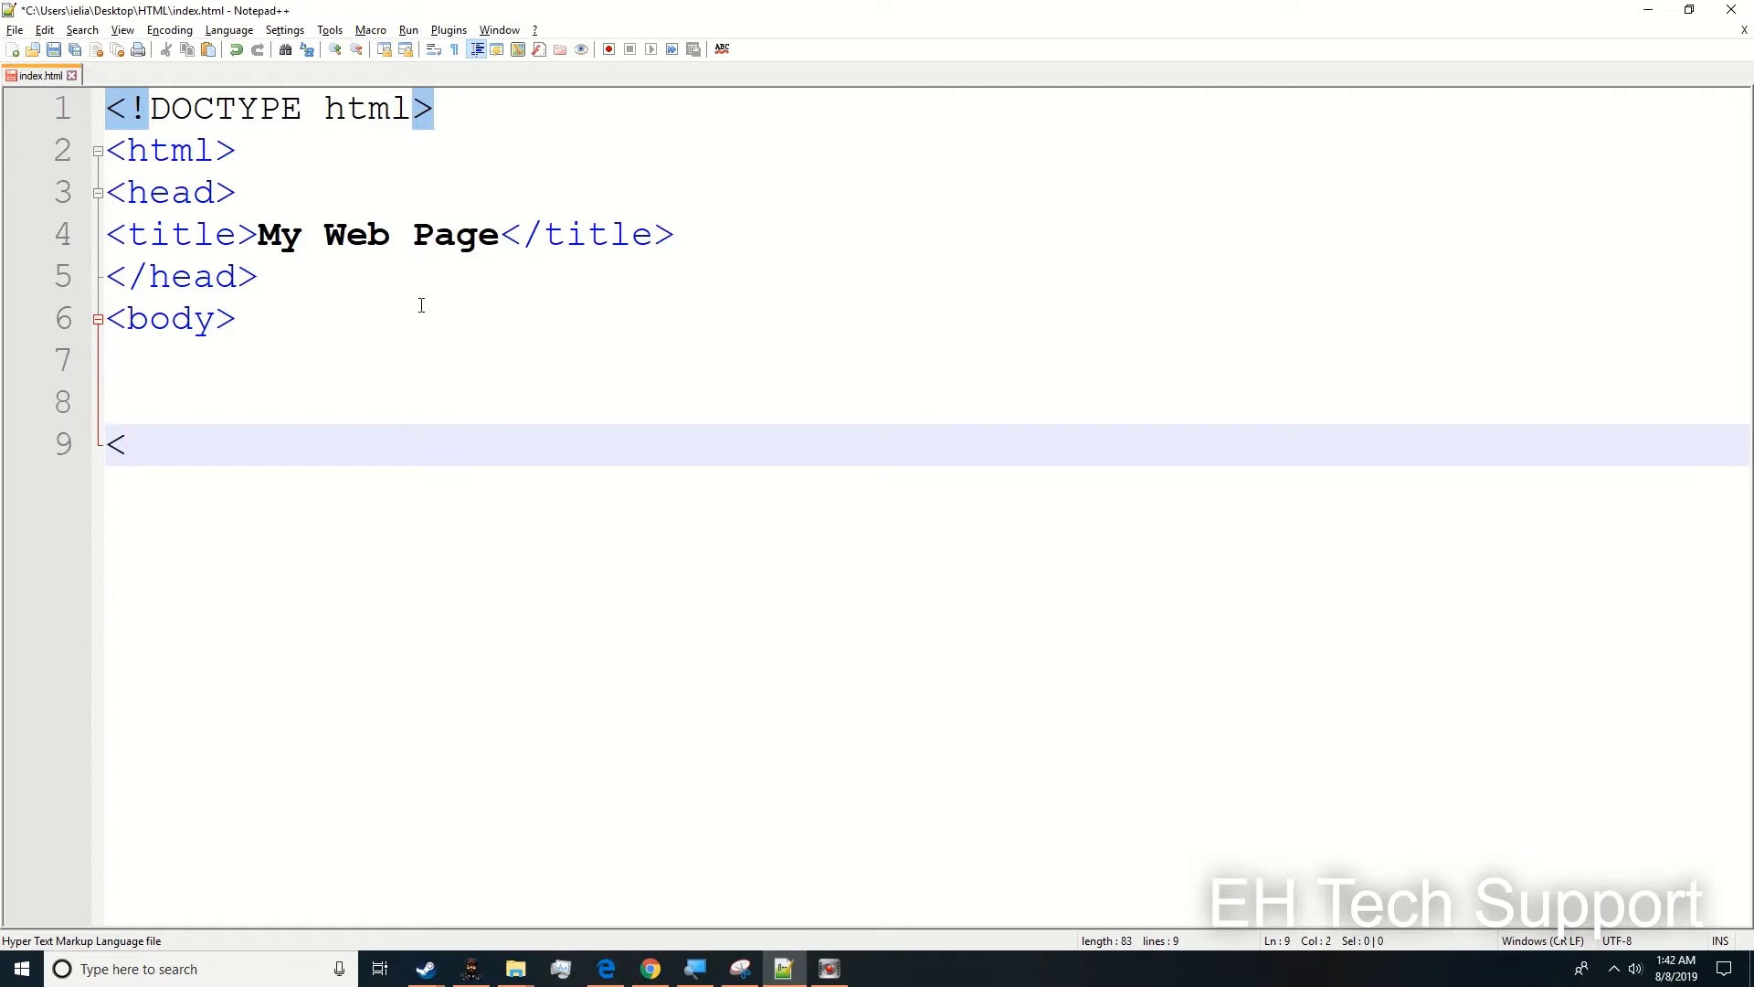
text(bpo)
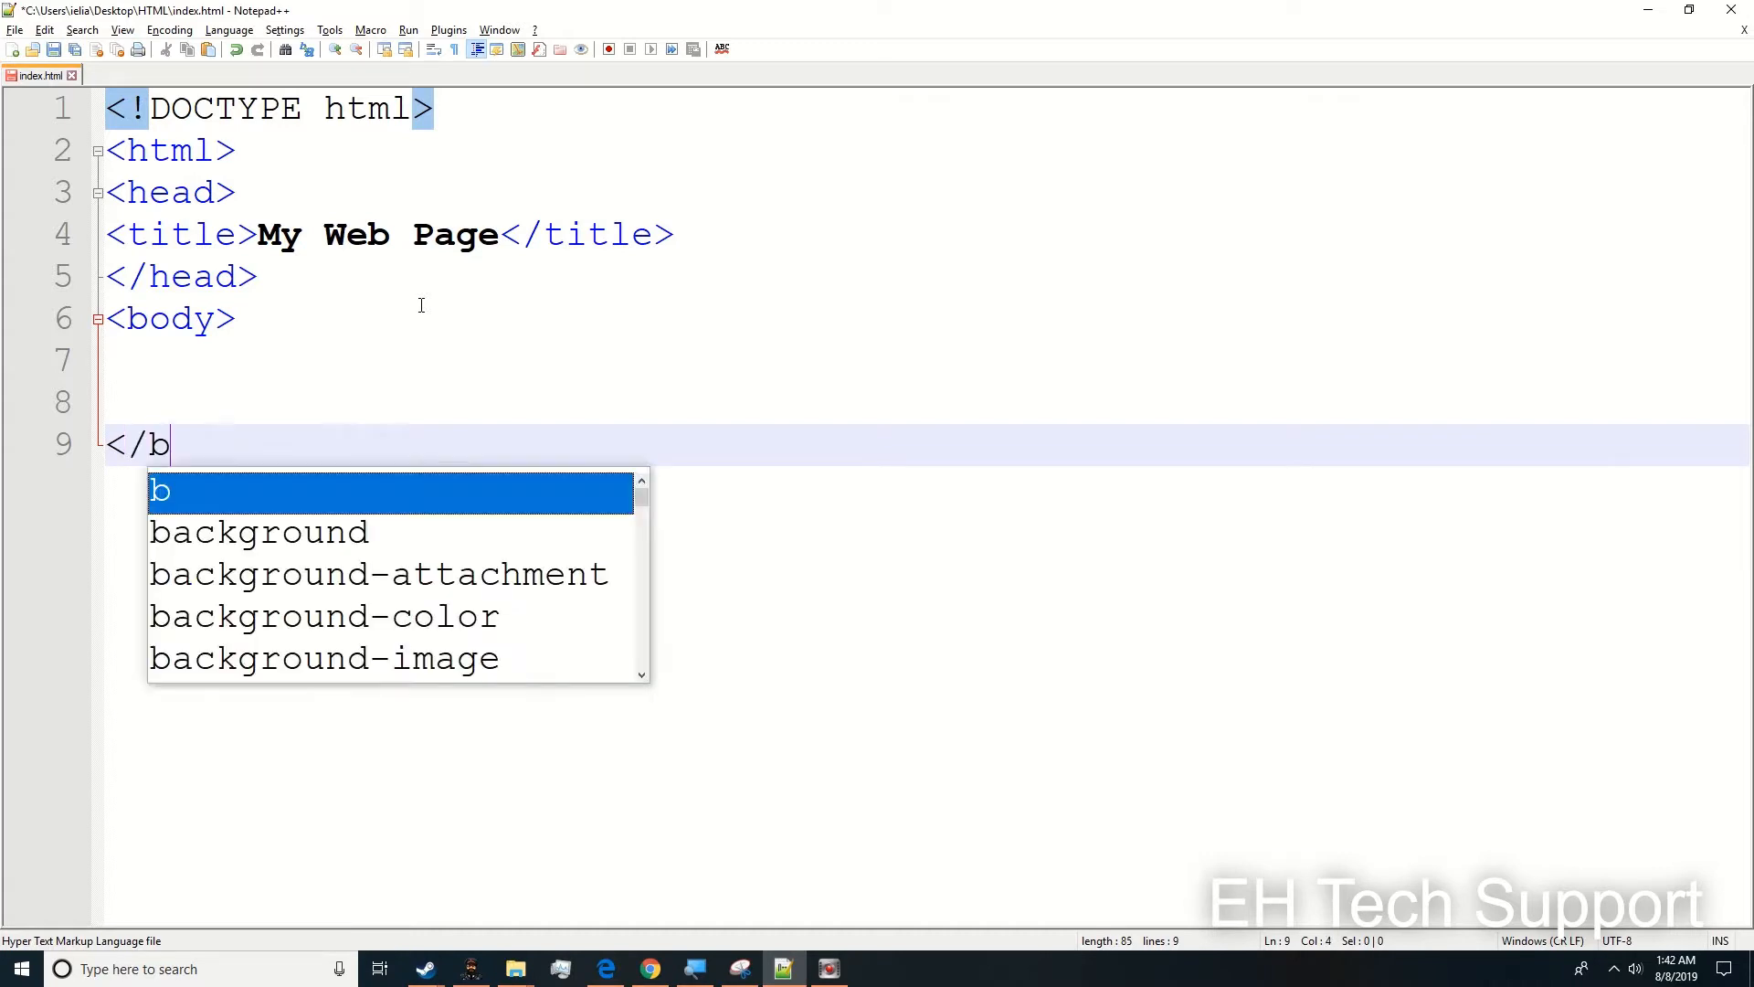
text(ody>)
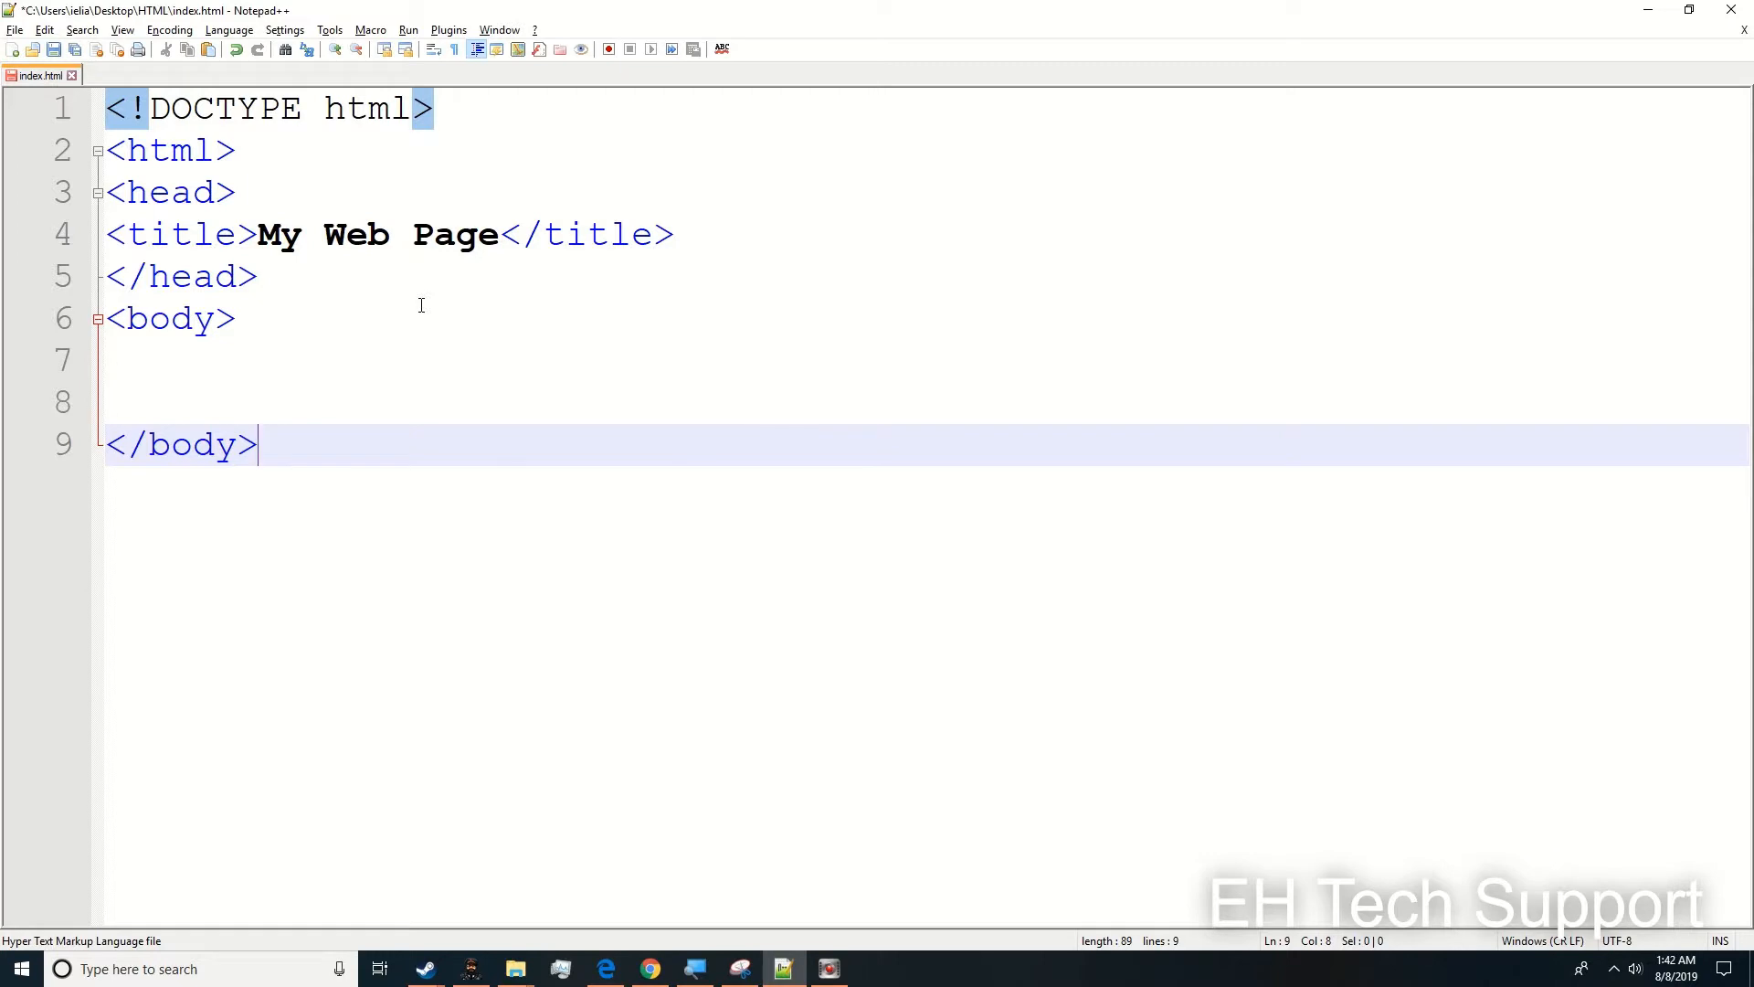
key(enter)
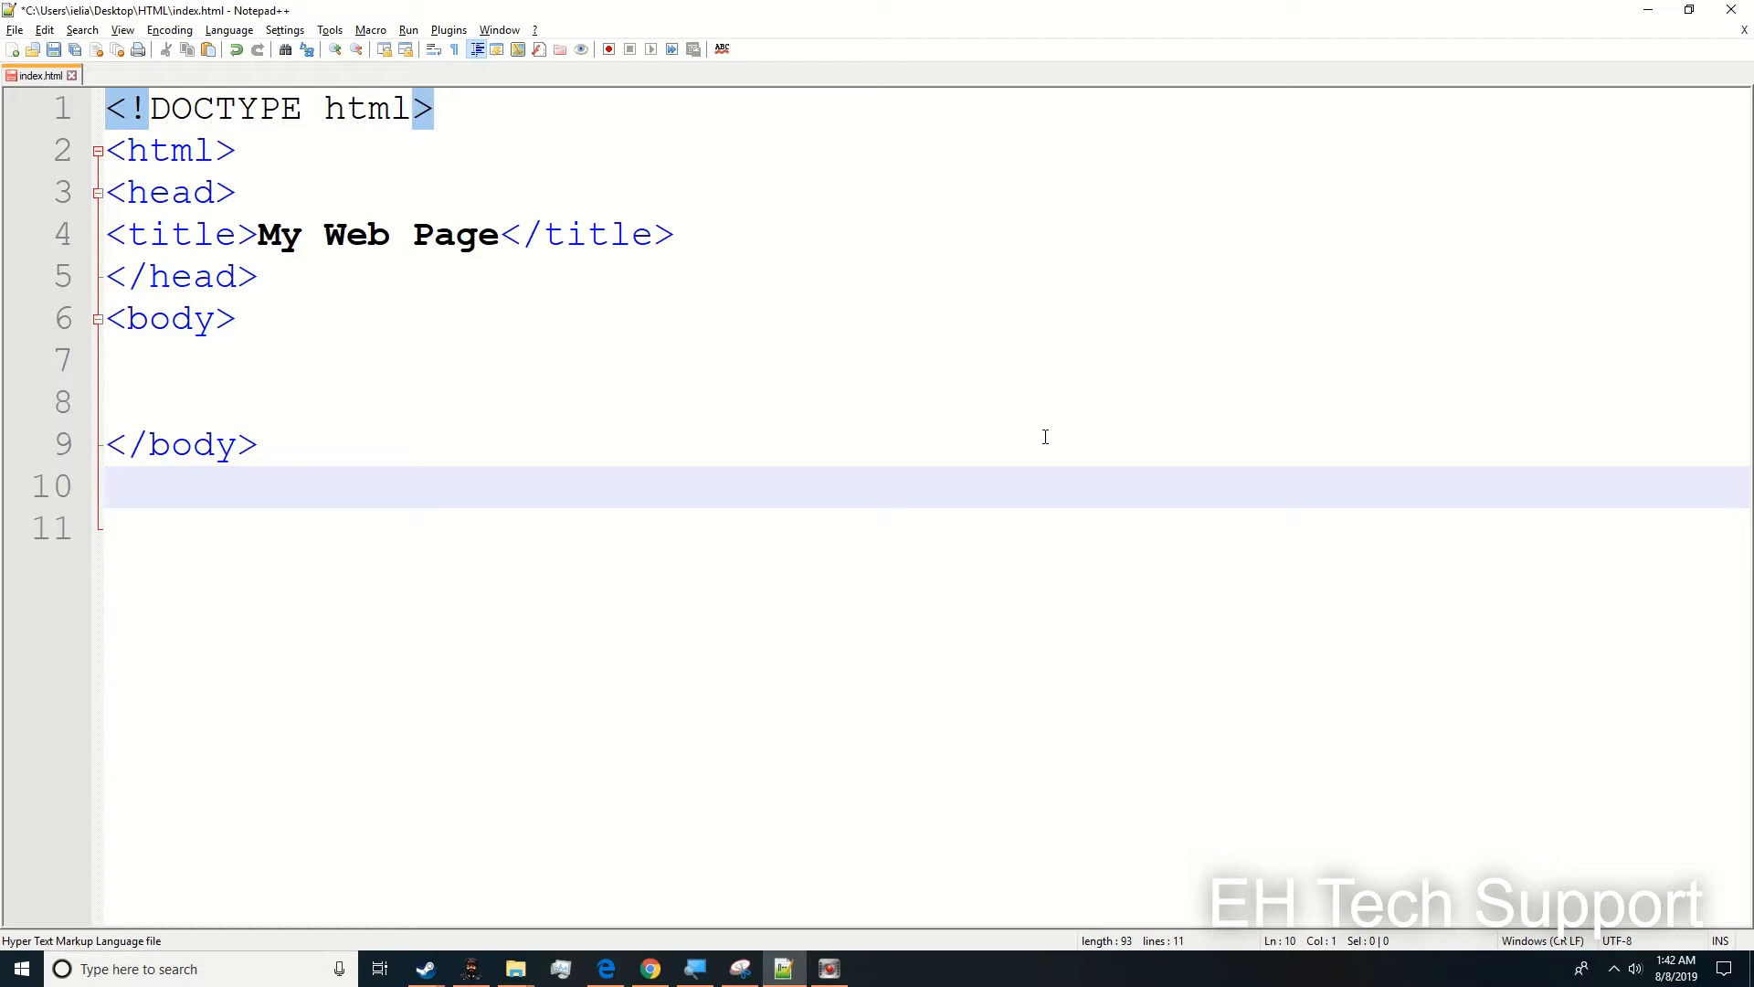
- End the file with </html> and widen the body with several blank lines
text(</)
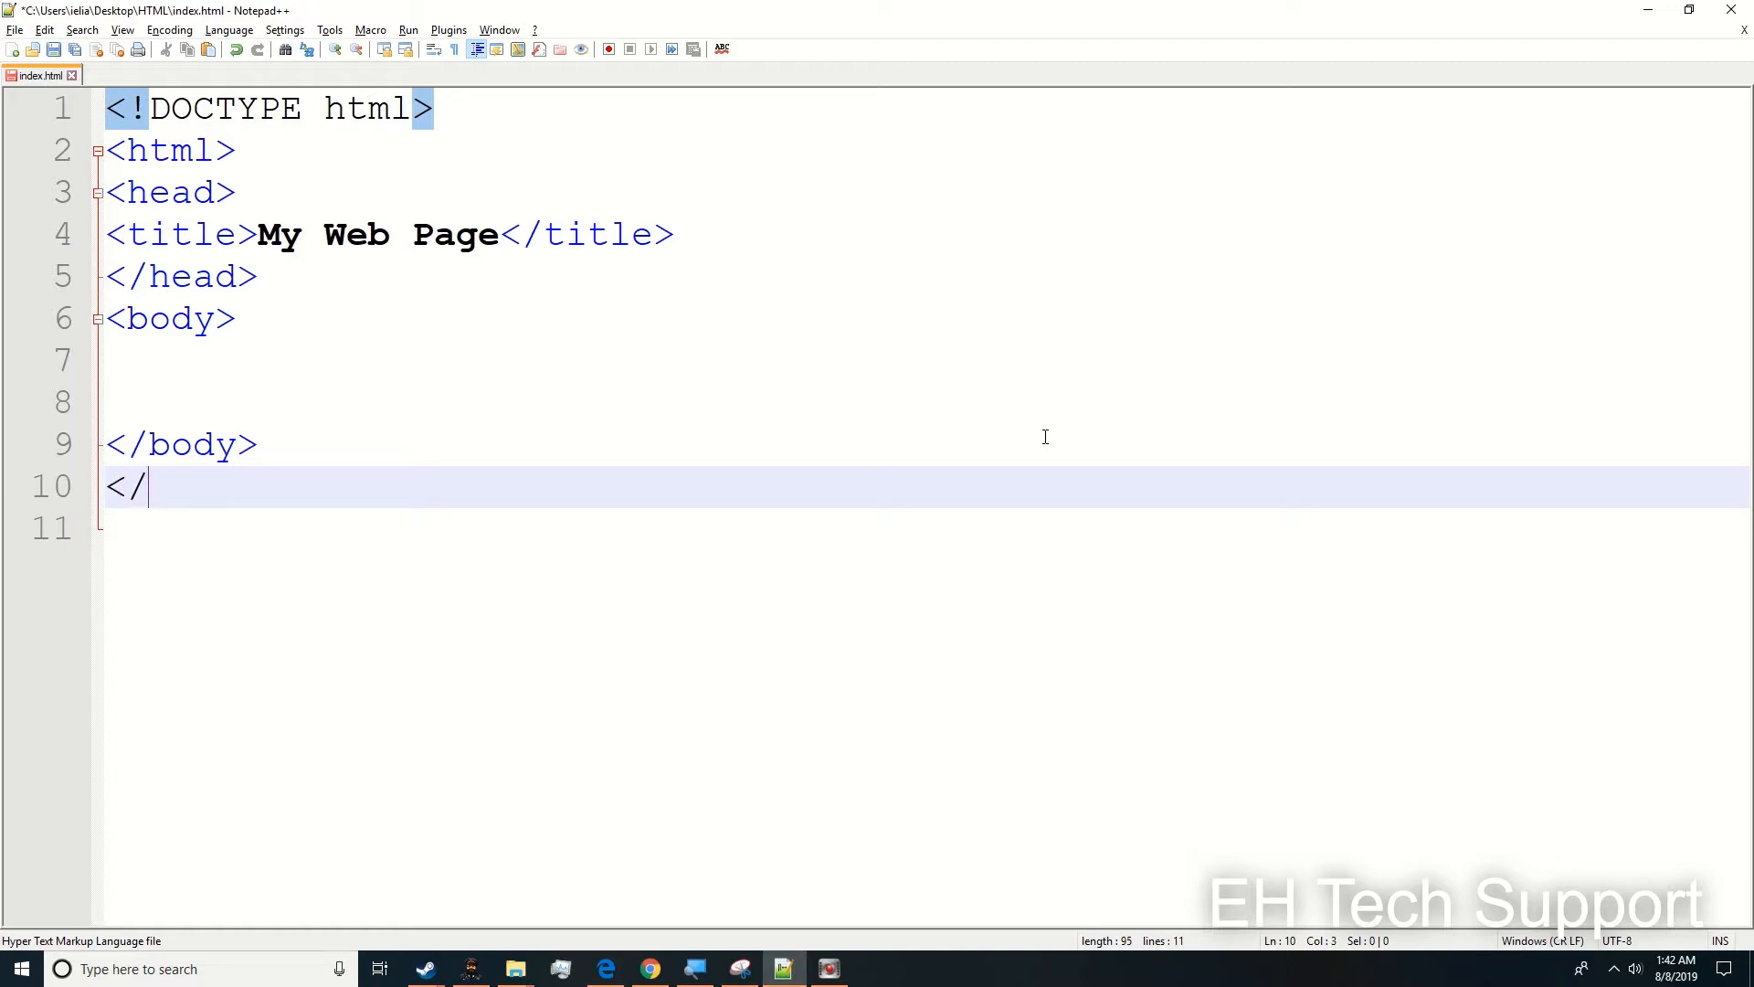
text(html>)
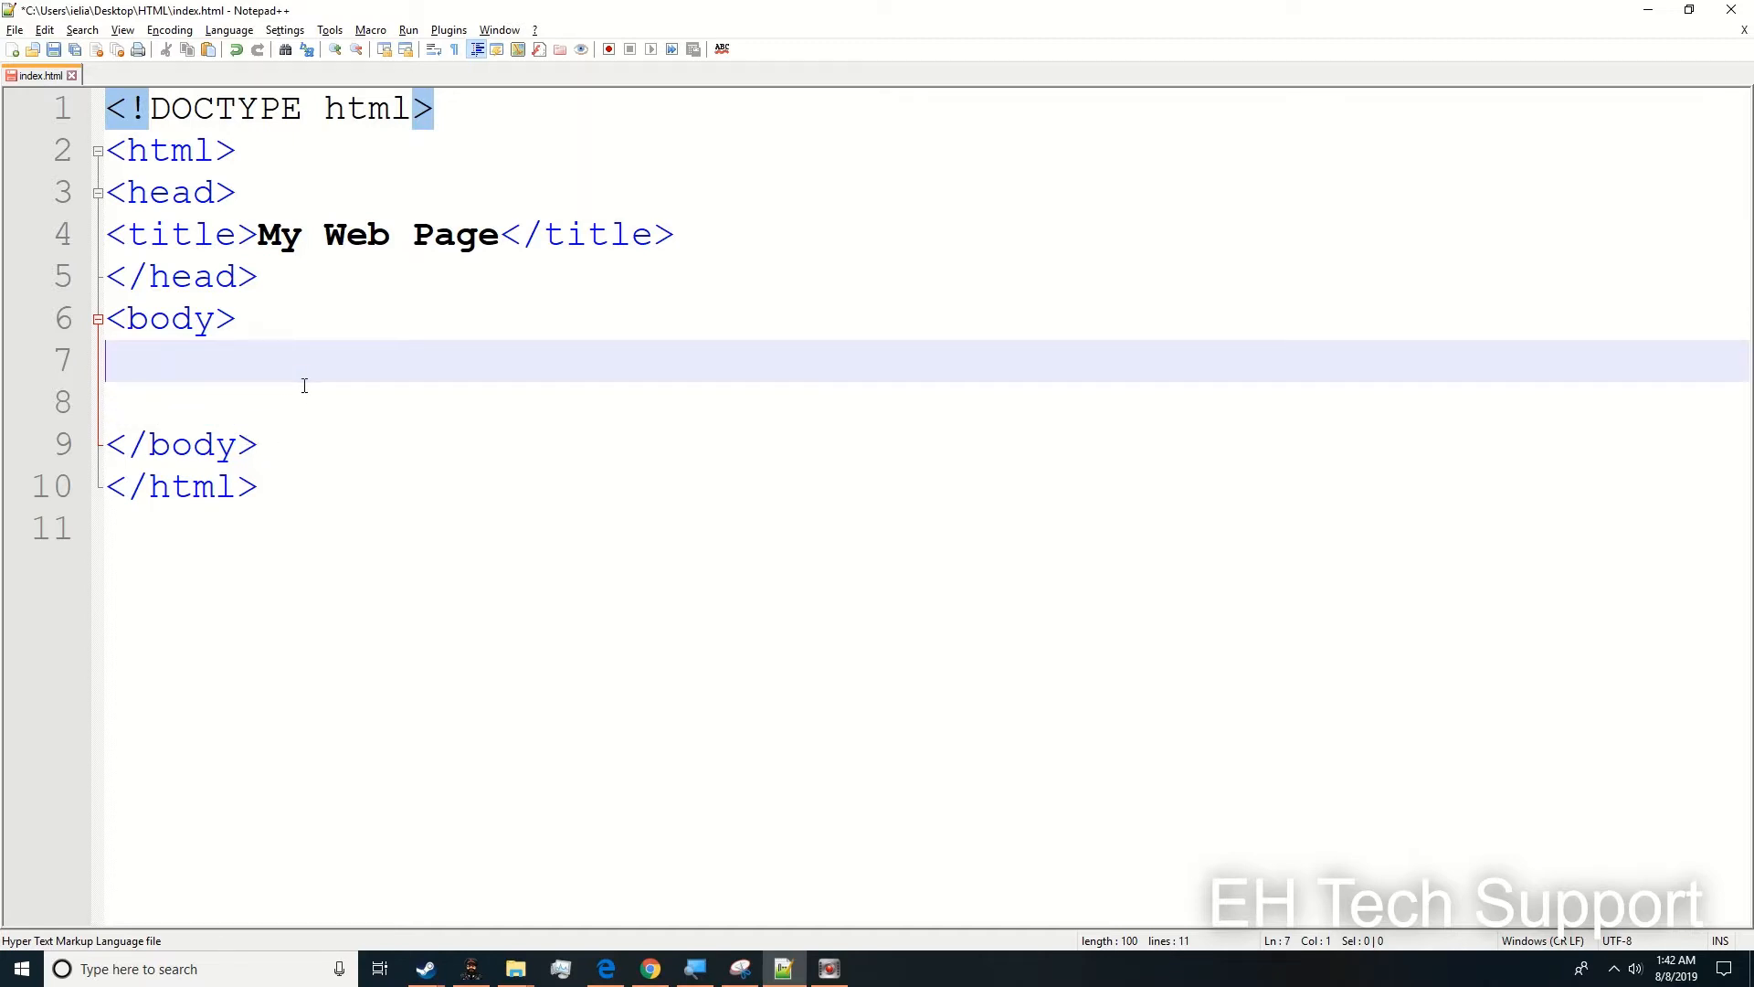
key(Enter)
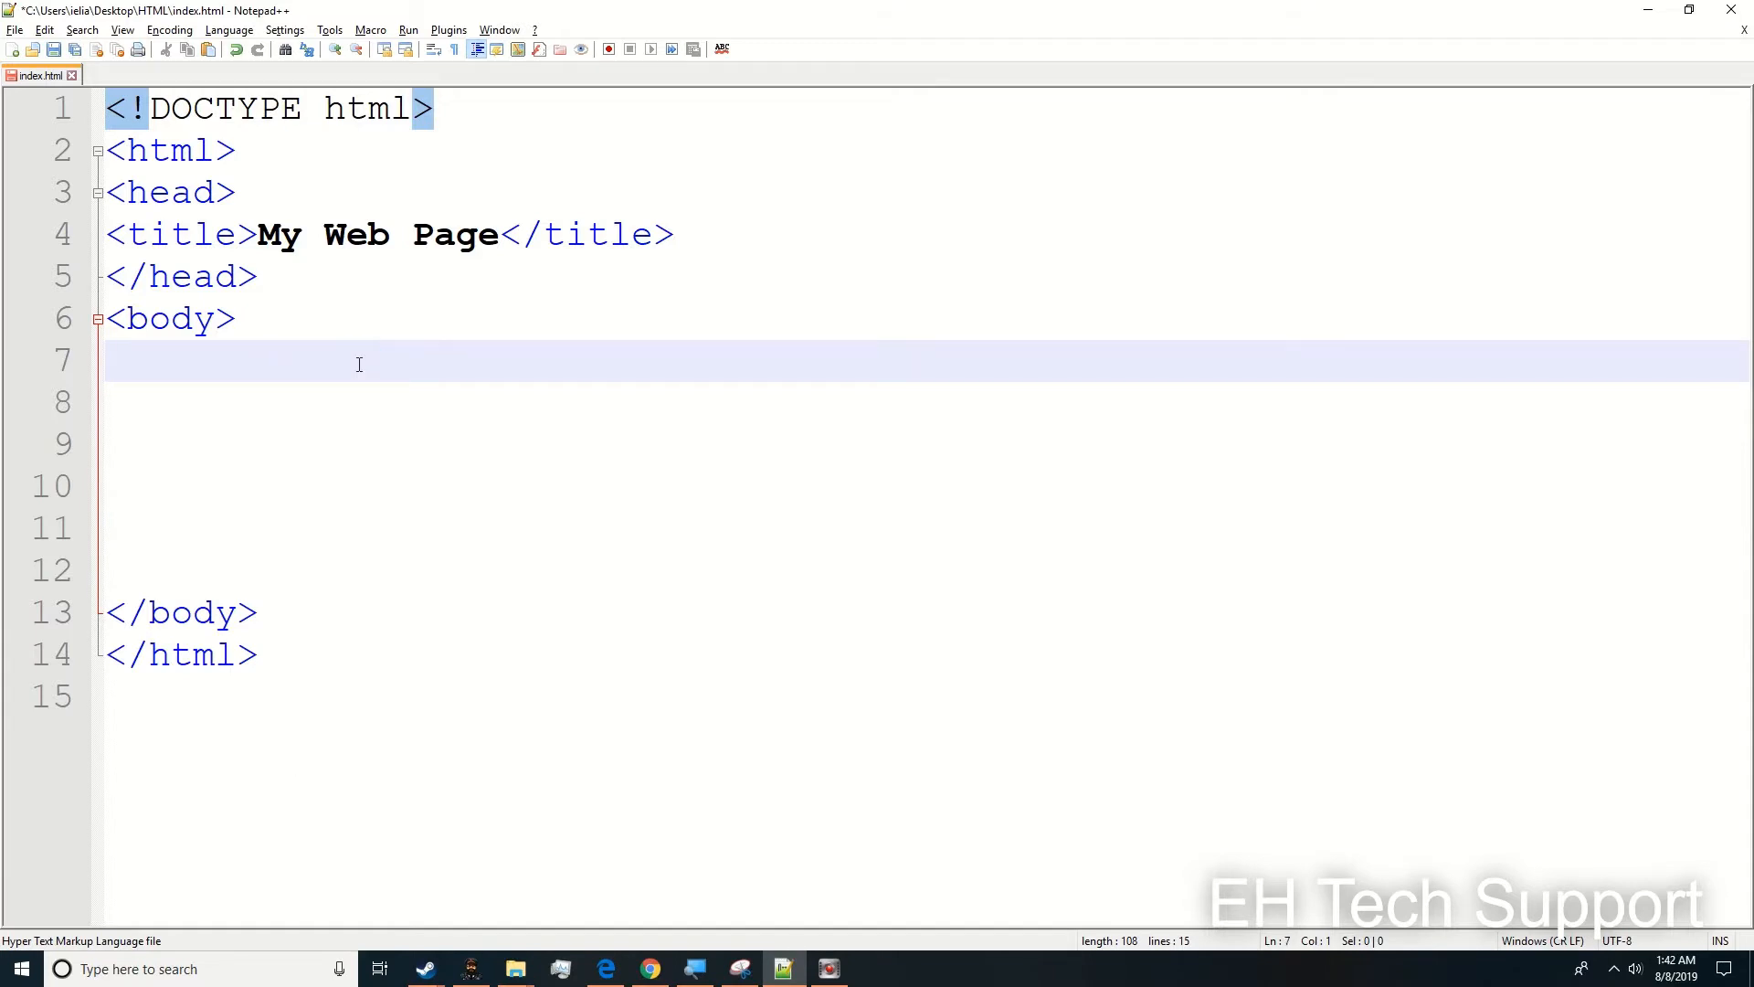
click(382, 402)
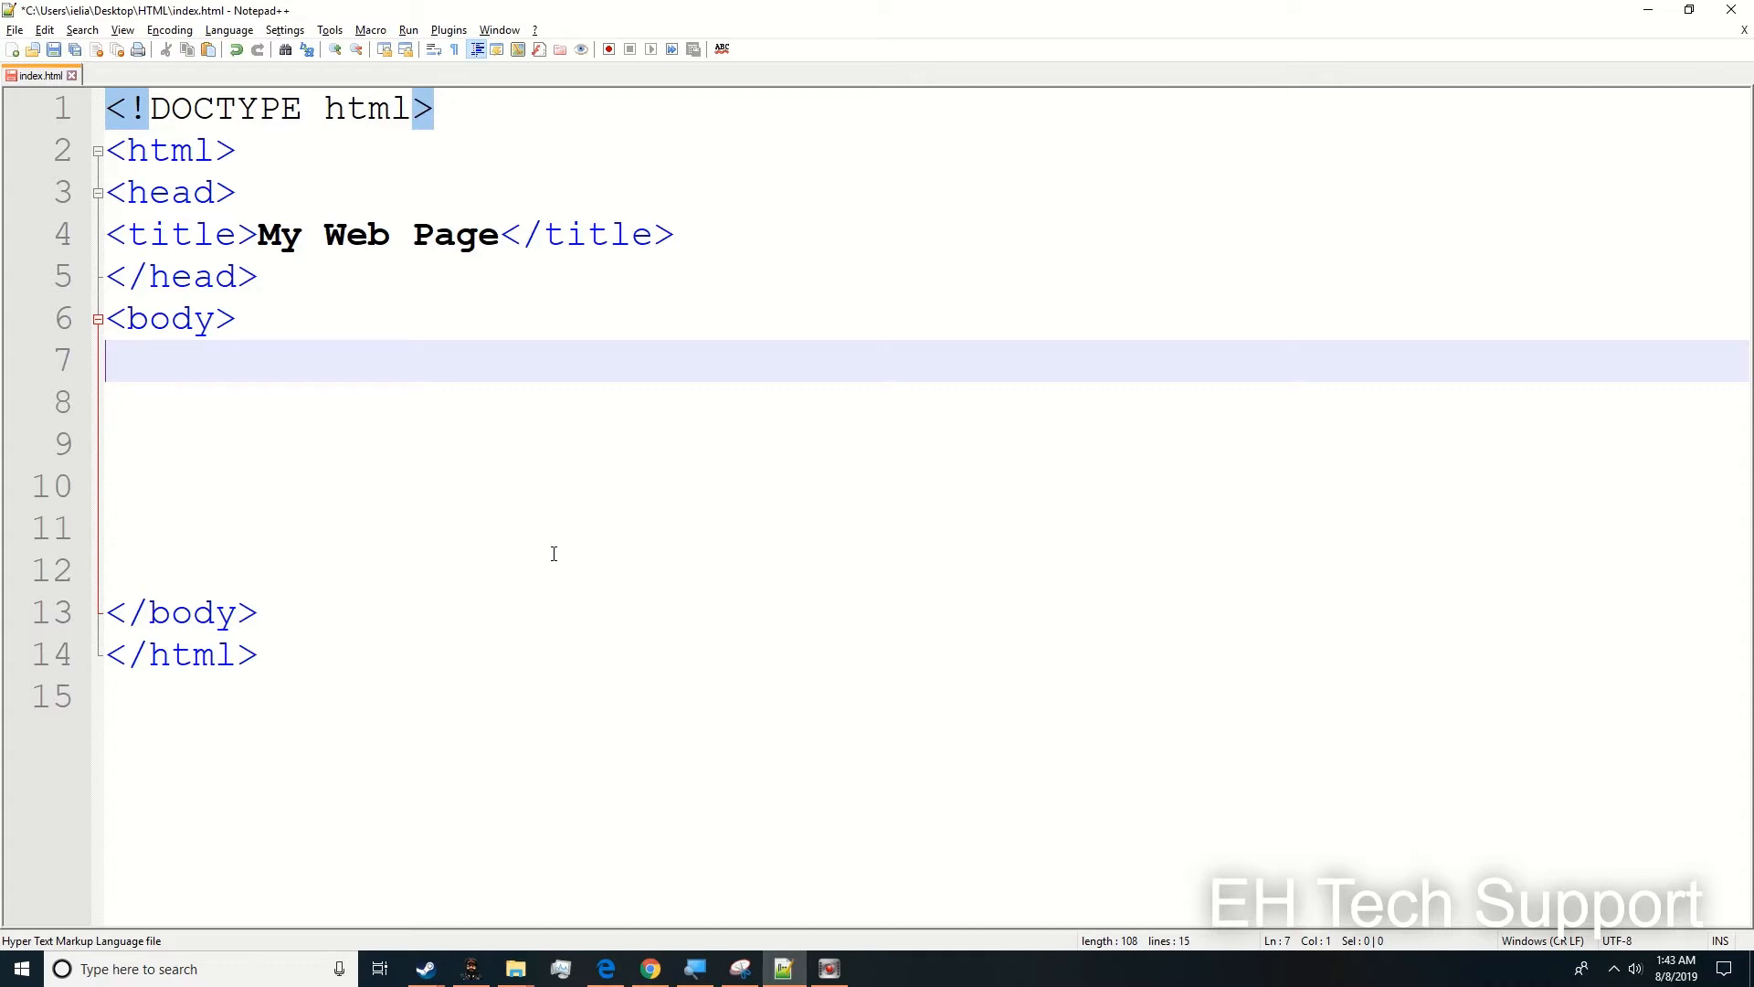
mouse_move(283, 222)
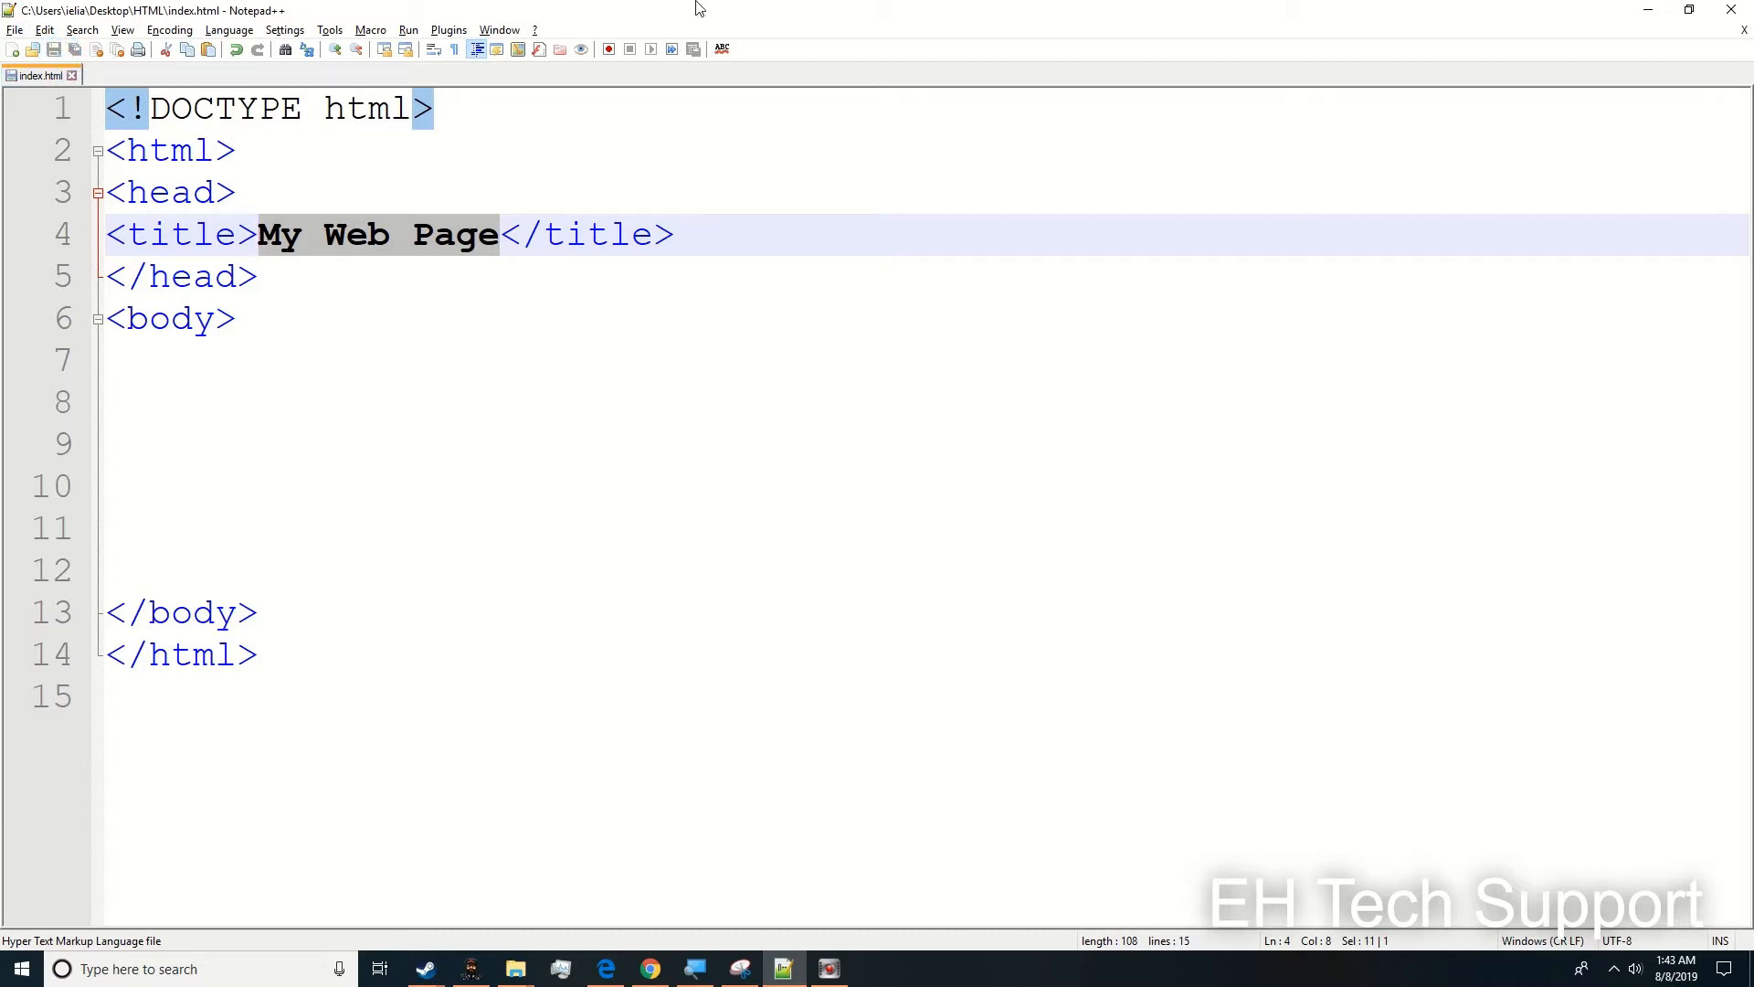
click(408, 30)
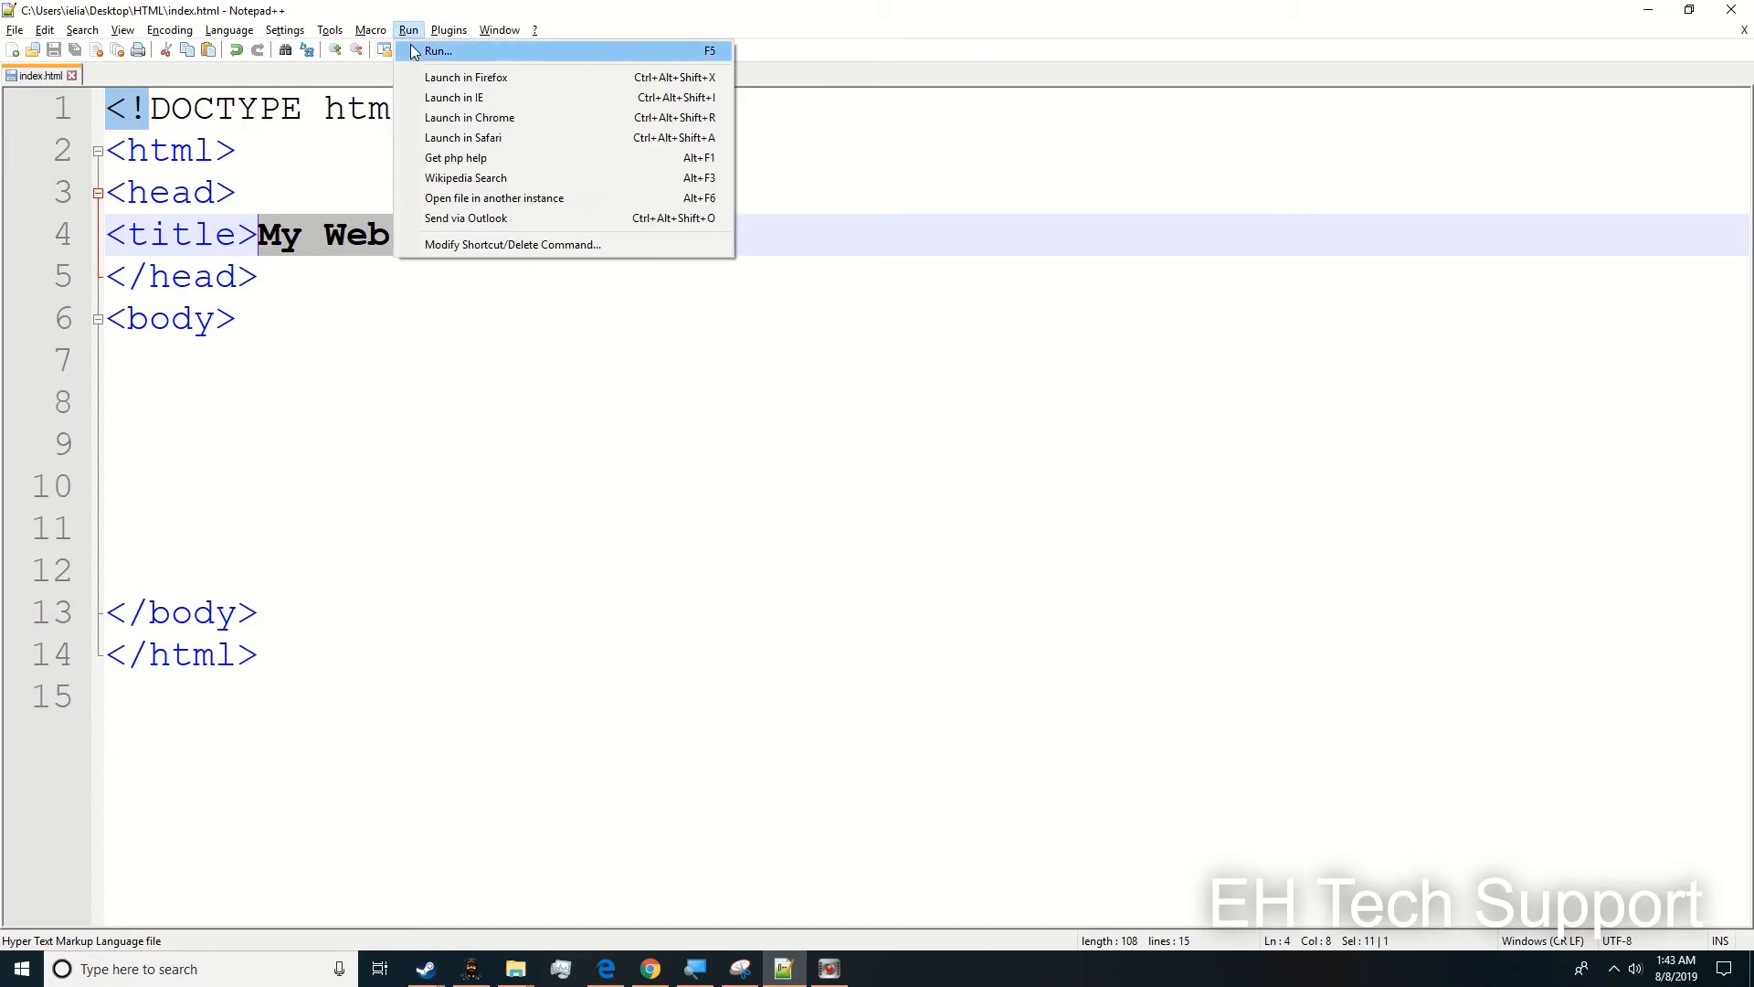
click(469, 117)
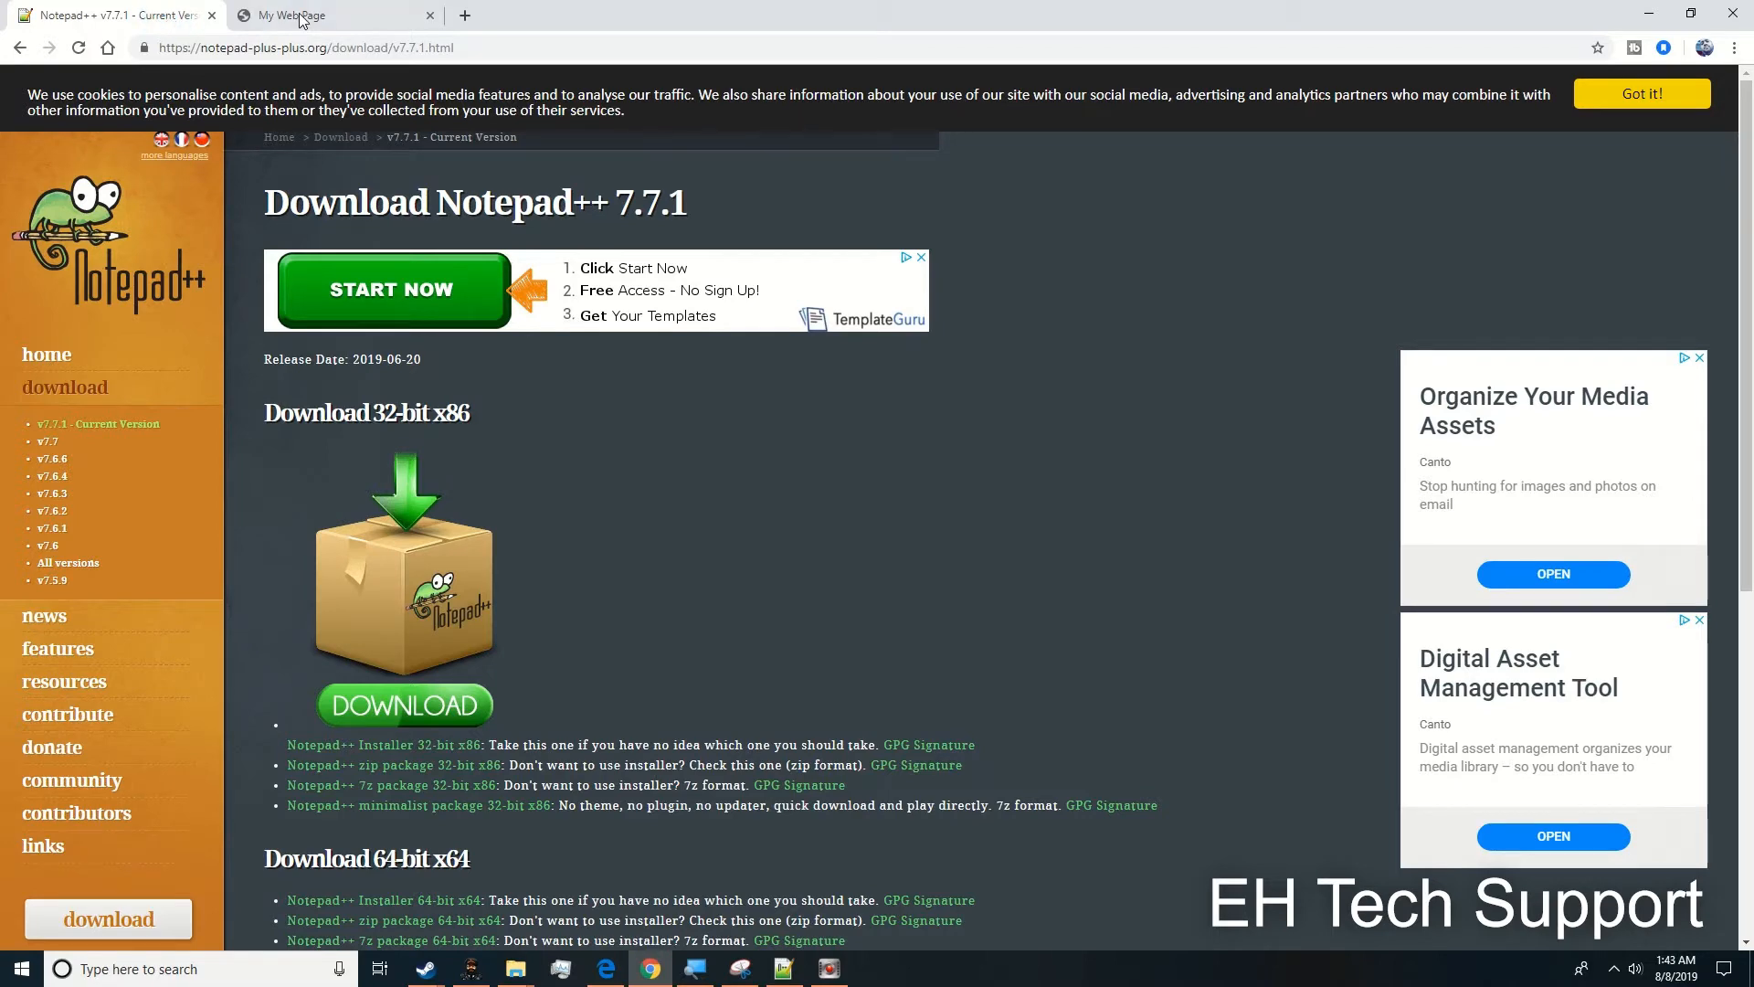
click(780, 969)
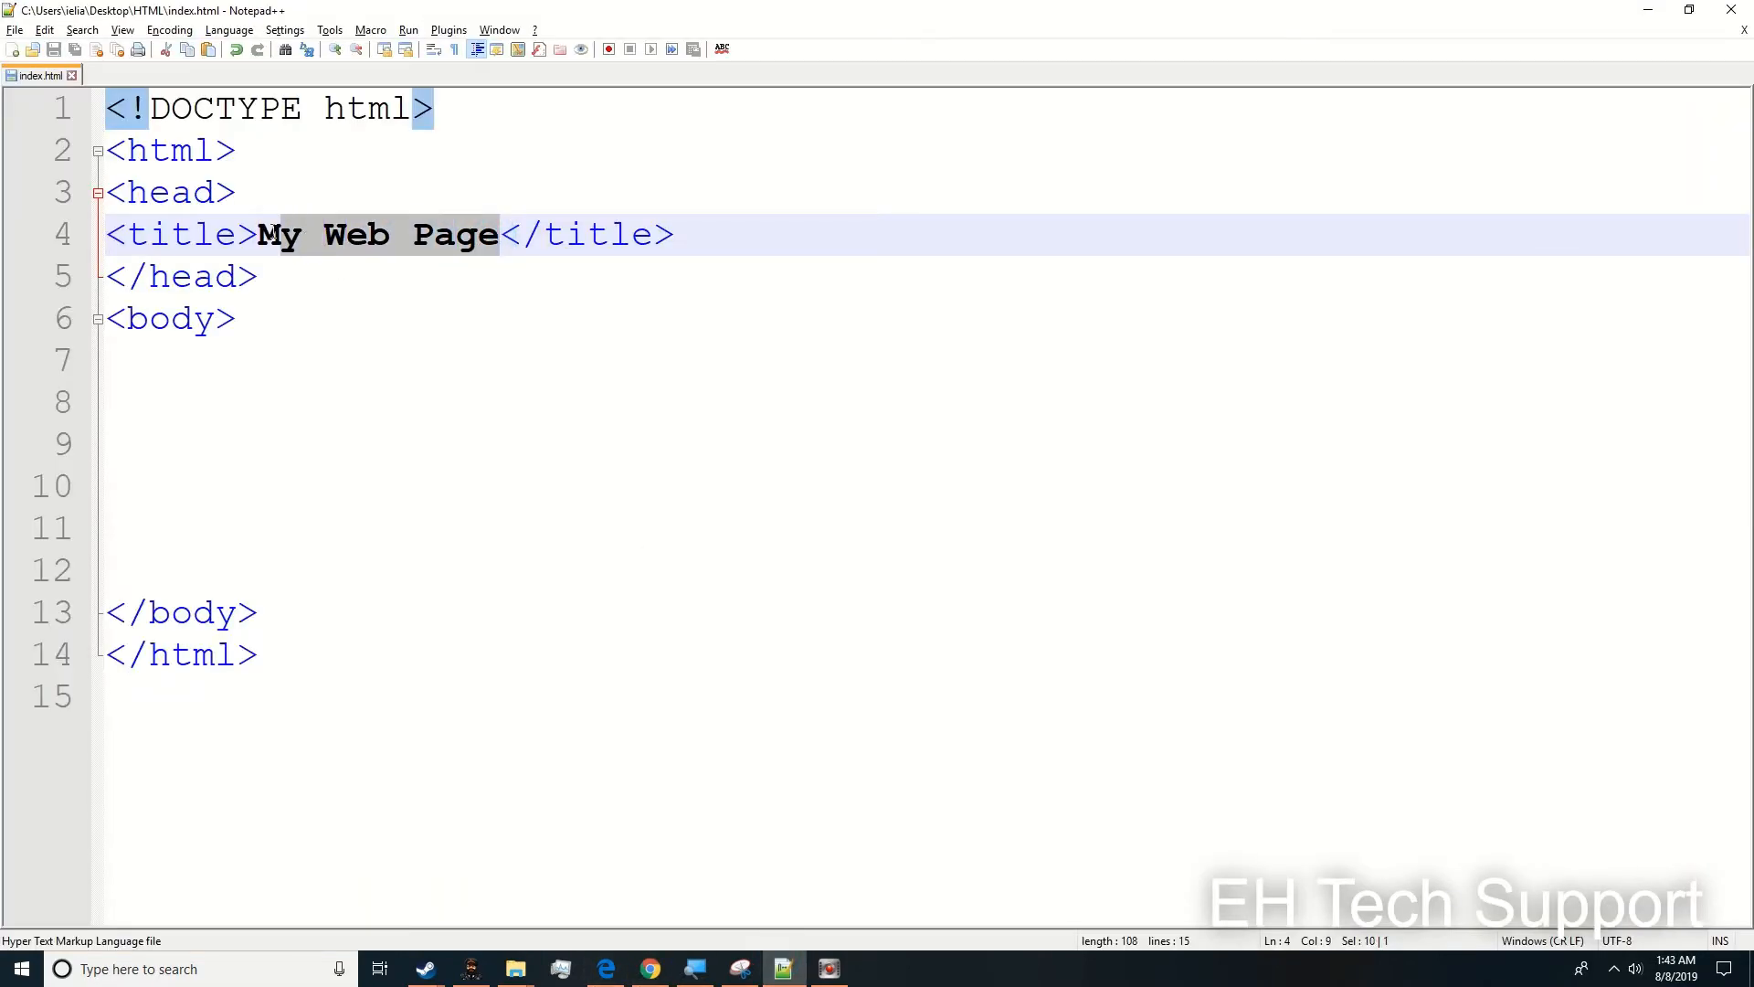
- Change the title text to About and begin an <h1> tag on line 9
text(Abi)
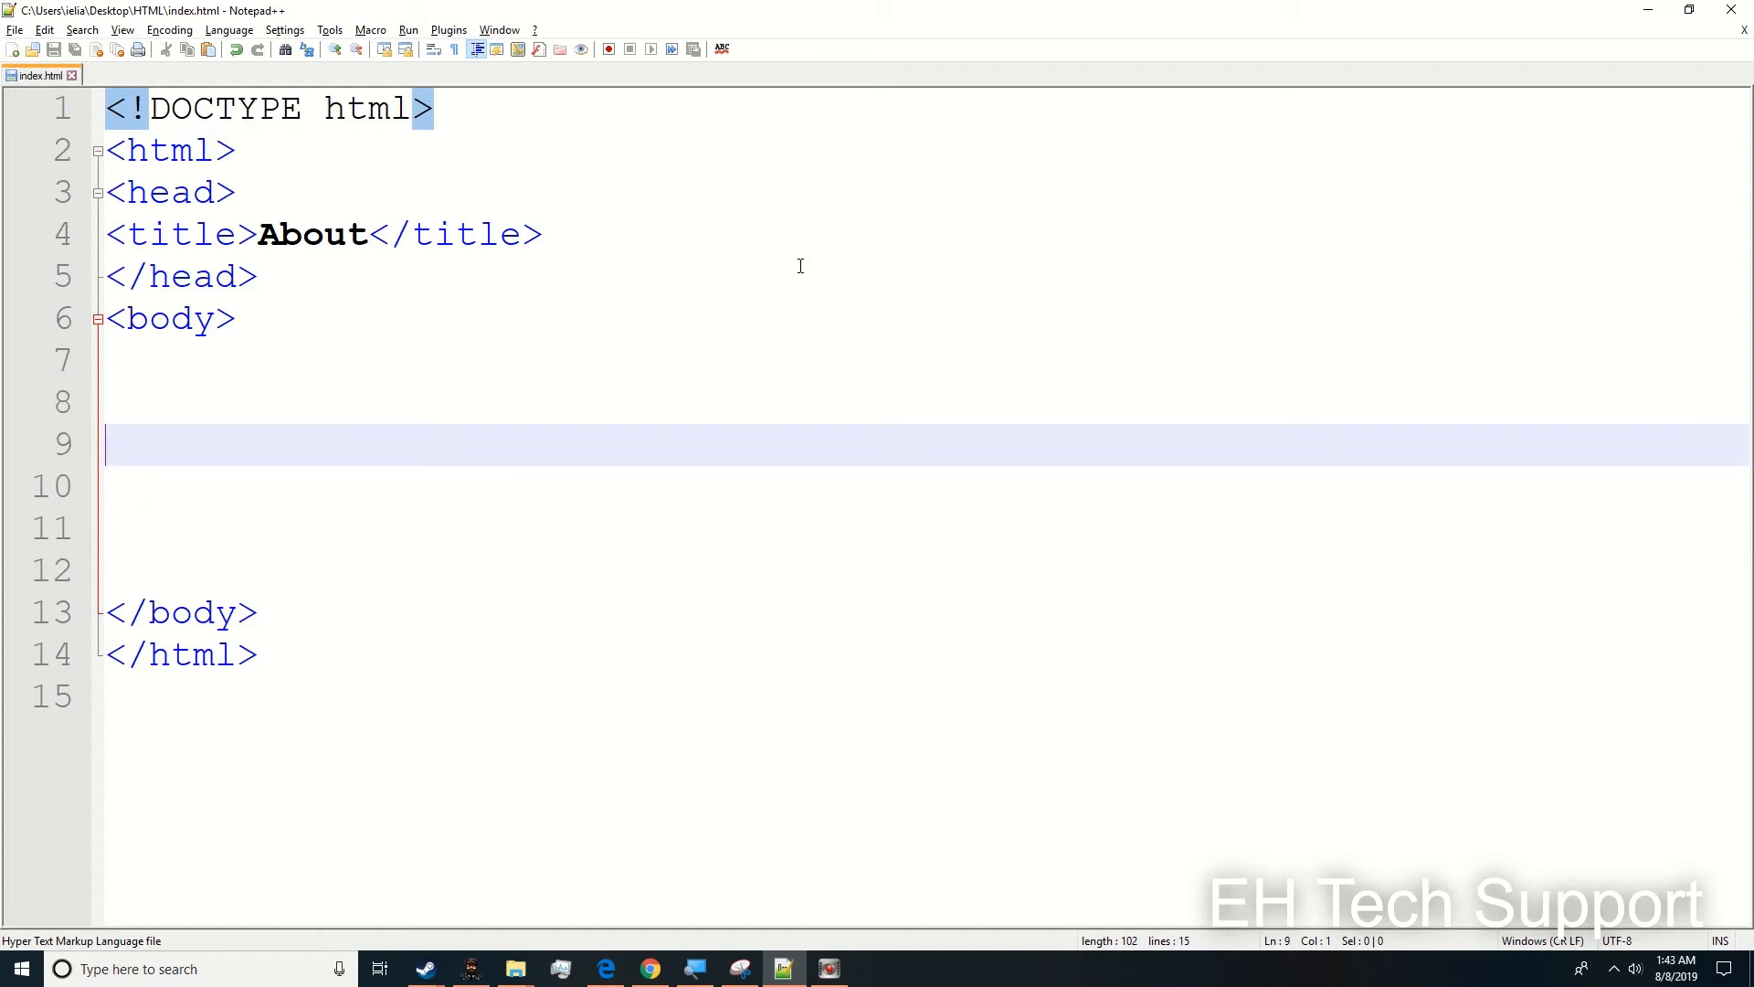
text(<)
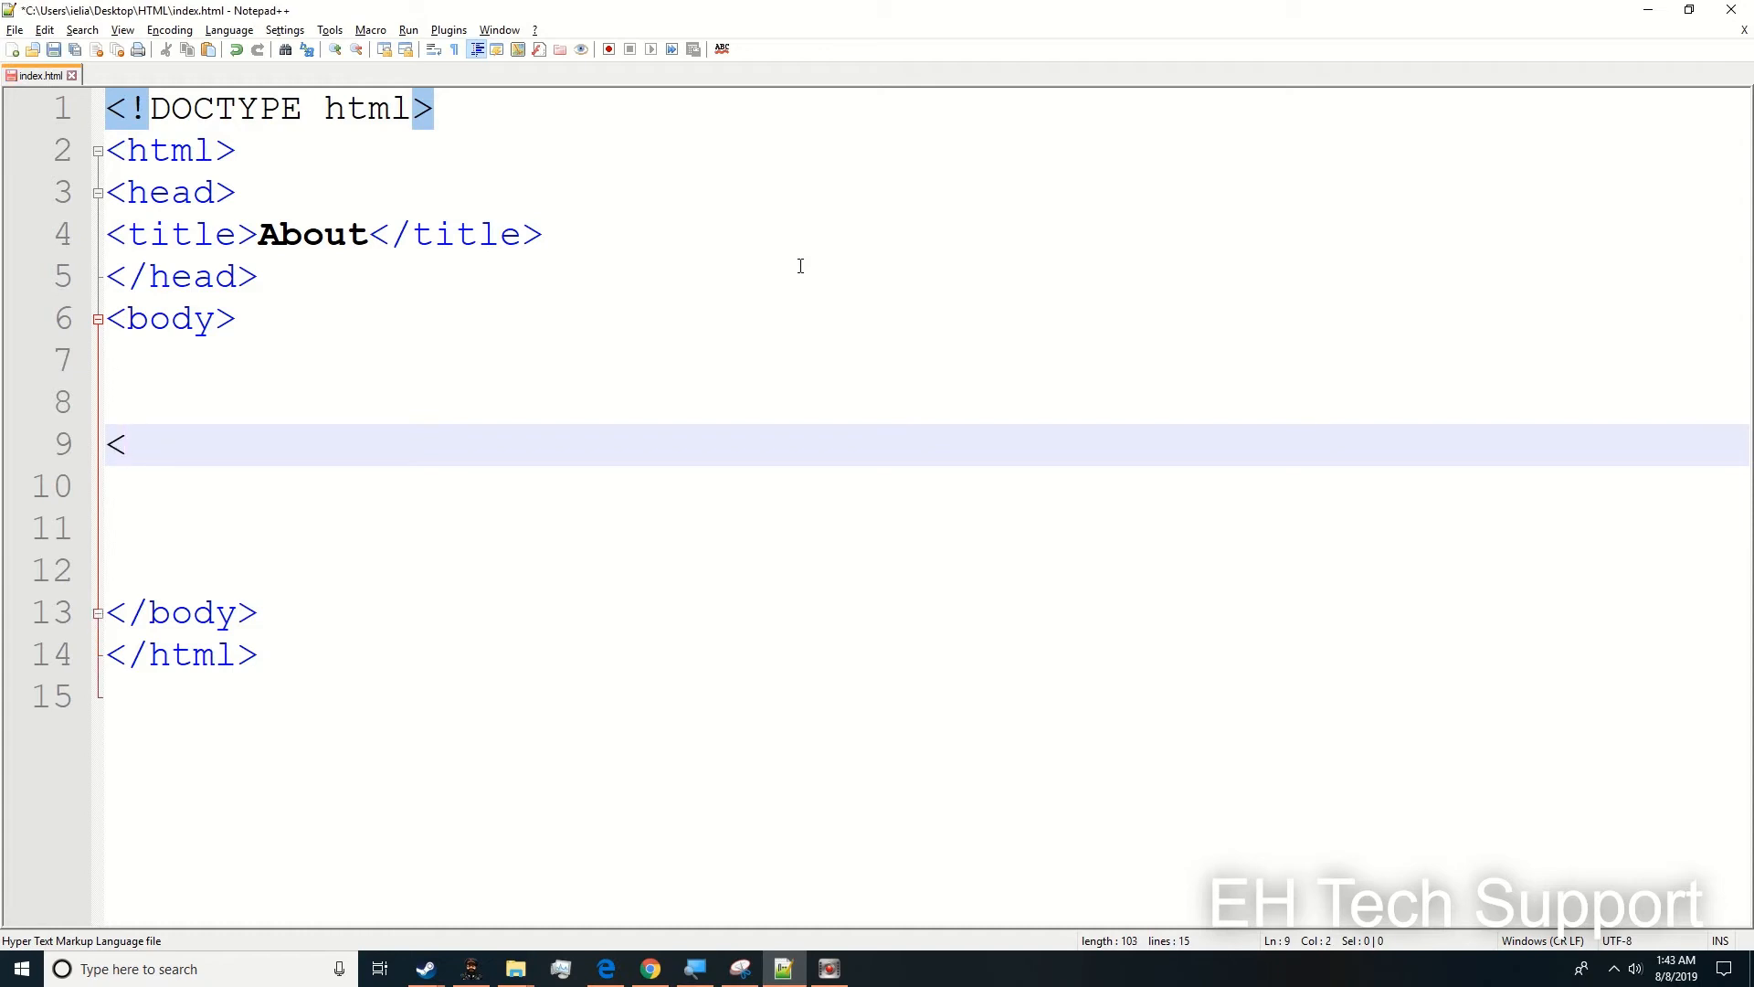
text(h1>)
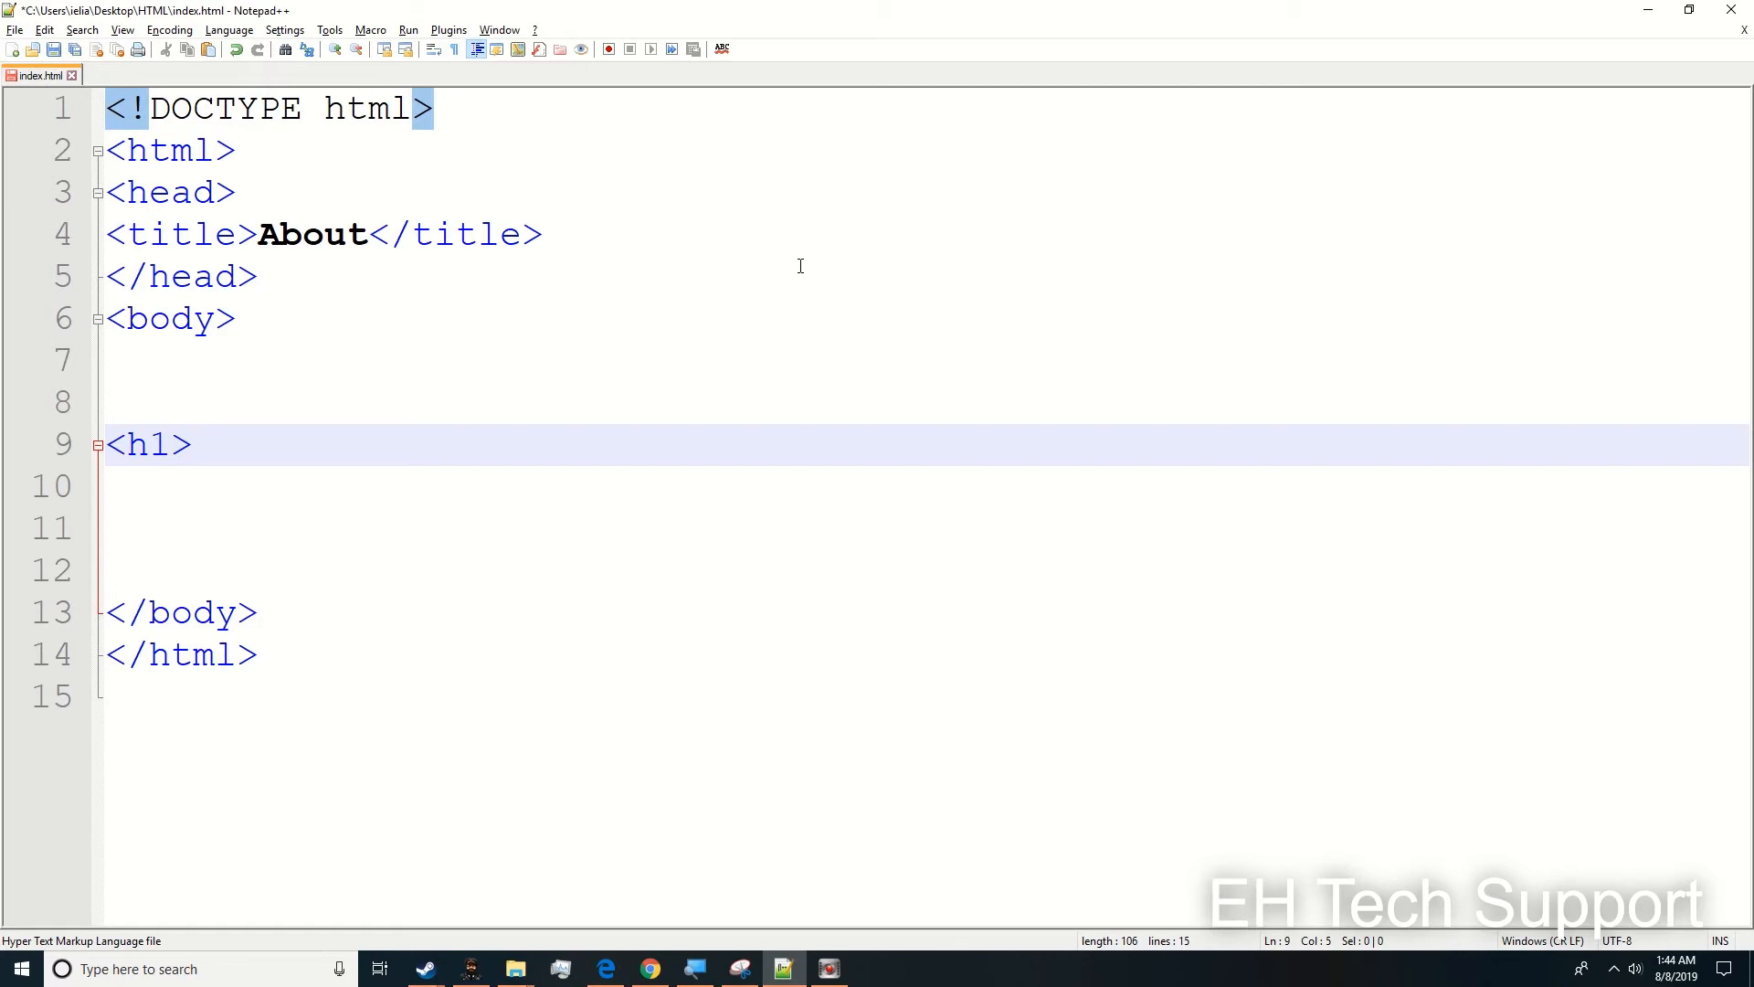
- Complete the <h1>Hello everyone</h1> heading on line 9 and start line 10
click(192, 444)
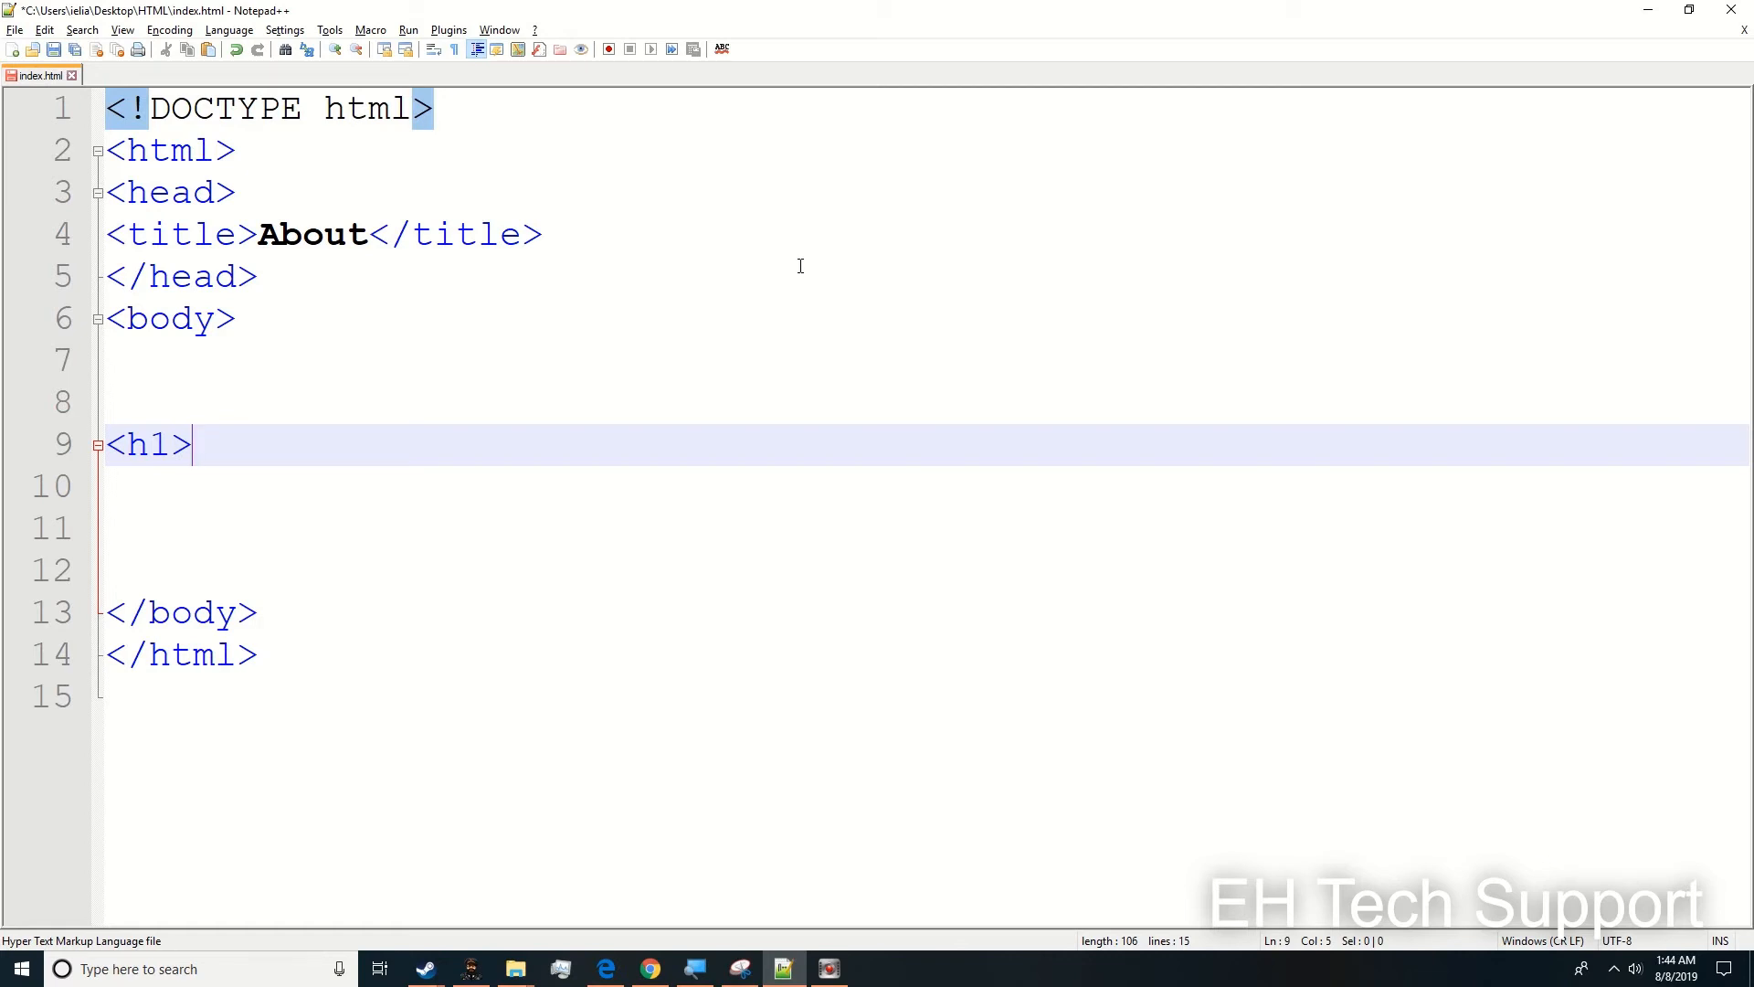
text(Hello eve)
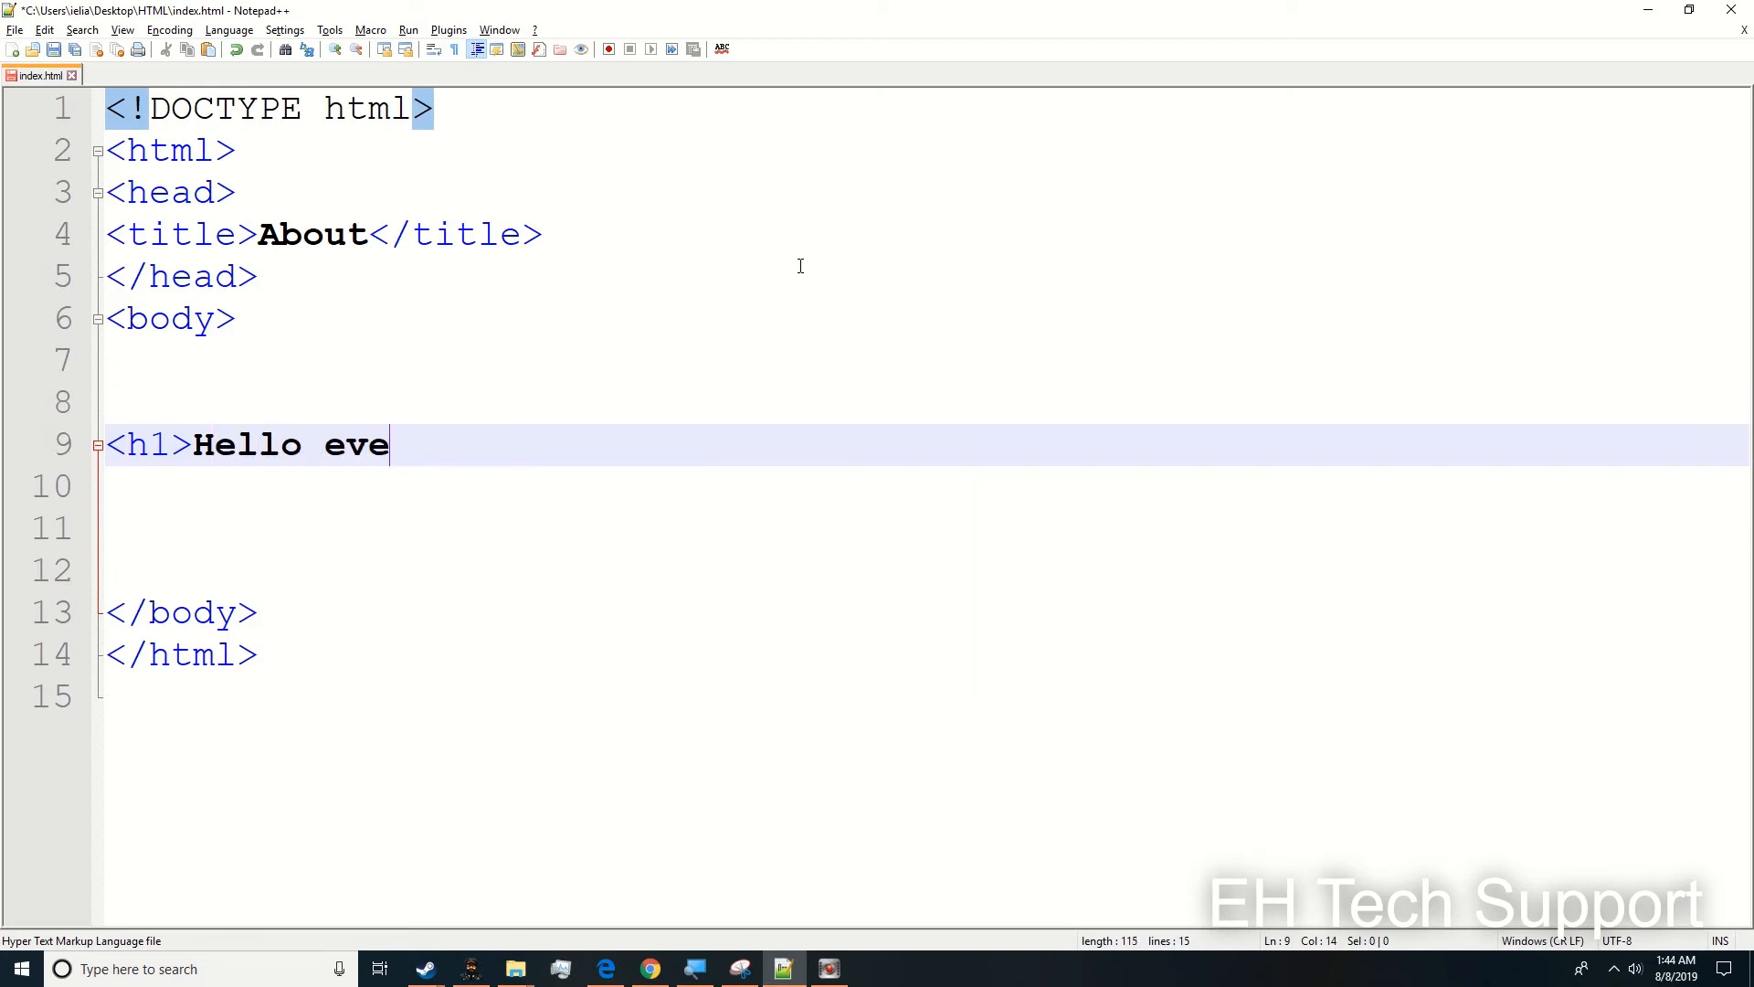
text(ryone)
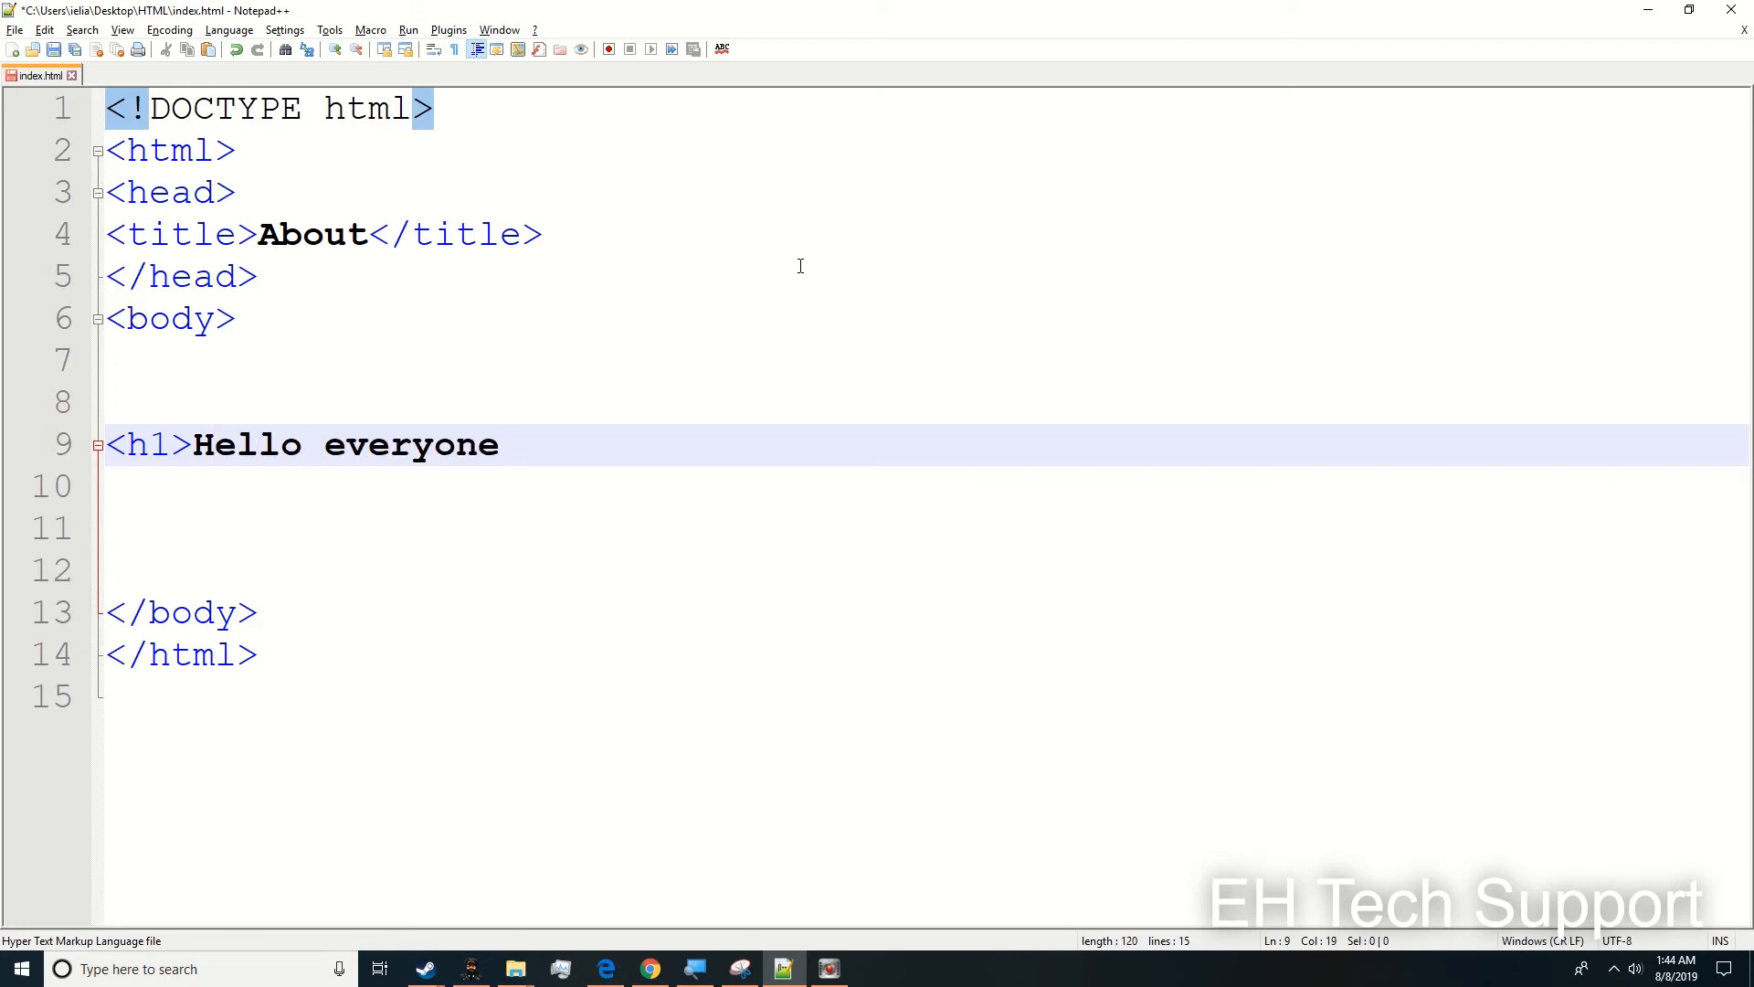
text(<)
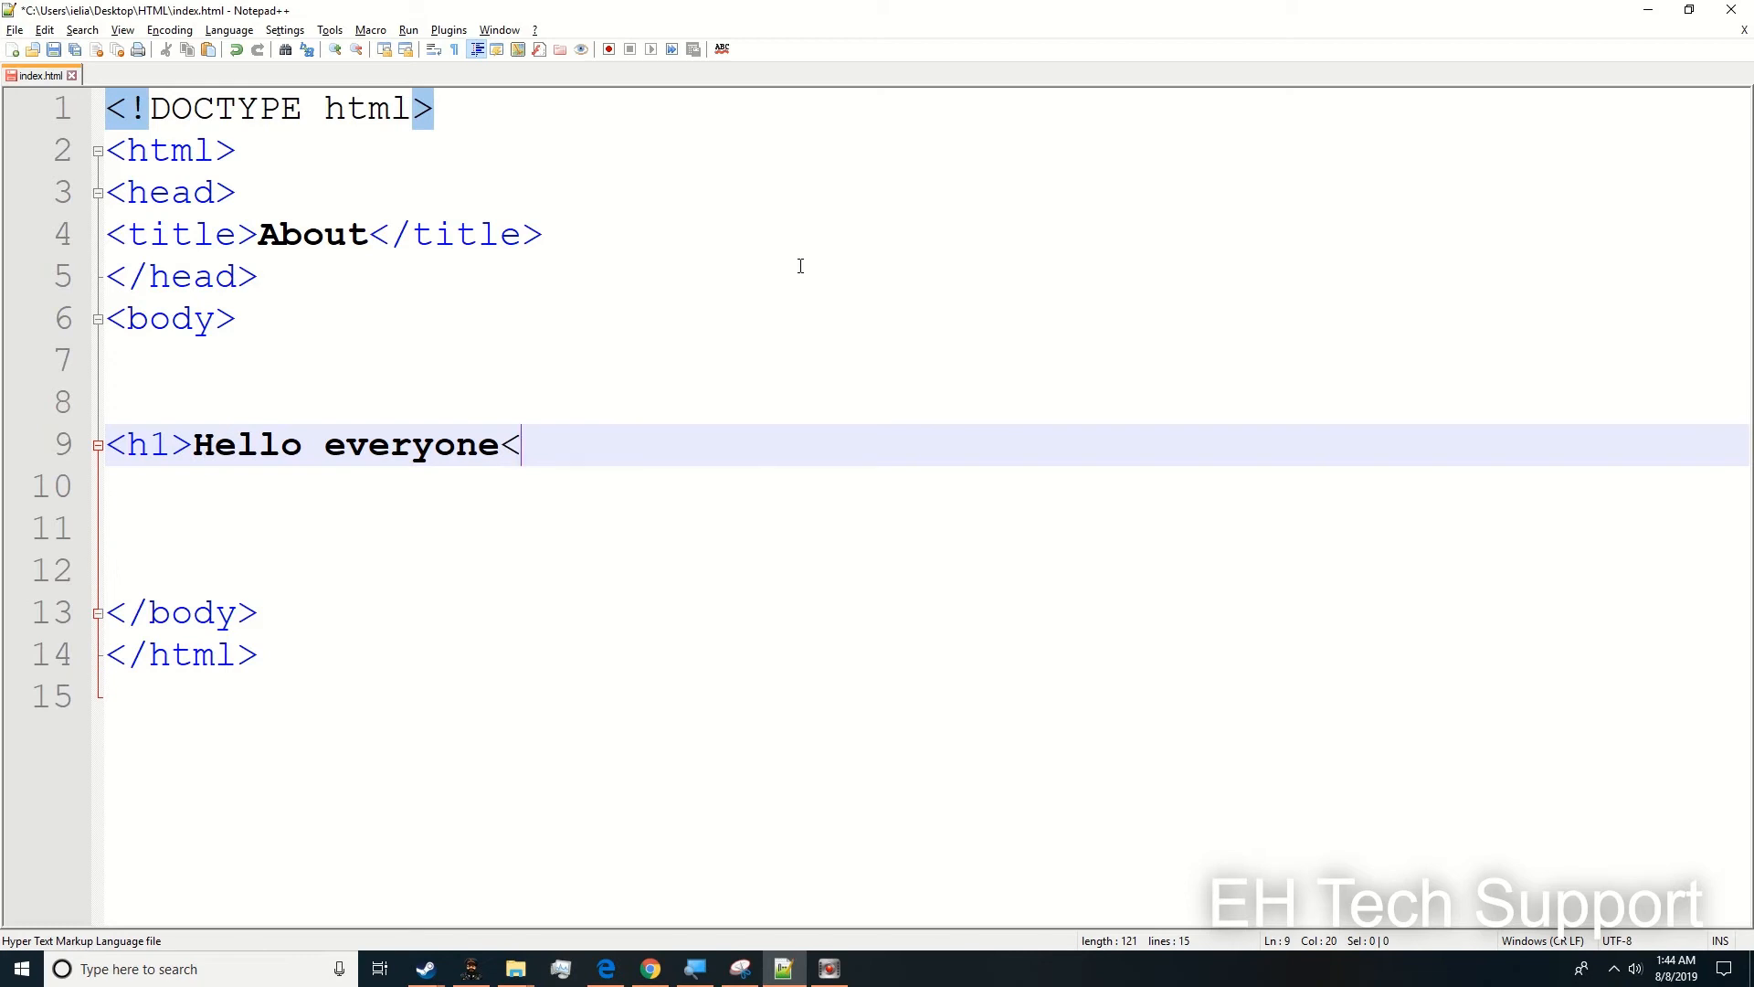
text(/)
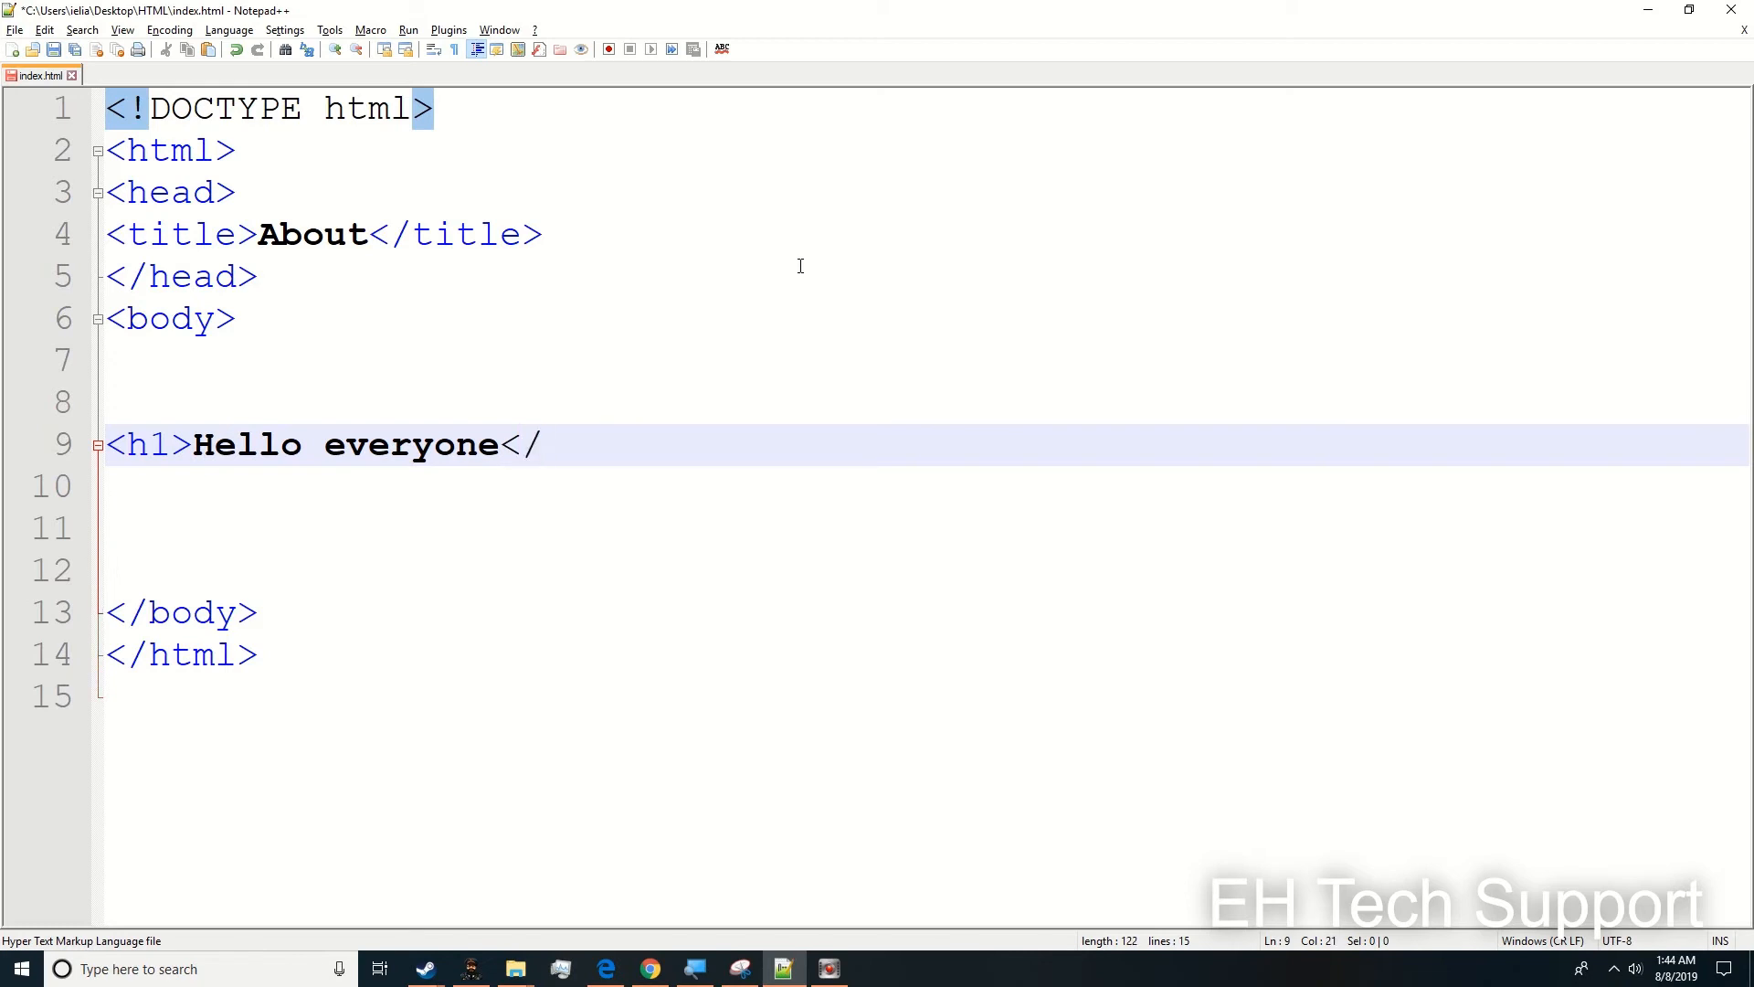
text(h1>)
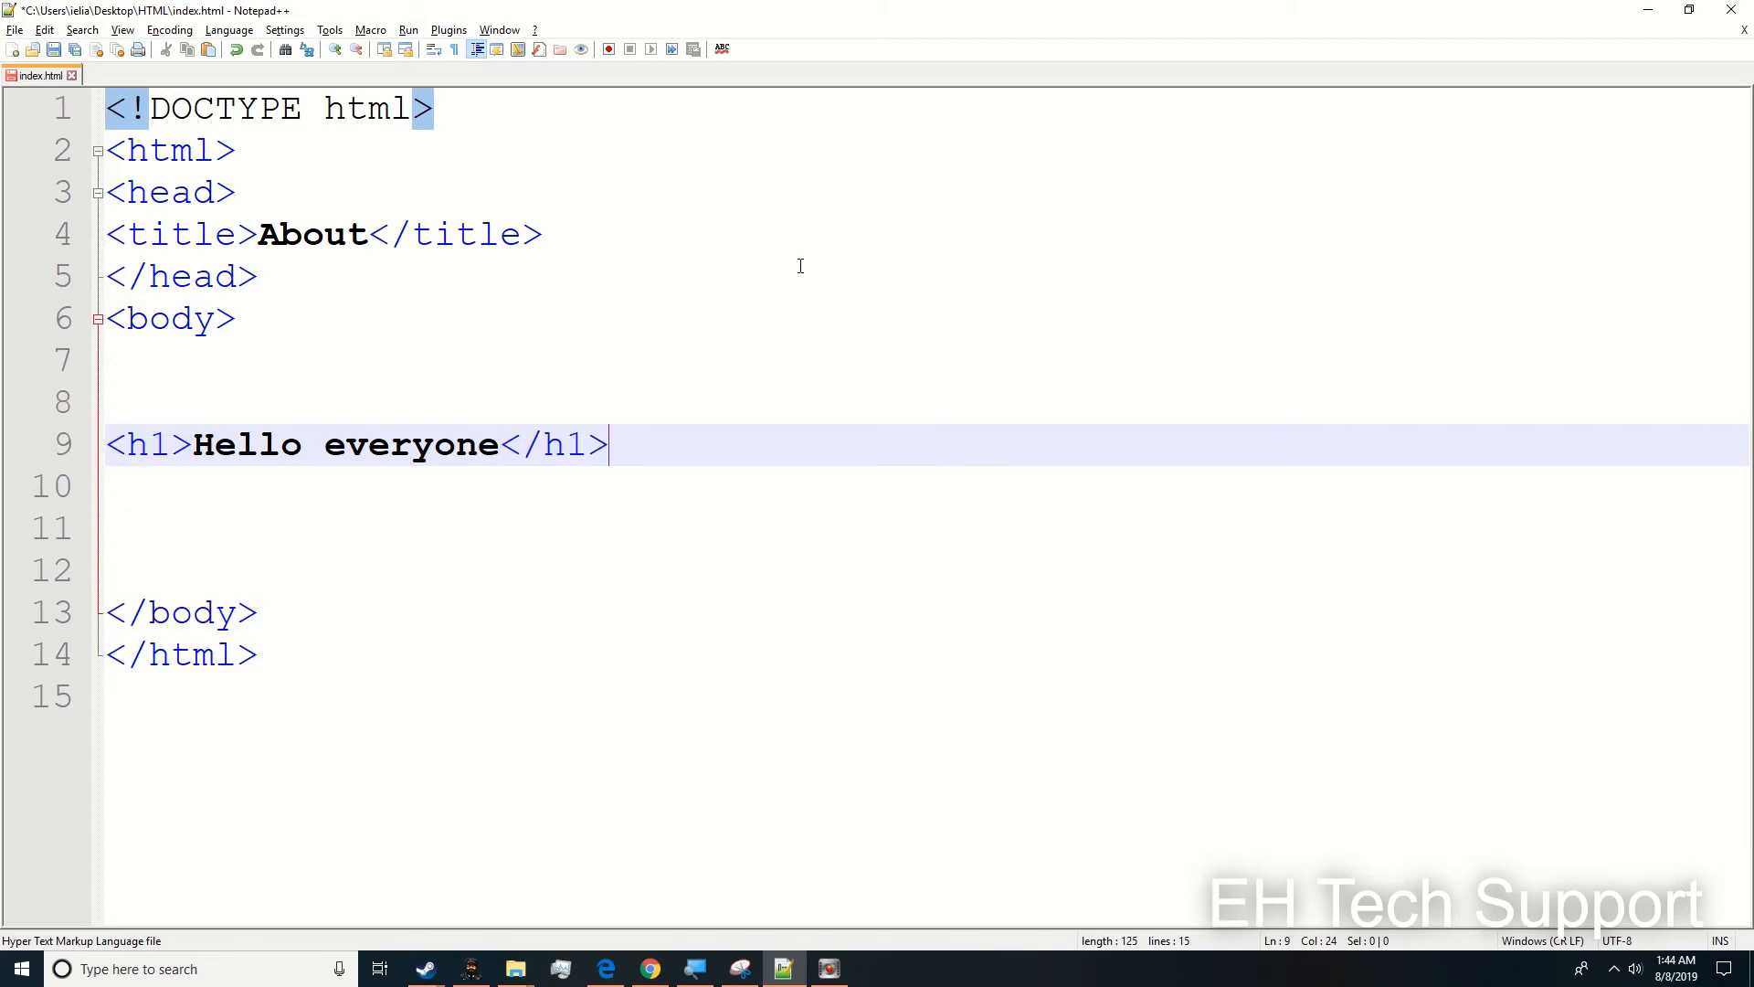
key(enter)
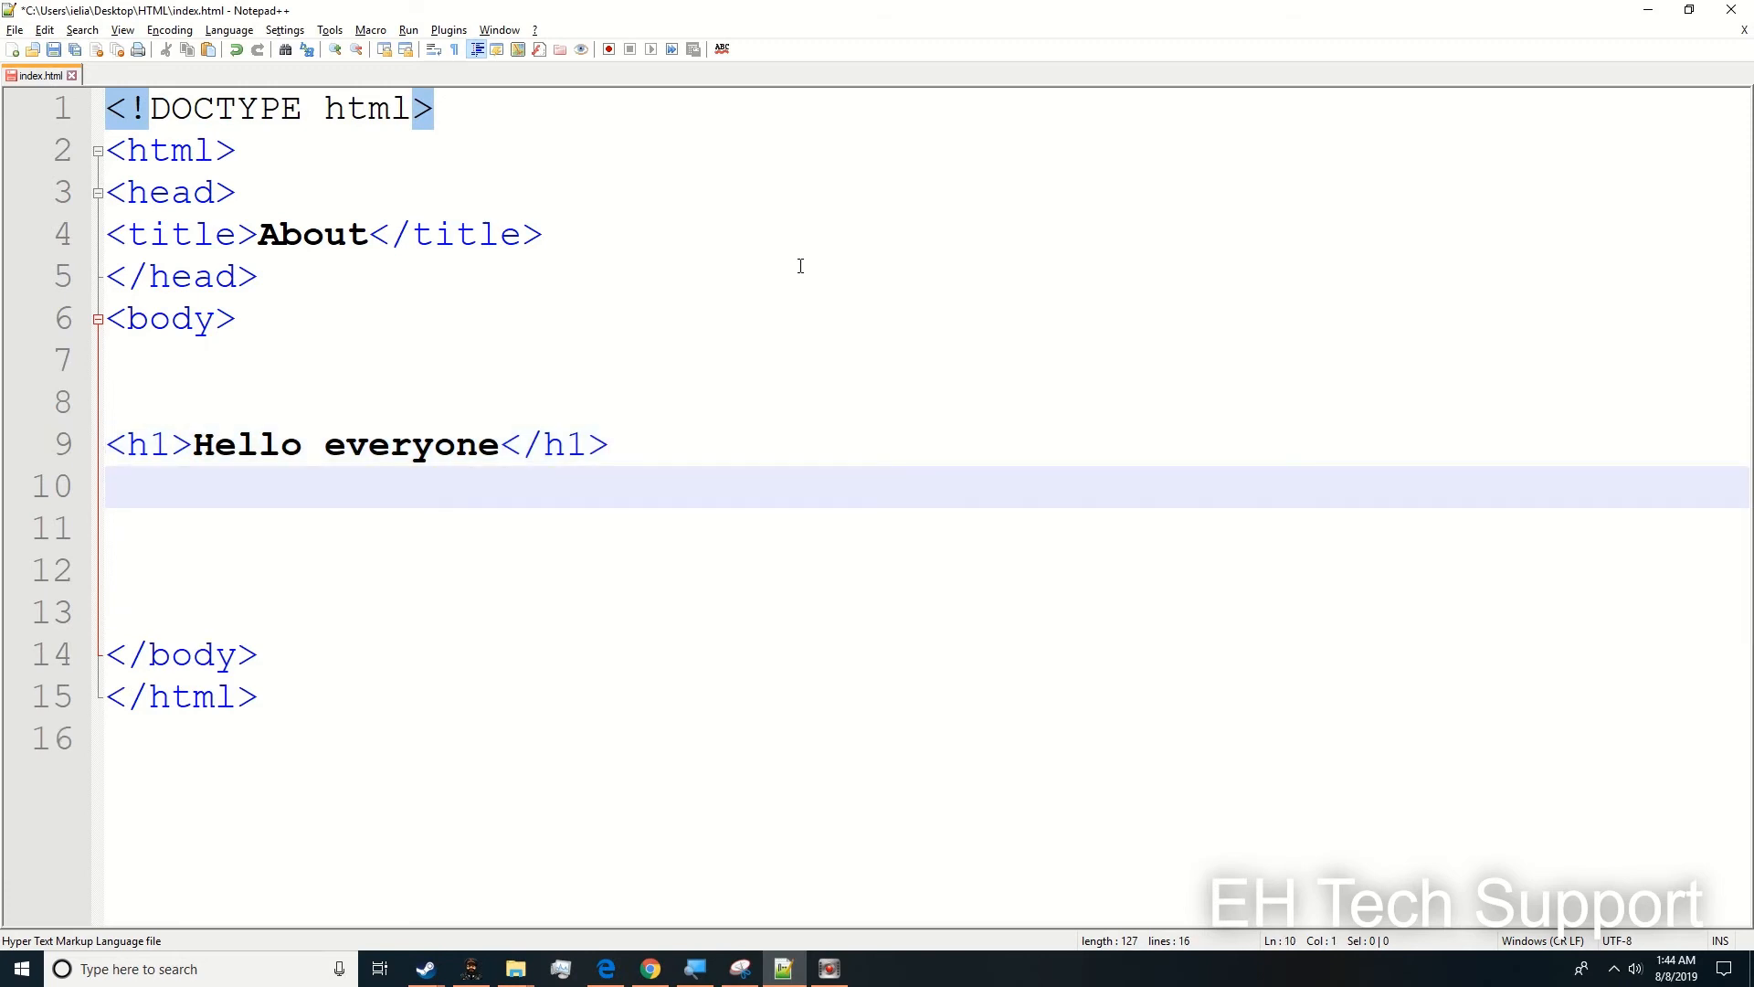
text(<)
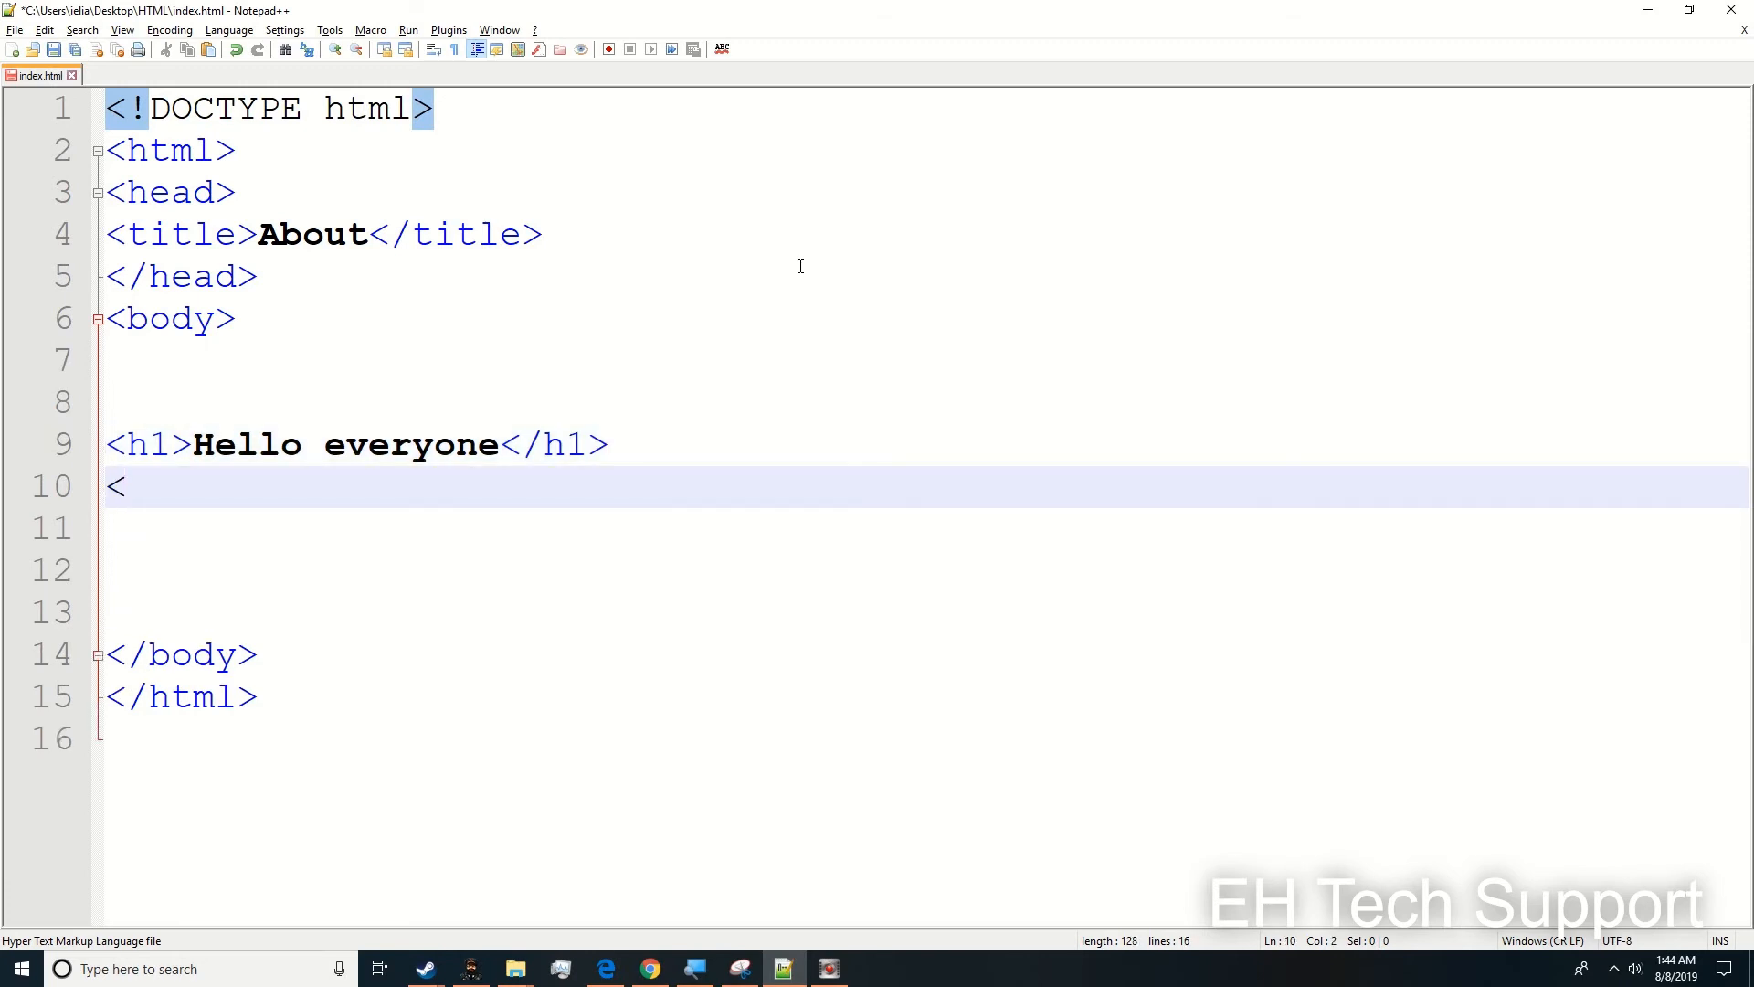
- Write the <h2>Hope everyone is okay</h2> subheading on line 10
text(h2>)
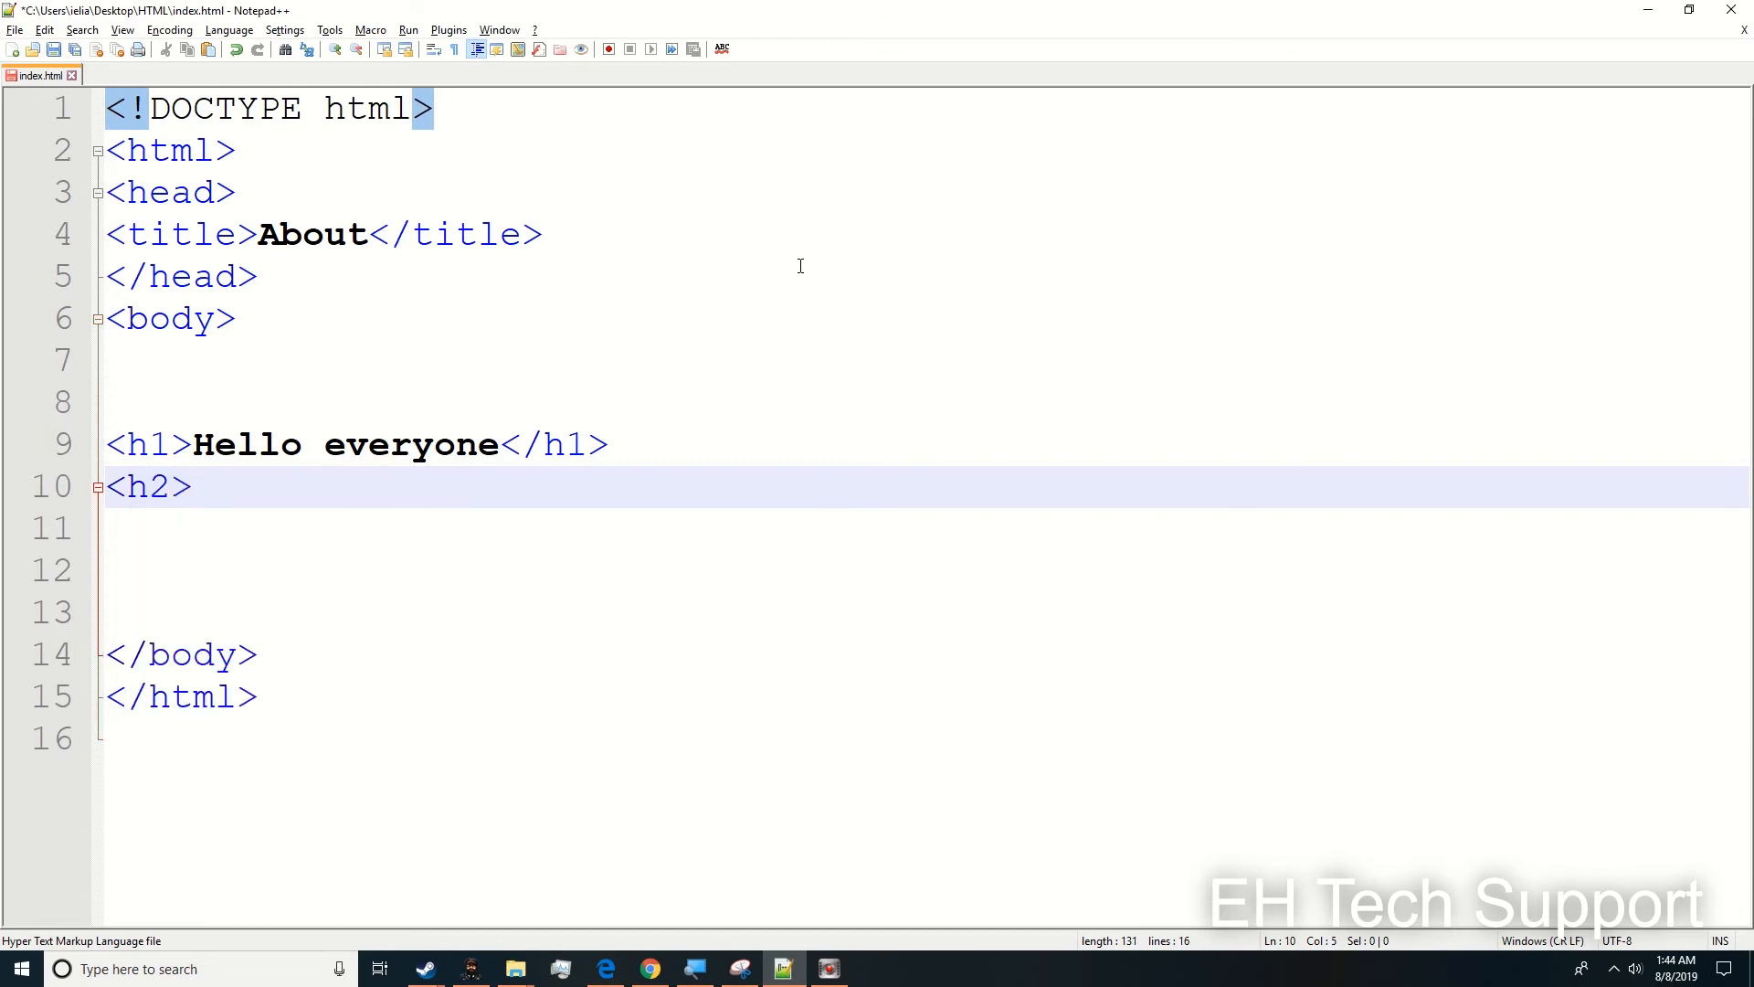
text(Hope ever)
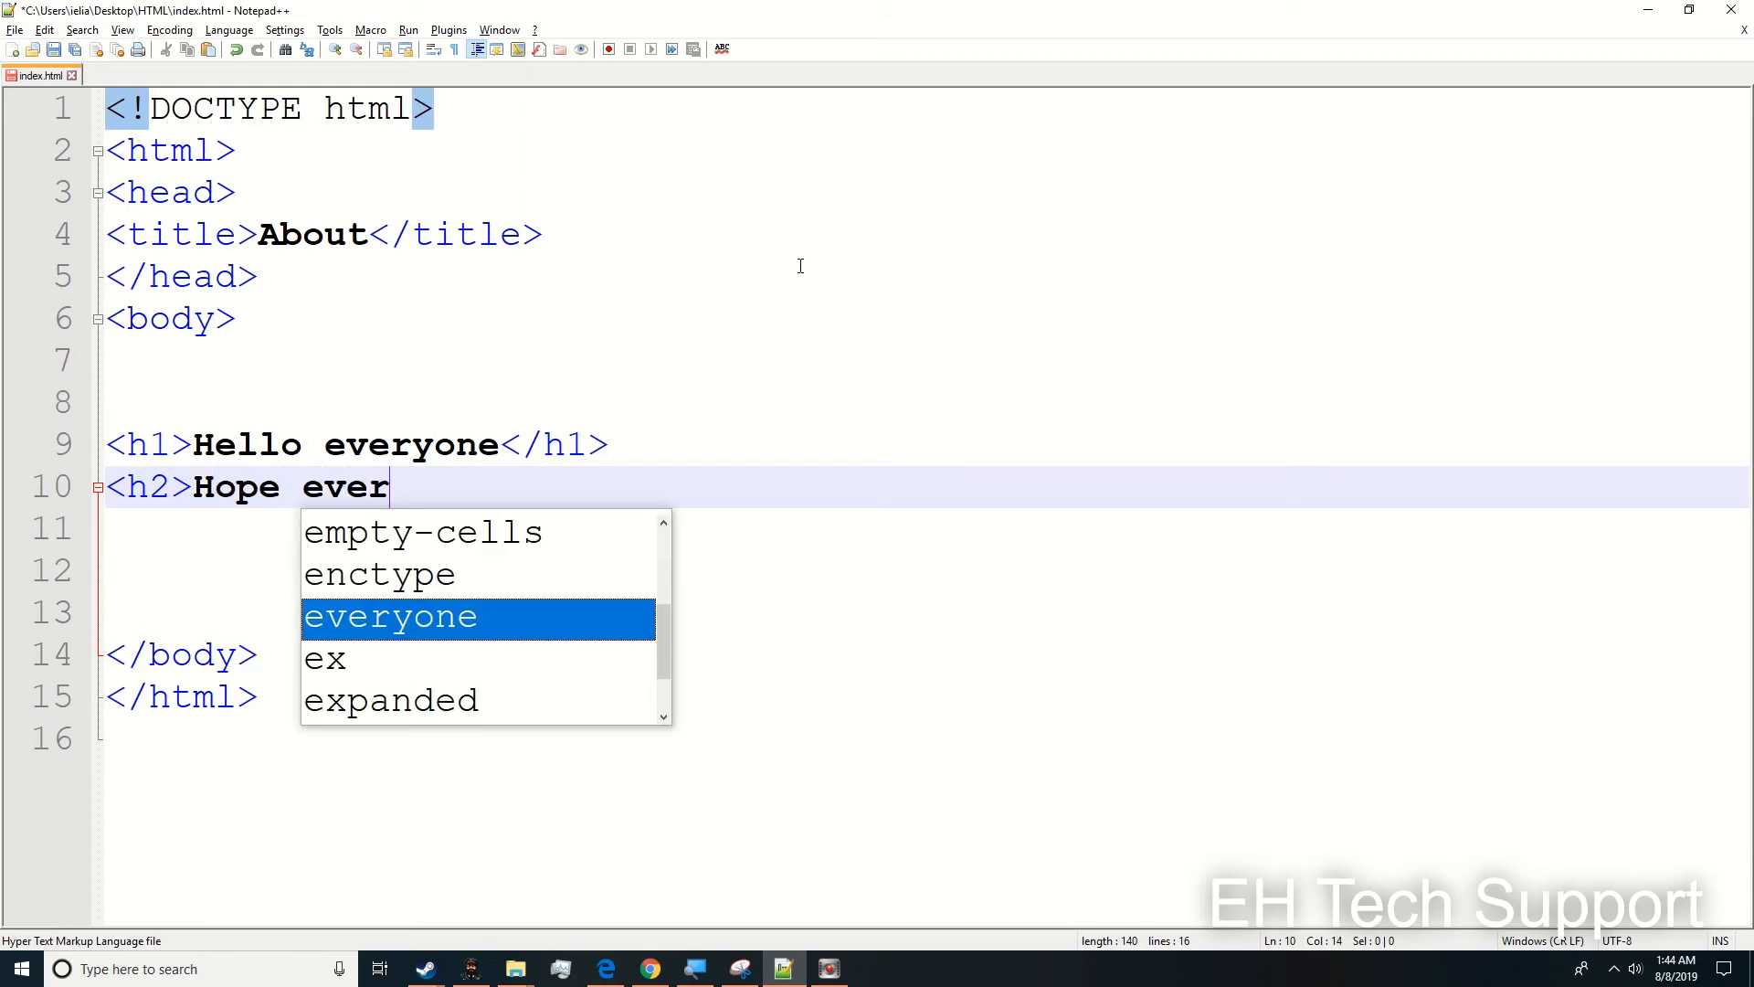
text(yone is okay)
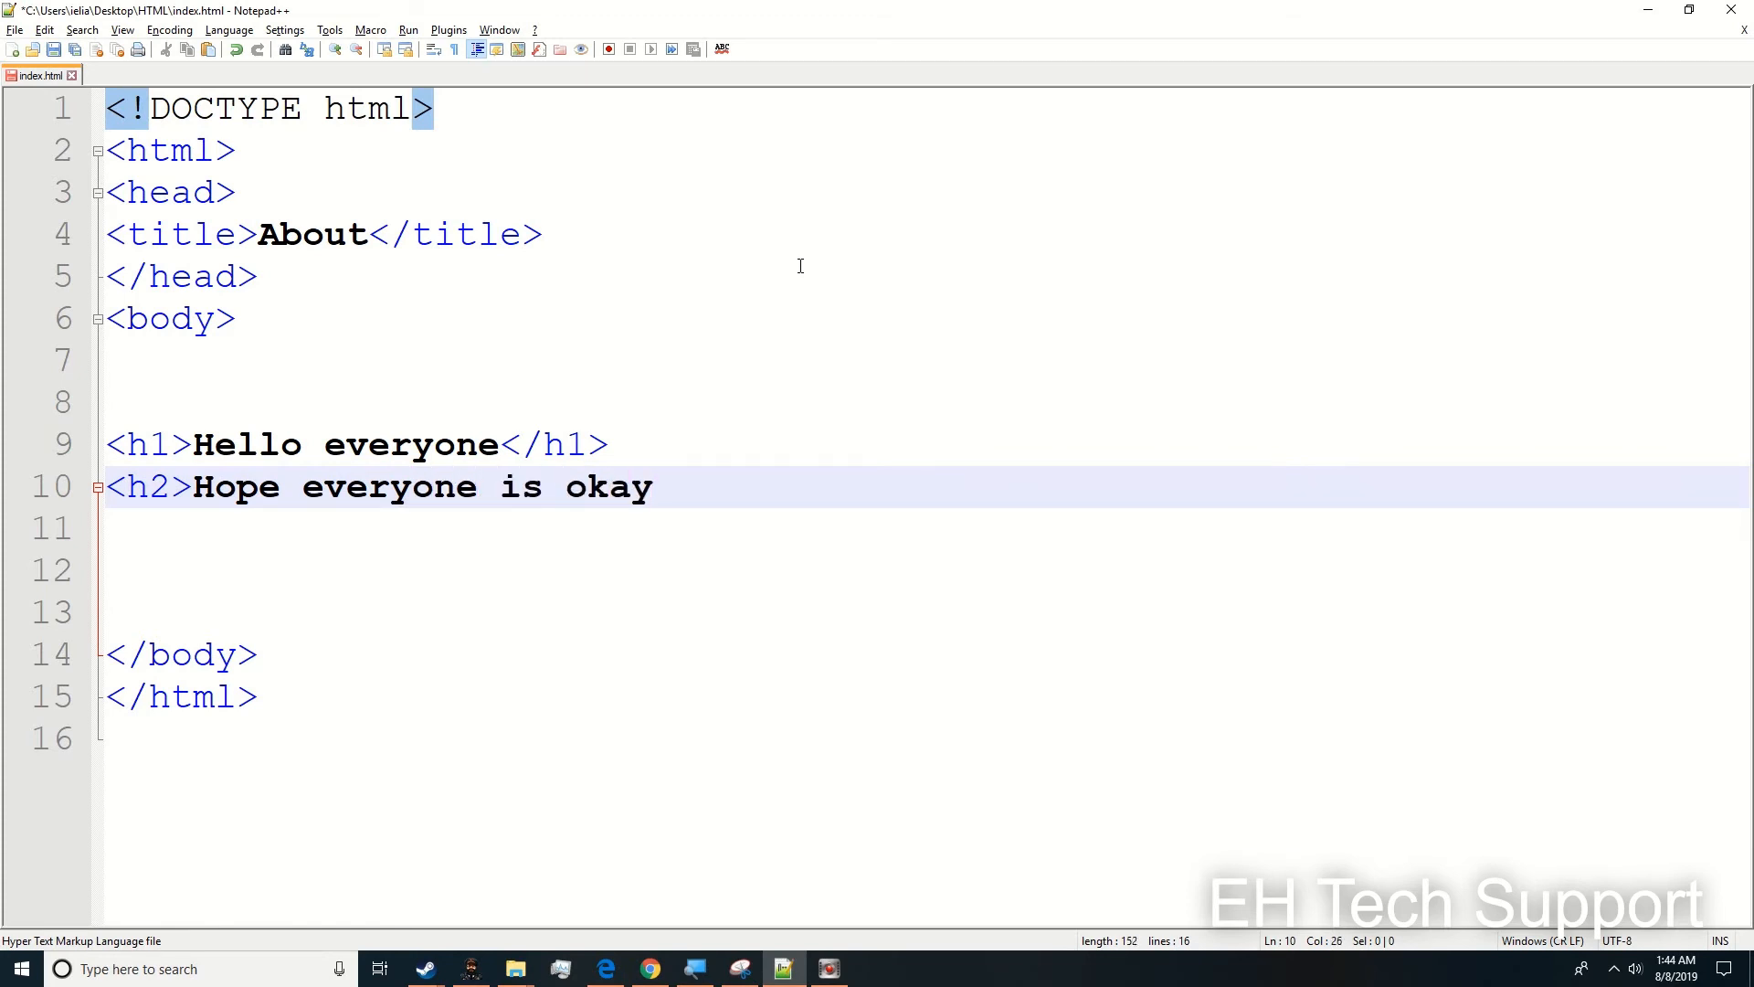
text(<)
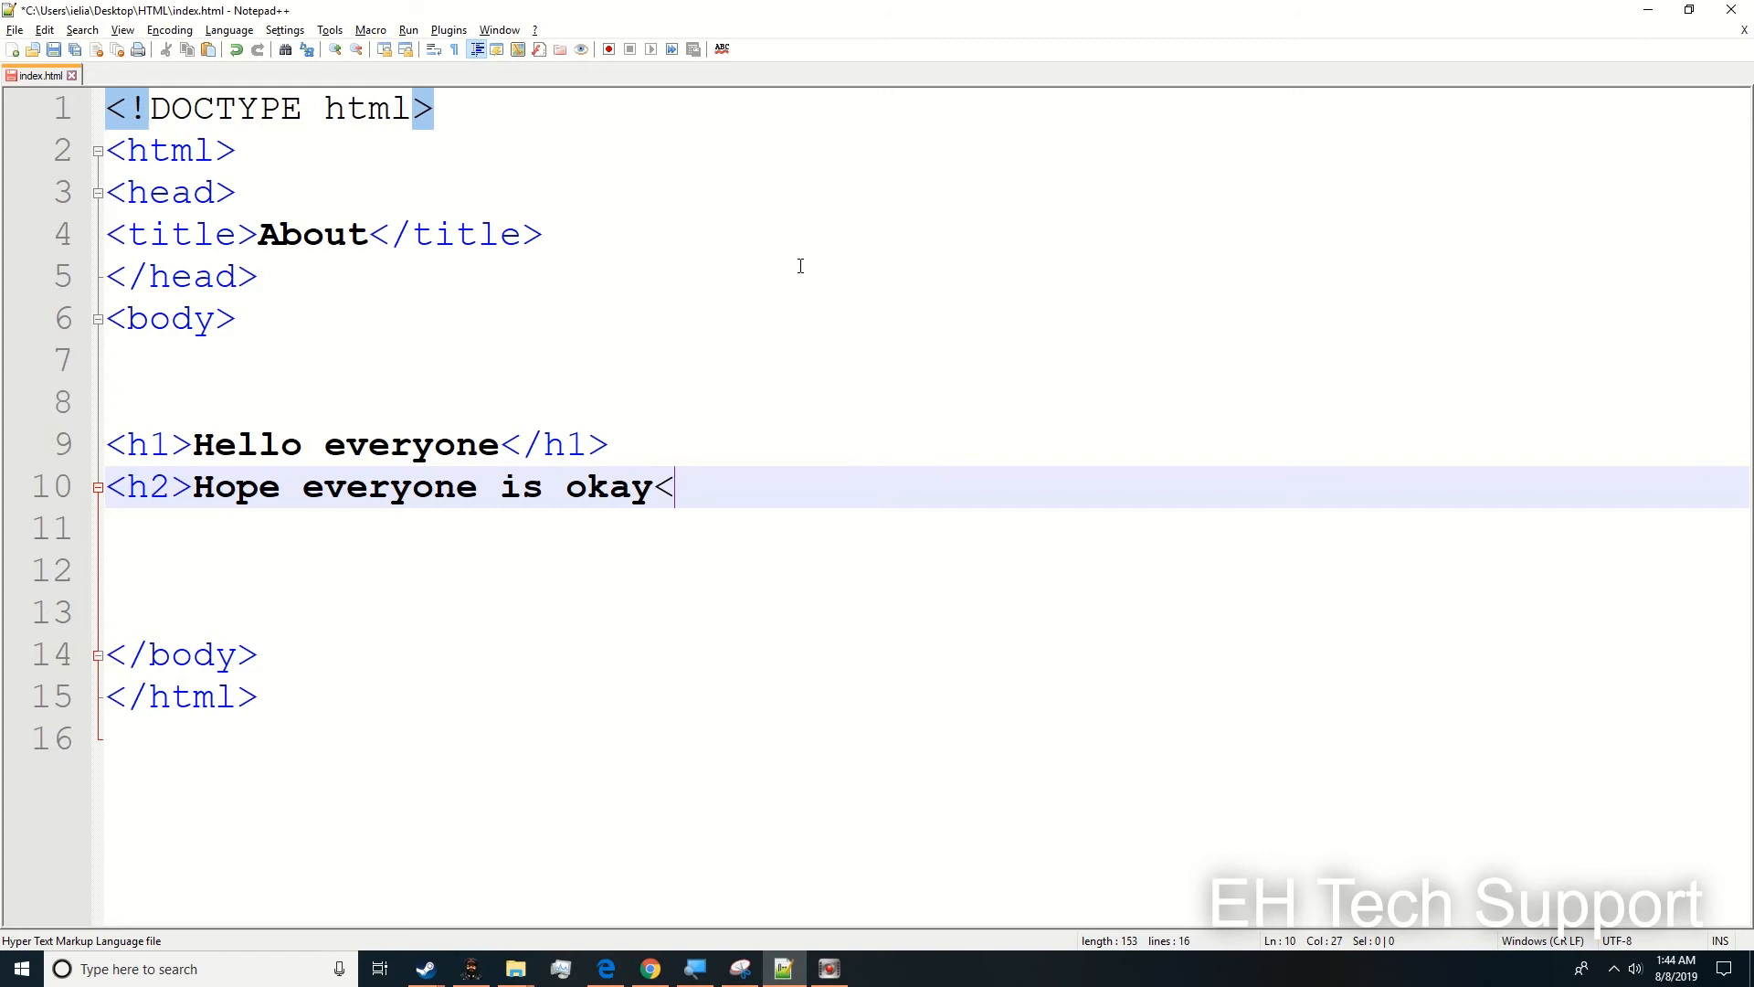
text(/h2>)
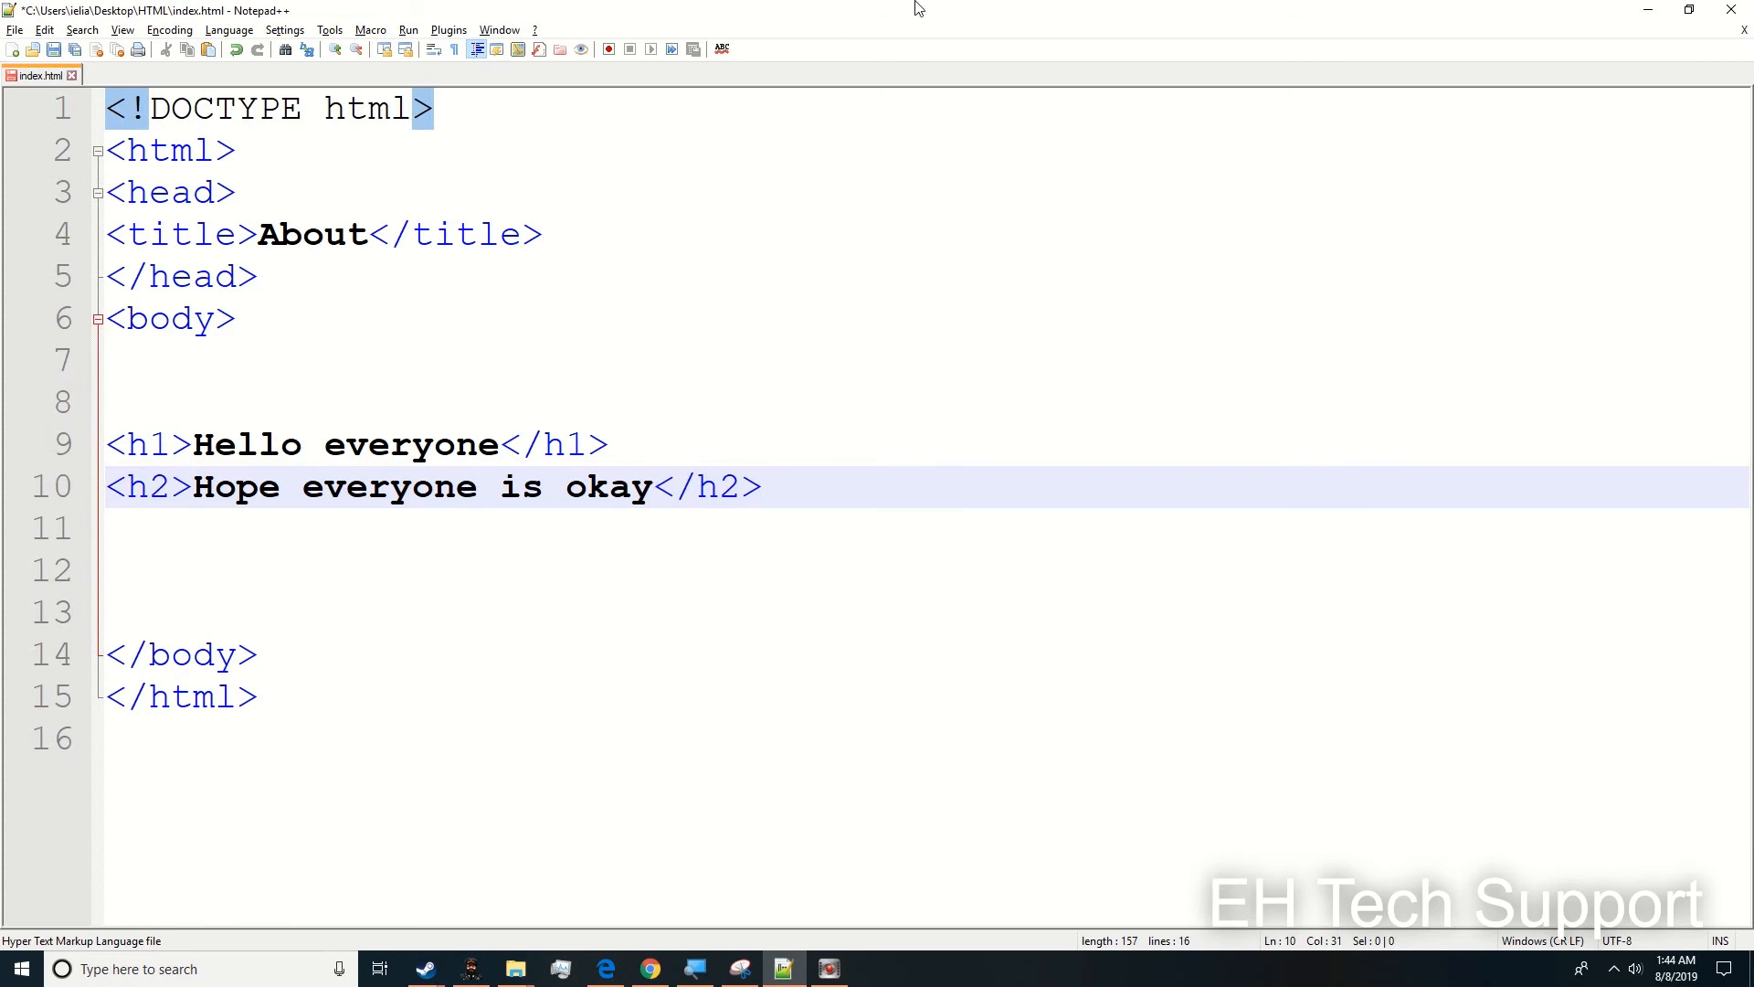
mouse_move(462, 581)
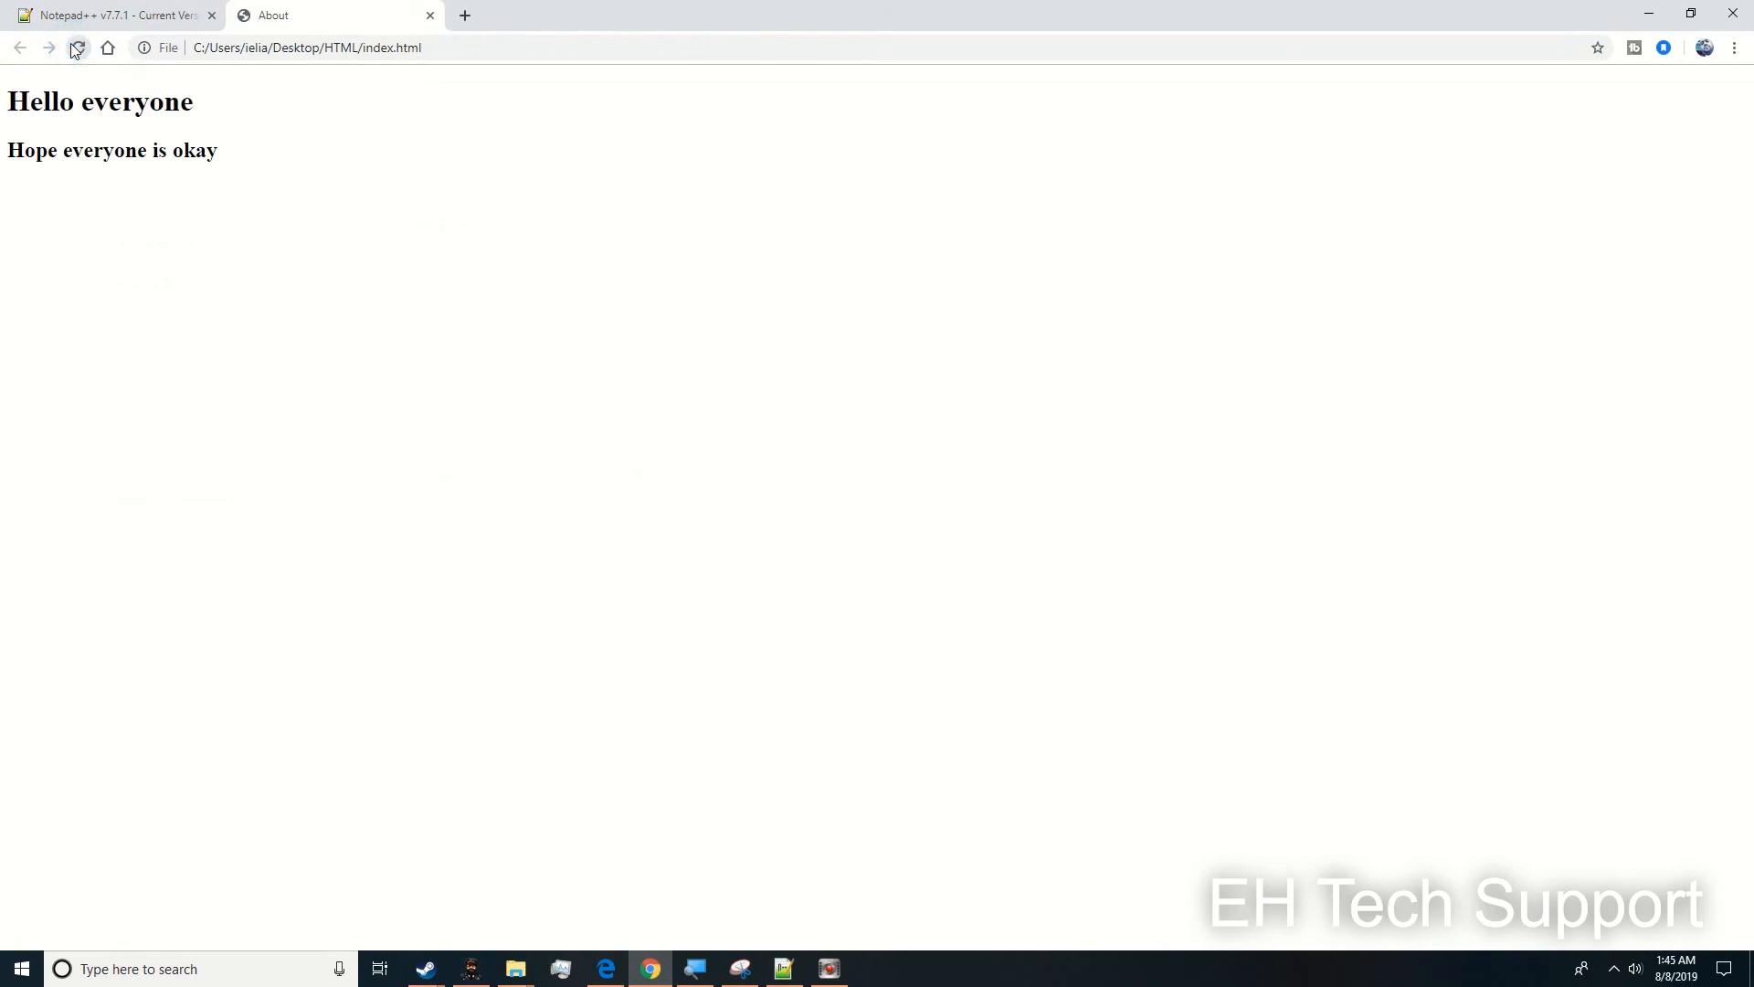
- Select the rendered 'Hope everyone is okay' subheading on the About page in Chrome
triple_click(111, 150)
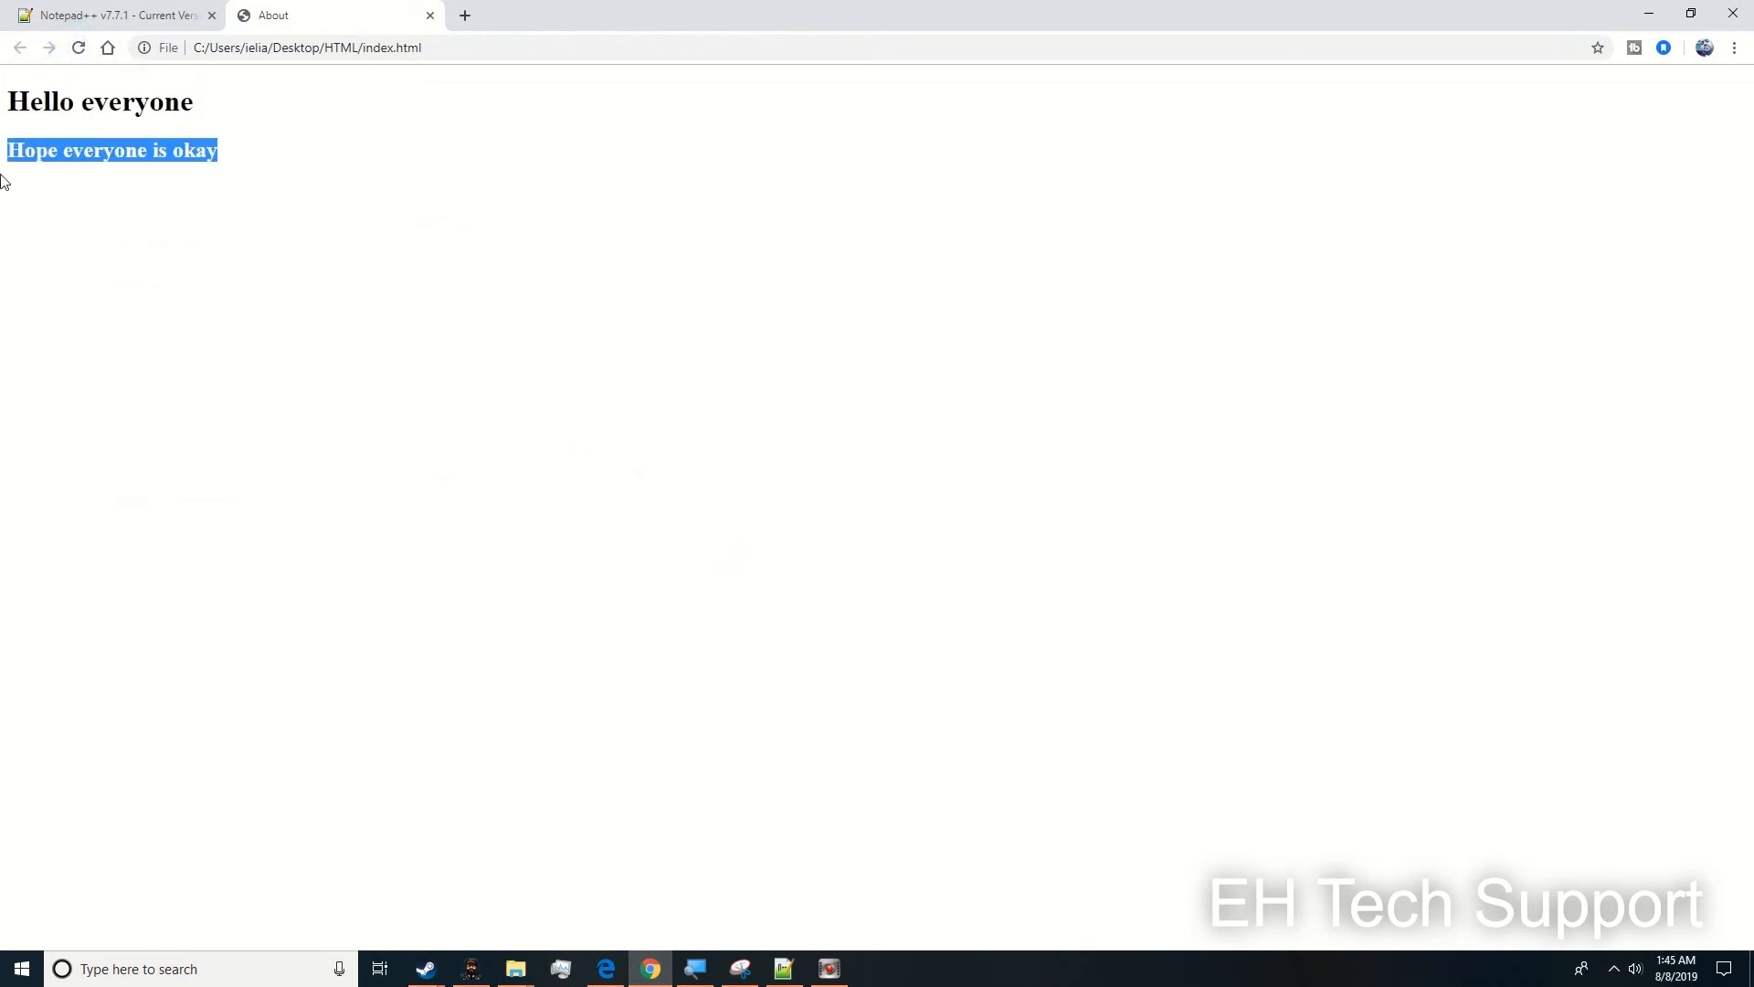